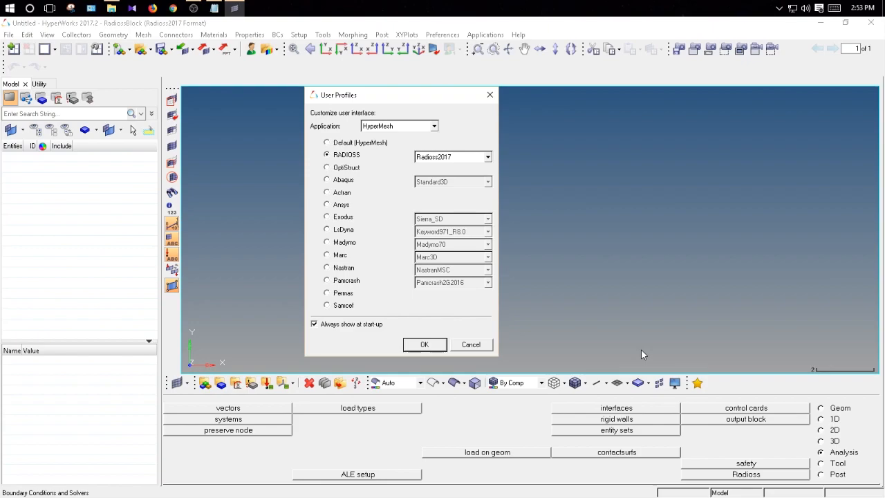
pyautogui.moveTo(584, 378)
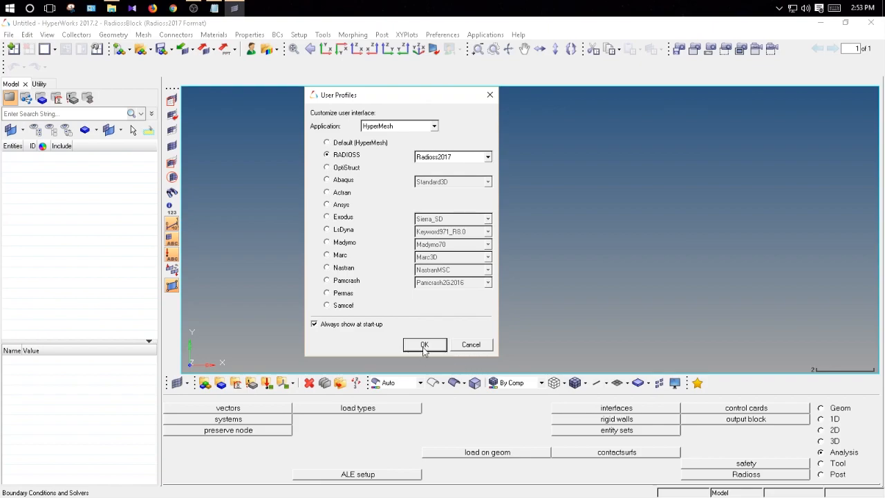
pyautogui.moveTo(424, 351)
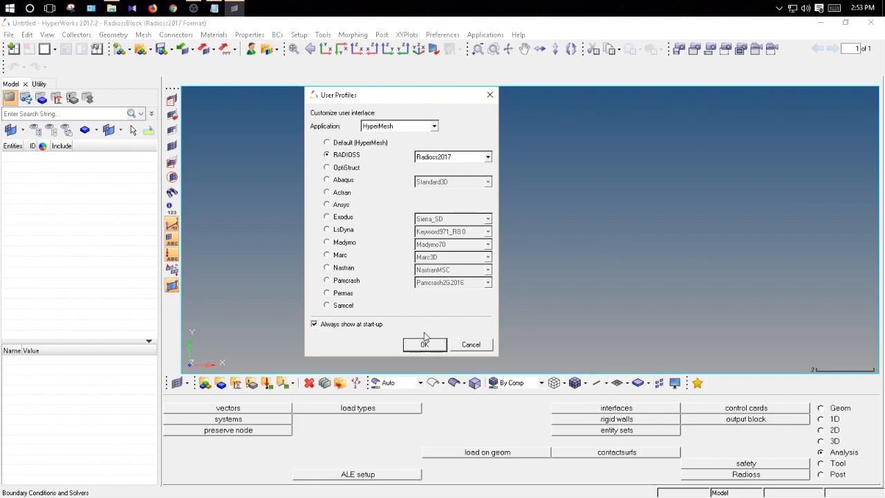
pyautogui.moveTo(490, 321)
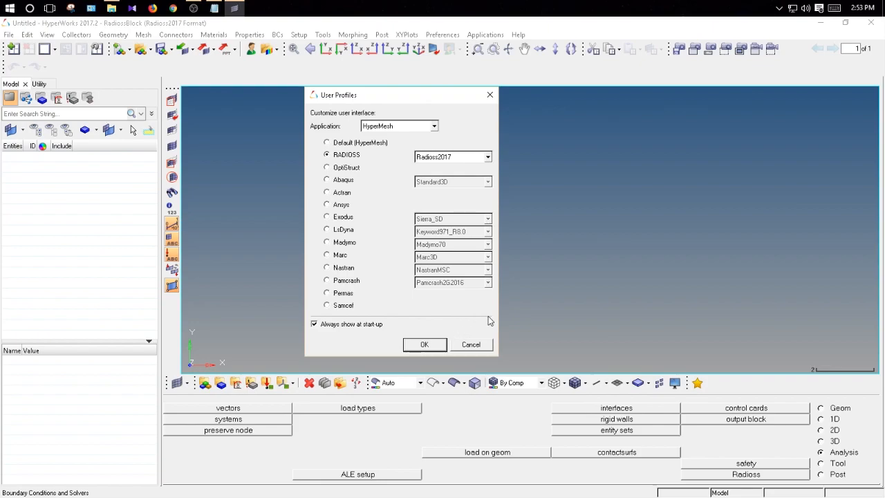
pyautogui.moveTo(581, 243)
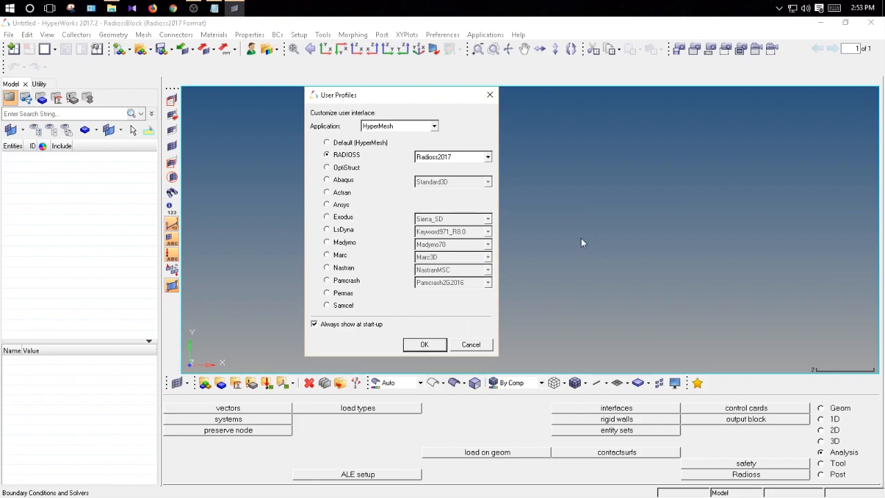
pyautogui.moveTo(573, 327)
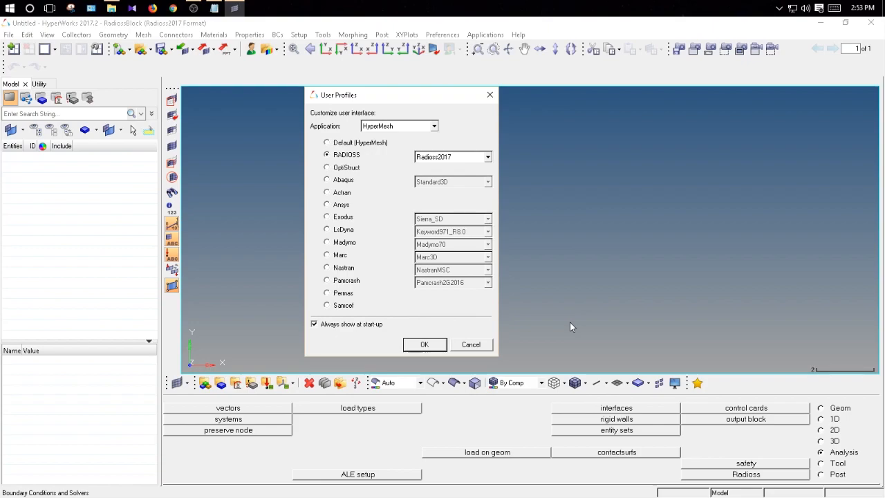
pyautogui.moveTo(302, 149)
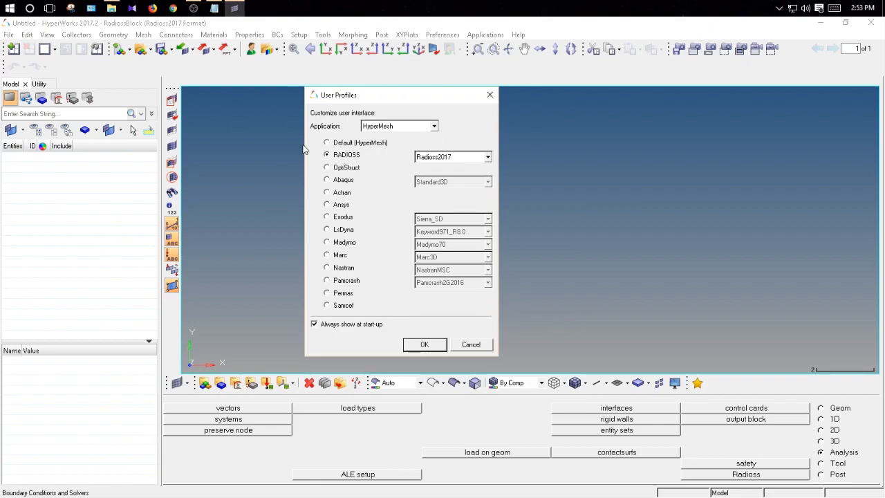
pyautogui.moveTo(357, 149)
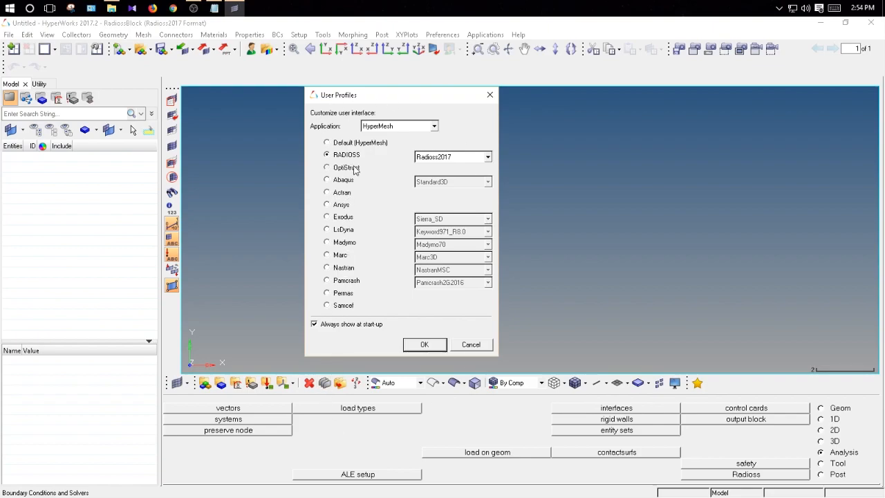
# Select the OptiStruct solver profile in the User Profiles dialog and confirm
pyautogui.click(327, 167)
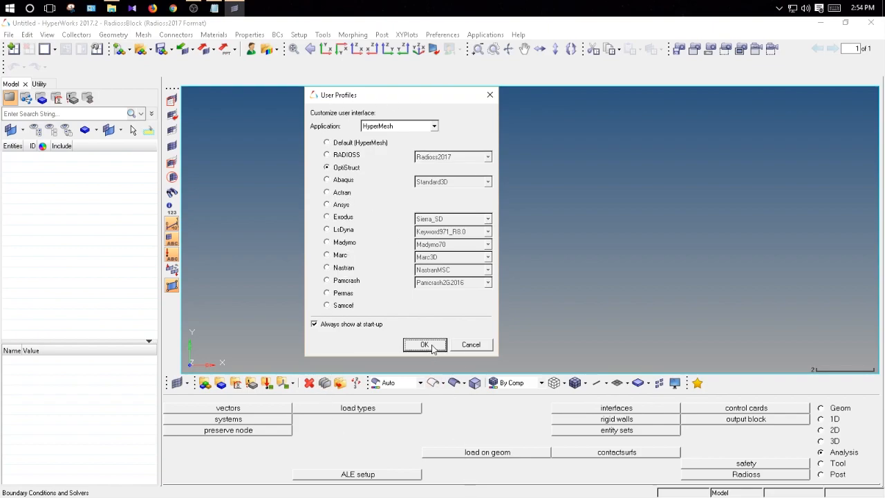
pyautogui.click(424, 344)
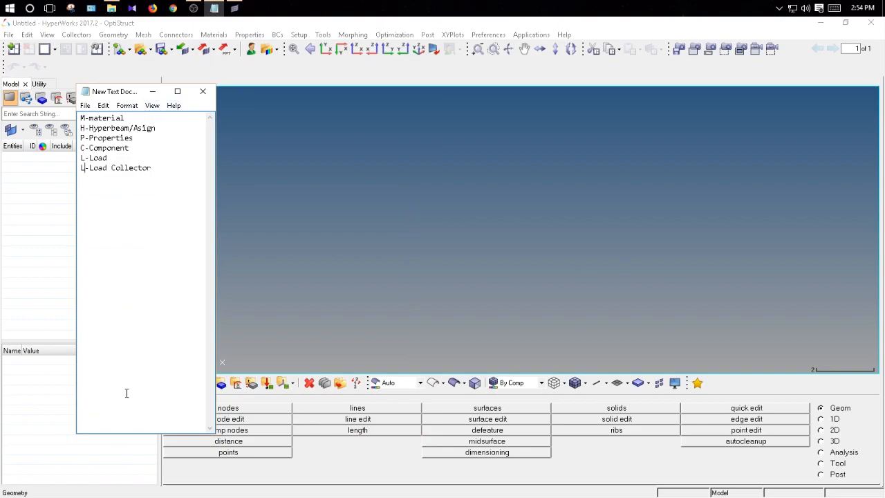
pyautogui.moveTo(130, 431)
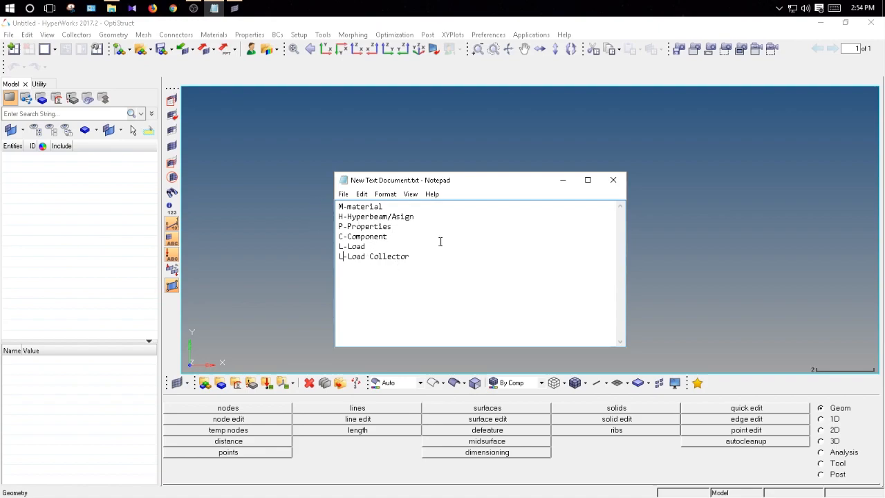
pyautogui.moveTo(382, 285)
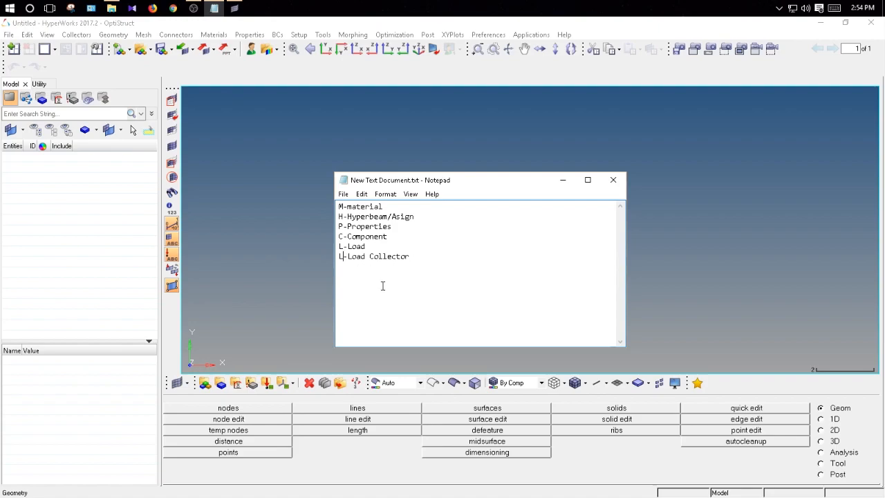
pyautogui.moveTo(432, 268)
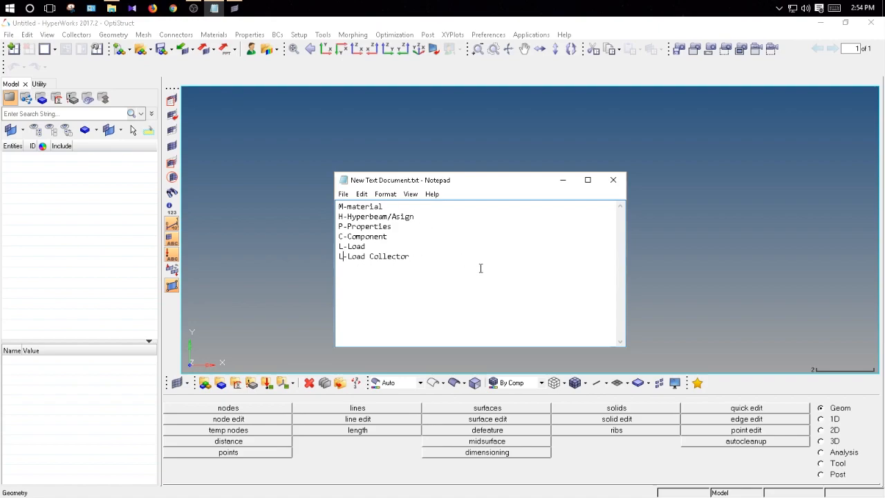
pyautogui.moveTo(493, 255)
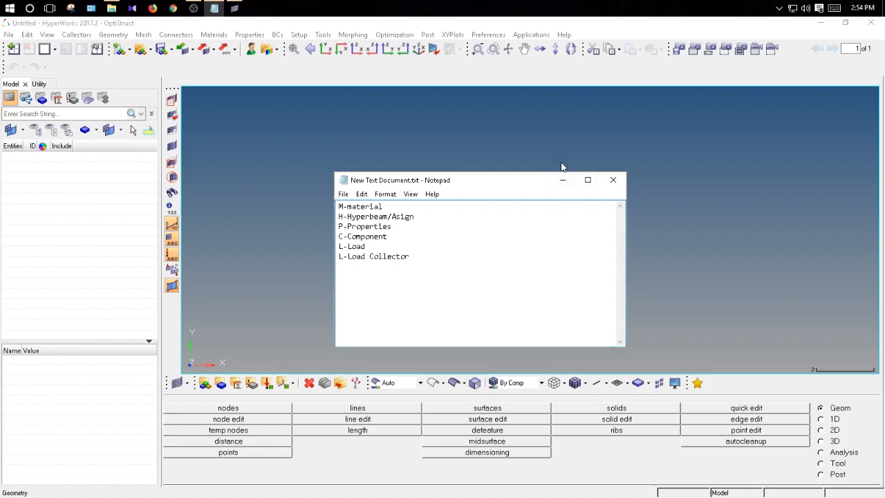
pyautogui.moveTo(553, 171)
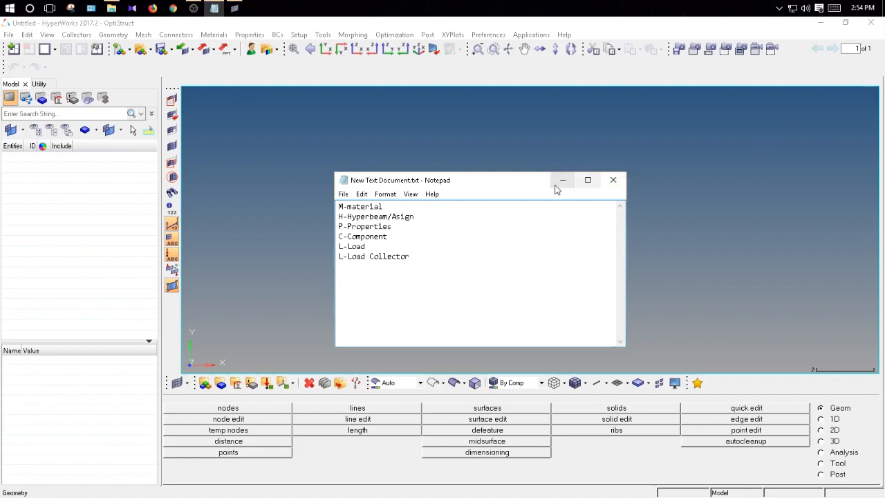
pyautogui.moveTo(562, 180)
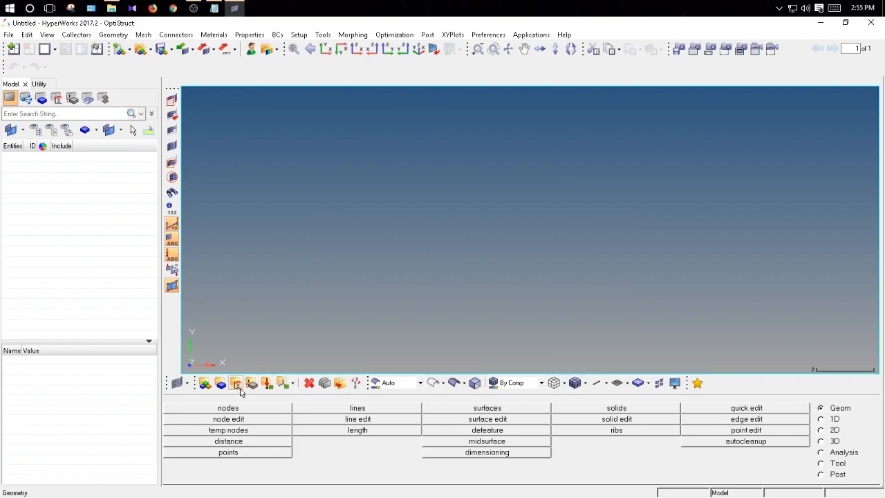
pyautogui.moveTo(235, 383)
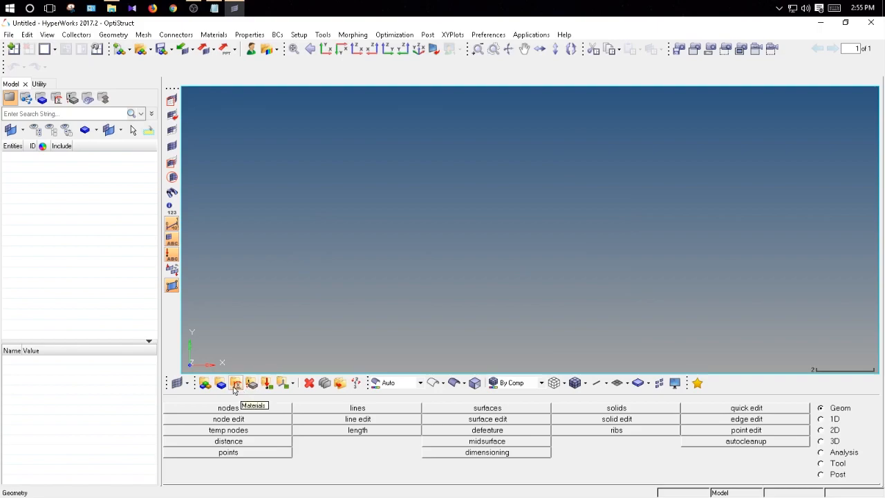
pyautogui.moveTo(238, 387)
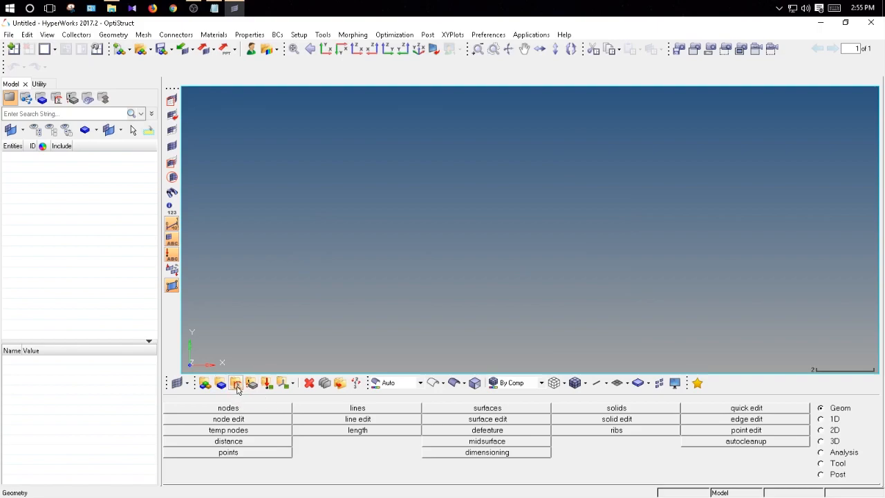
pyautogui.moveTo(235, 383)
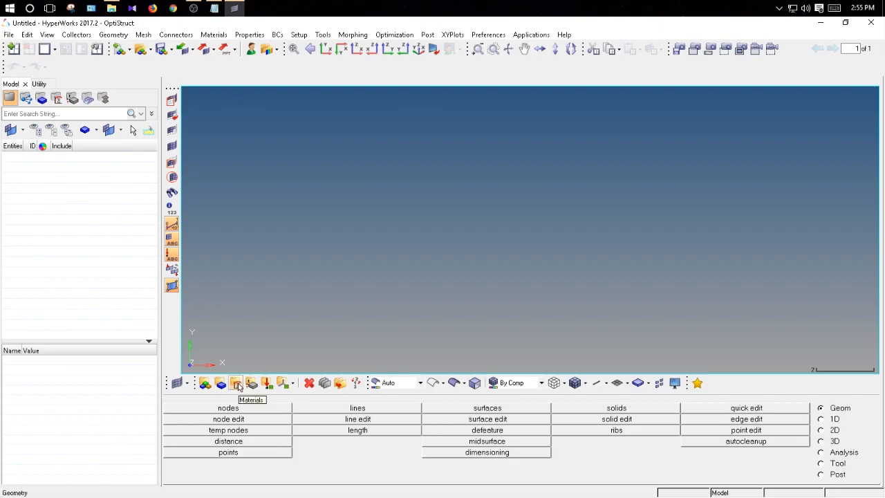
# Start a new material named Steel with its own colour and ISOTROPIC type, MAT1 card image
pyautogui.click(235, 382)
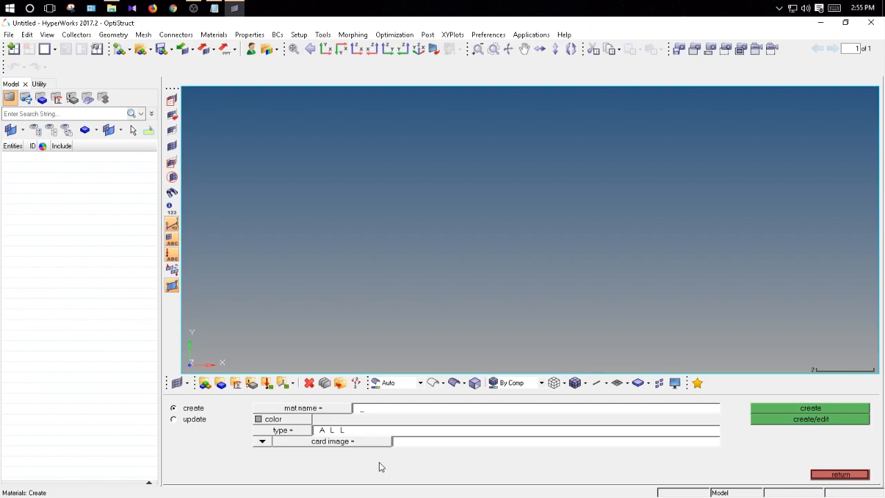
pyautogui.write('S')
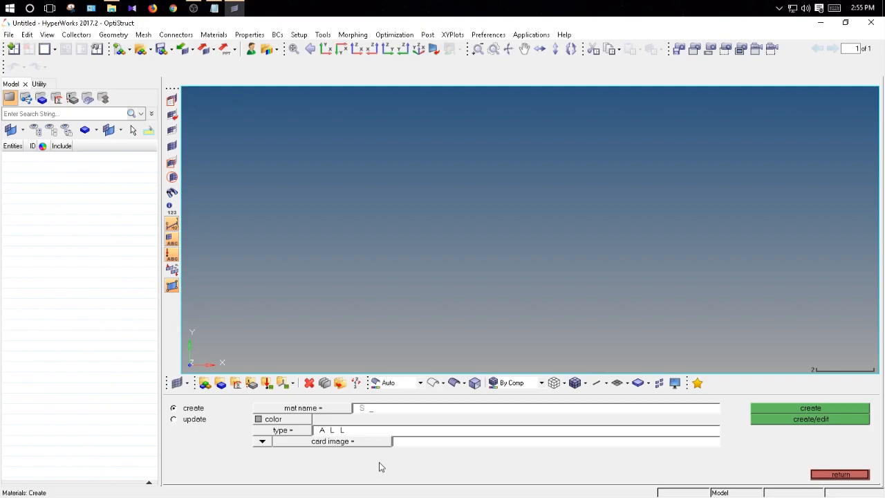
pyautogui.write('Steel')
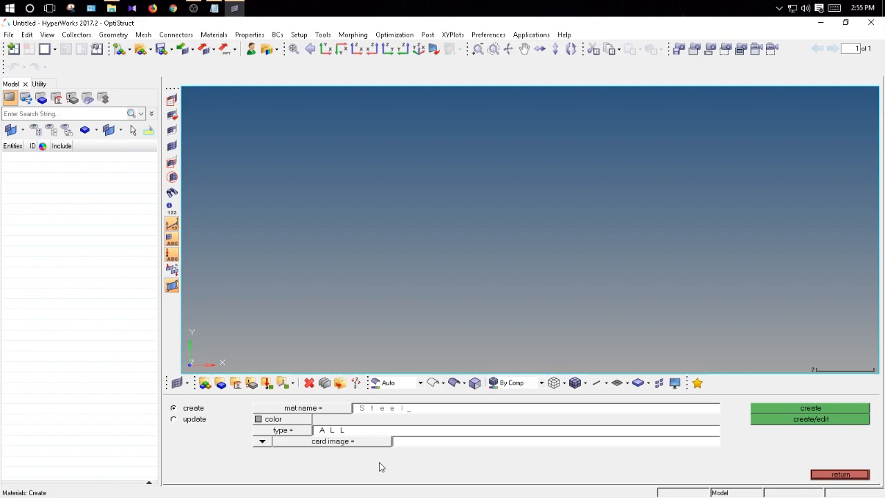
pyautogui.click(257, 419)
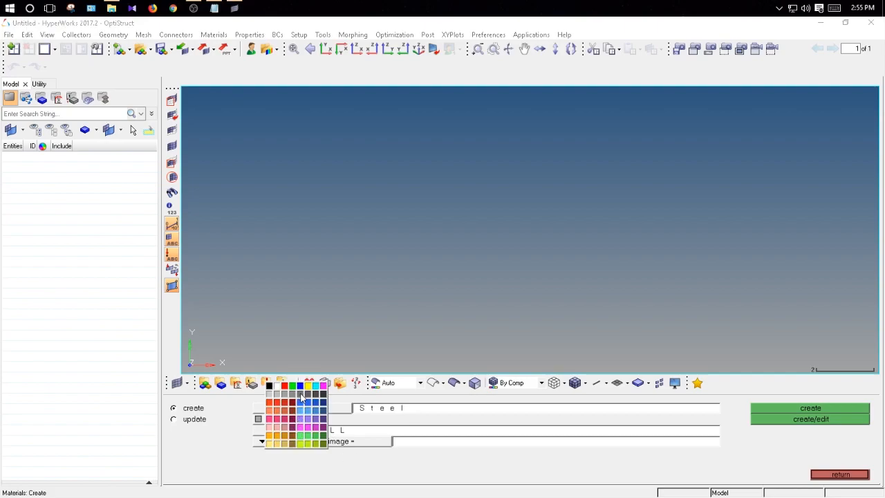
pyautogui.click(303, 394)
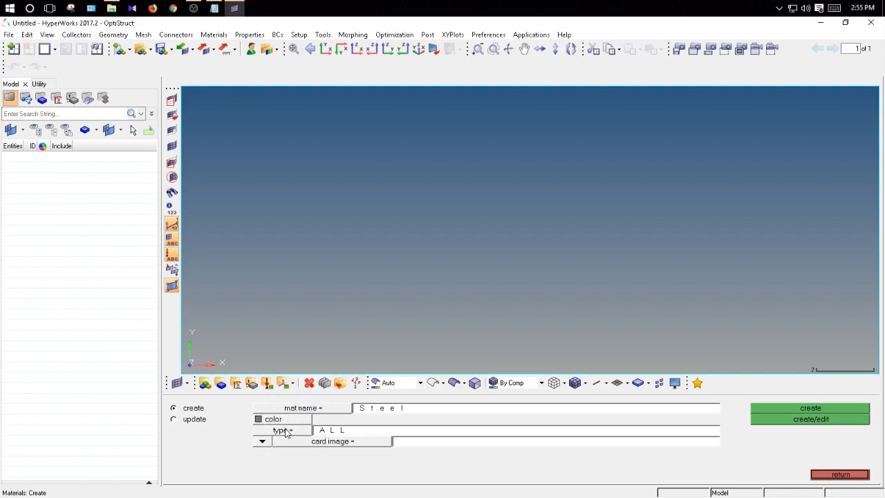
pyautogui.click(282, 429)
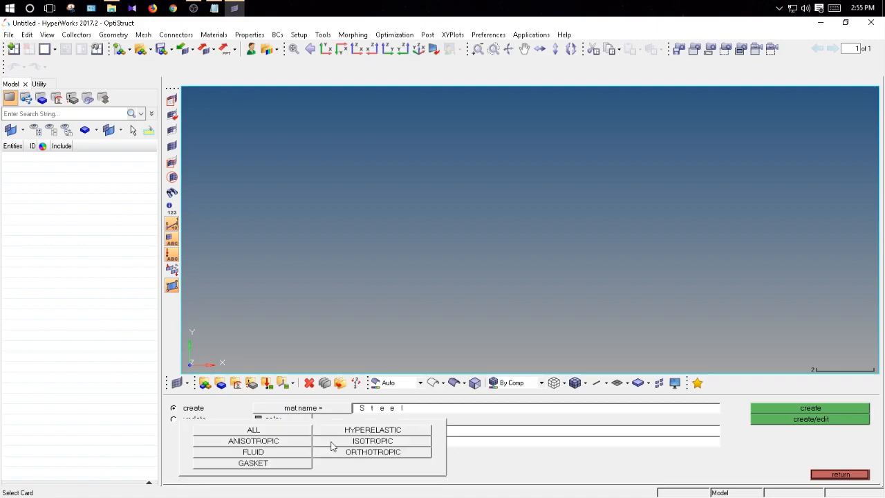
pyautogui.click(372, 440)
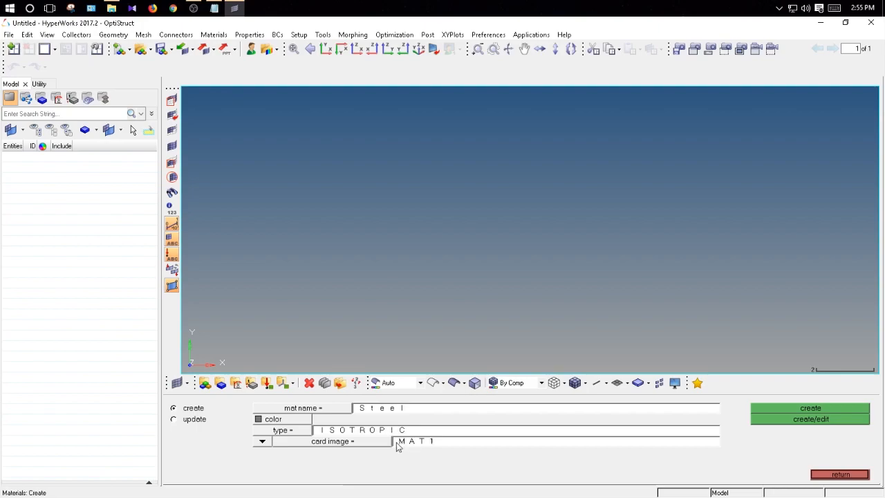
pyautogui.moveTo(492, 465)
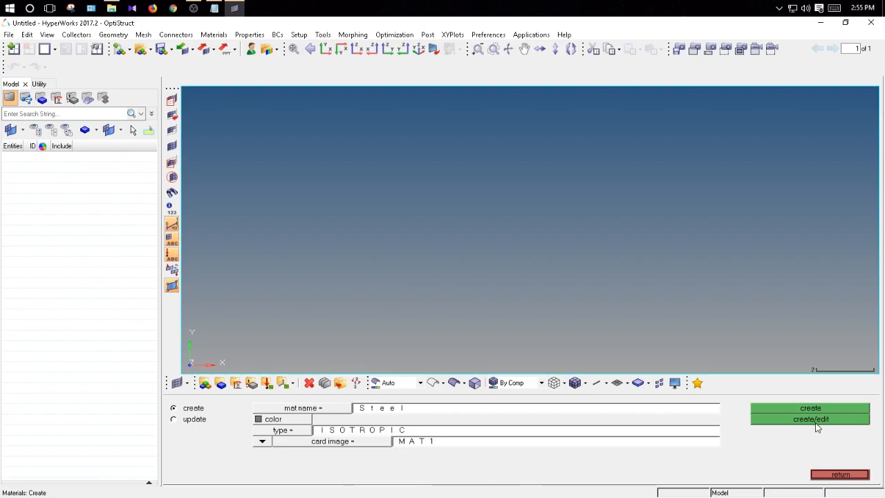
# Create the Steel material, enter E and NU on its MAT1 card, and leave the panel
pyautogui.click(811, 420)
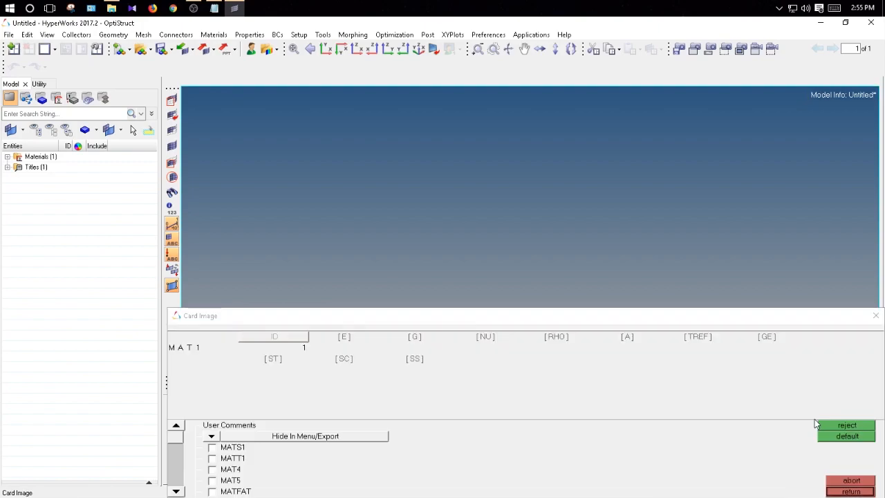
pyautogui.moveTo(415, 390)
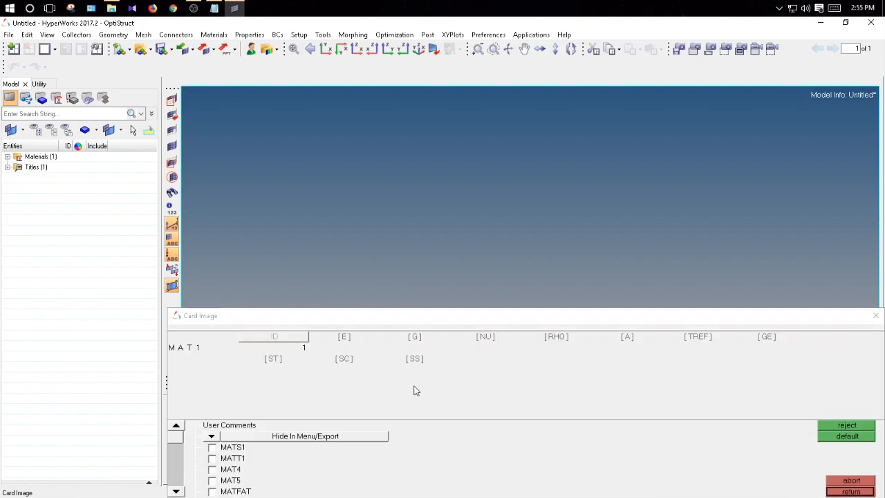
pyautogui.moveTo(553, 450)
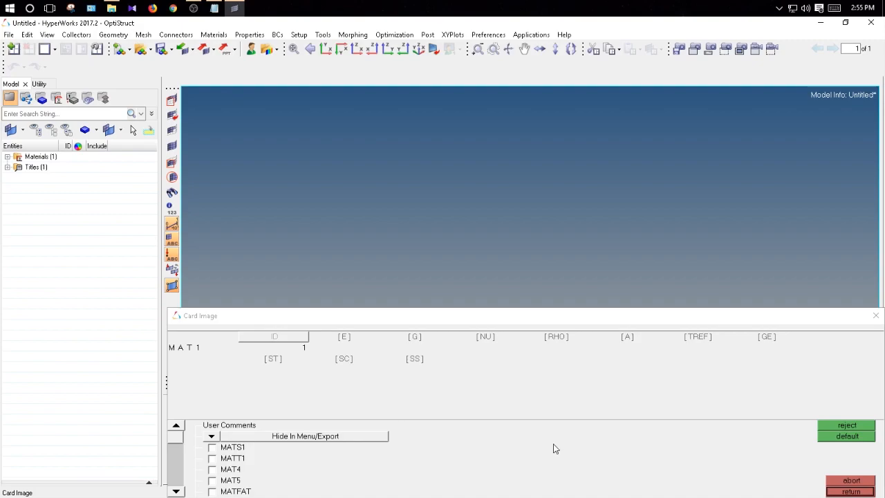
pyautogui.moveTo(351, 345)
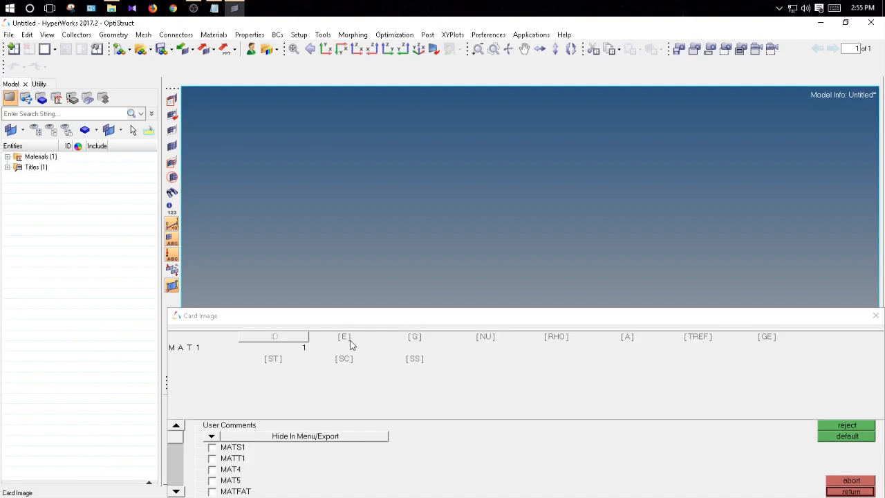
pyautogui.moveTo(341, 340)
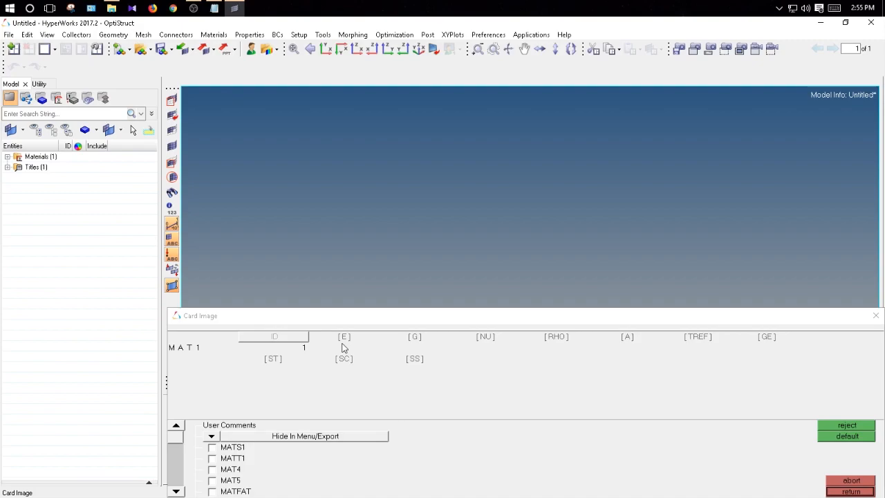
pyautogui.moveTo(348, 338)
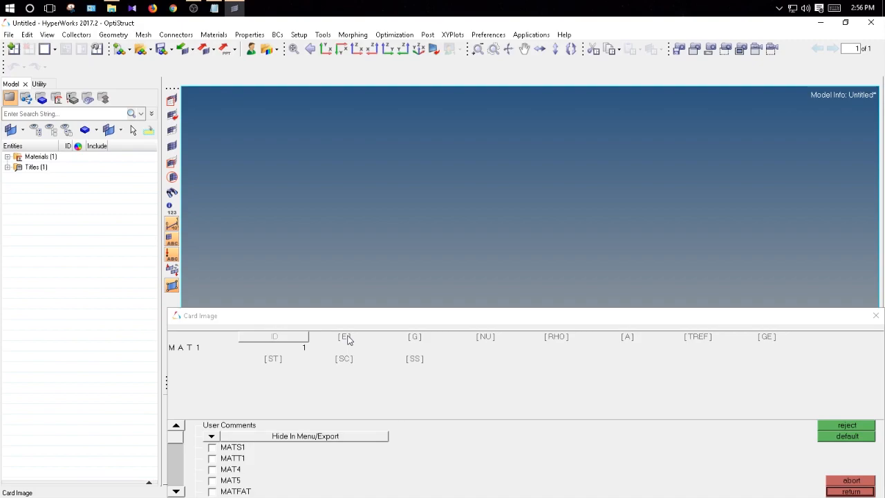
pyautogui.click(346, 348)
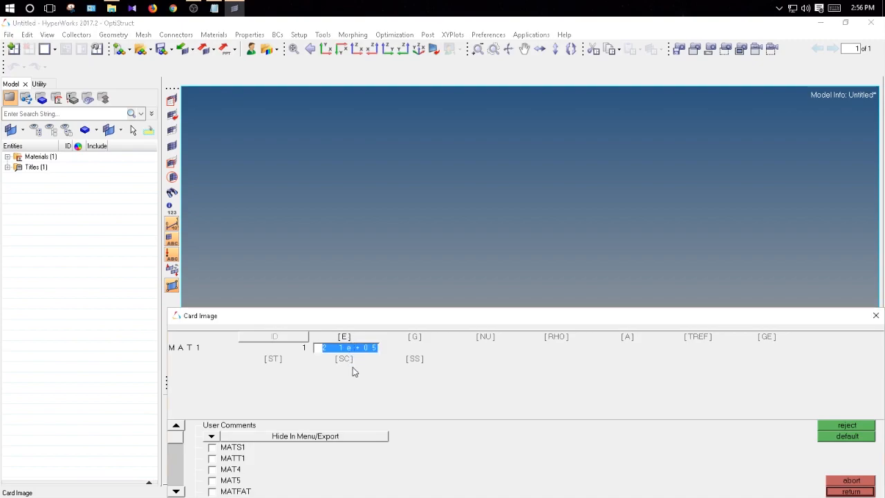
pyautogui.click(486, 348)
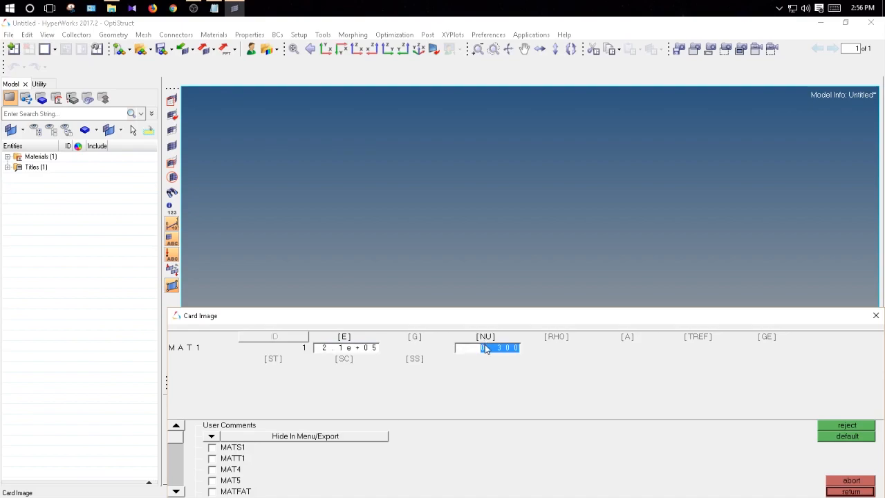
pyautogui.moveTo(565, 346)
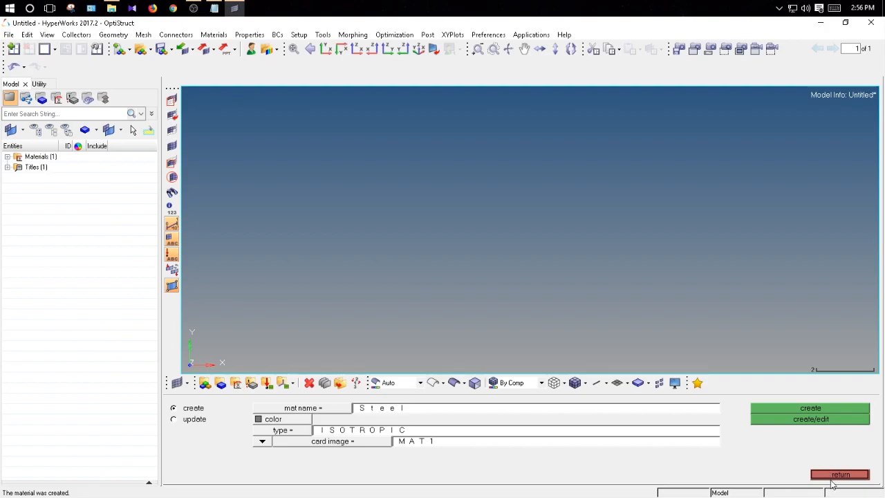
pyautogui.moveTo(838, 484)
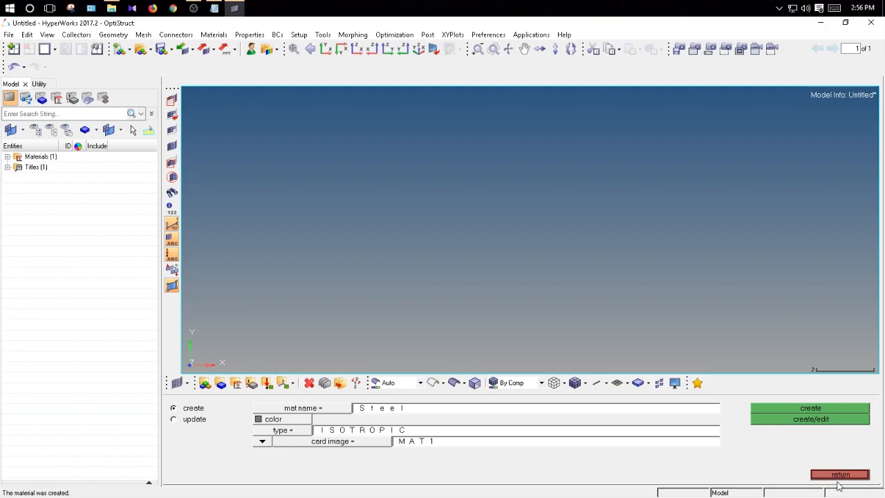
pyautogui.click(839, 474)
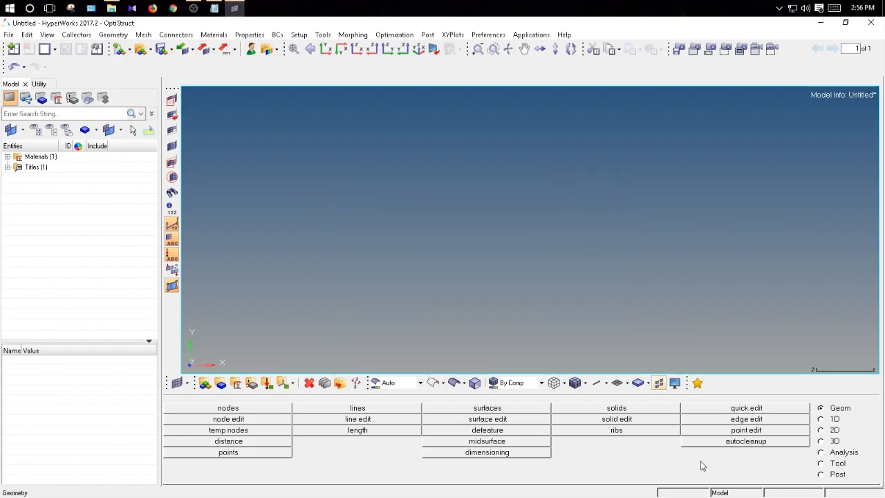
# Open HyperBeam from the 1D tools with a standard HYPER BEAM library solid circle section
pyautogui.click(821, 418)
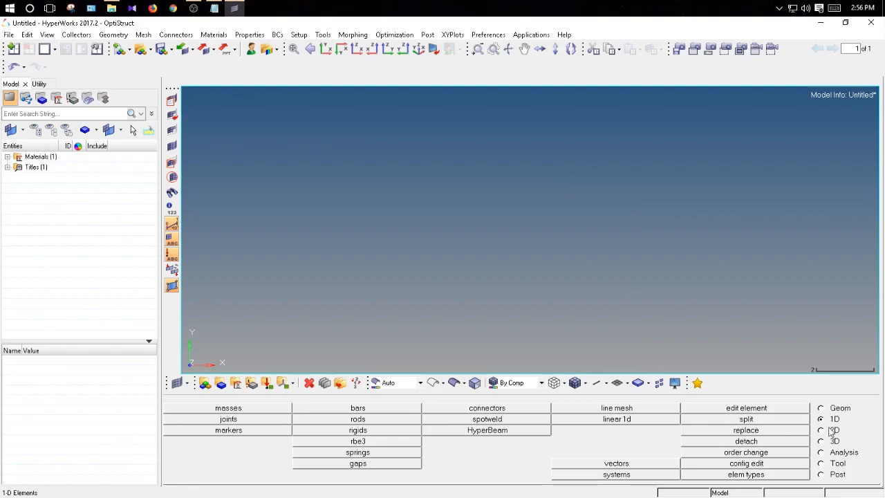
pyautogui.moveTo(338, 404)
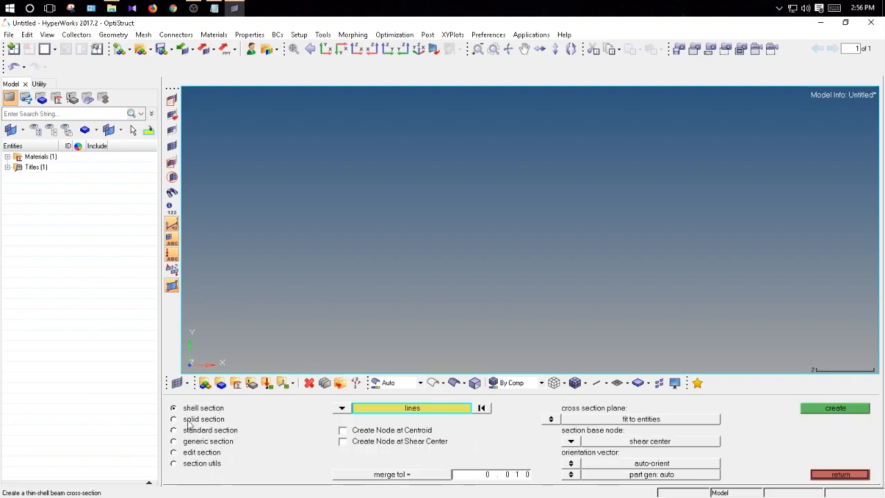
pyautogui.click(173, 429)
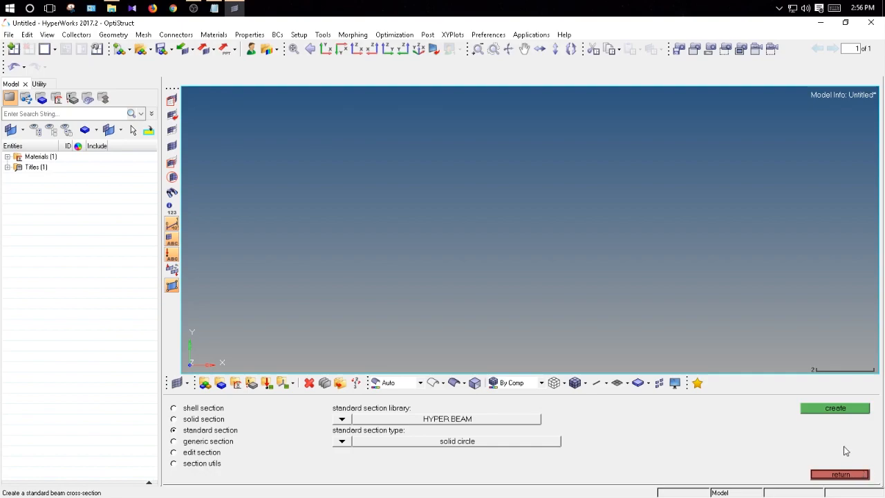
# Create the solid circle section, edit its radius, and close HyperBeam to return it to the model
pyautogui.click(836, 407)
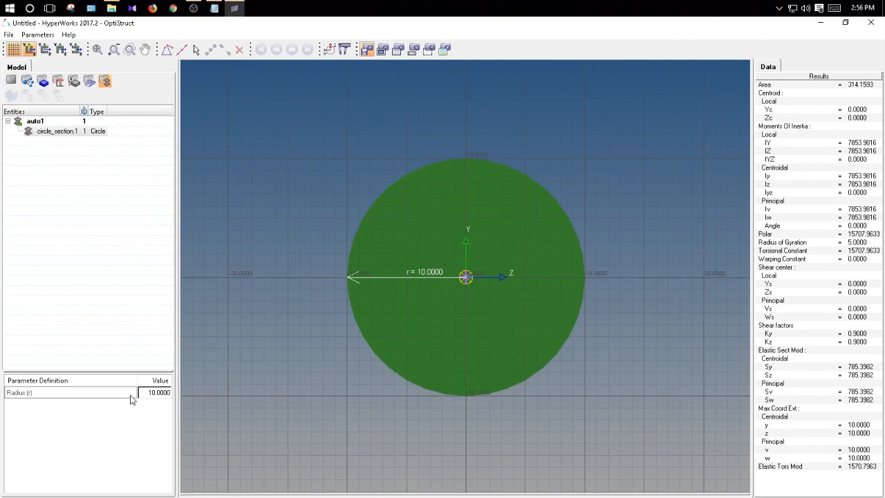
pyautogui.moveTo(547, 476)
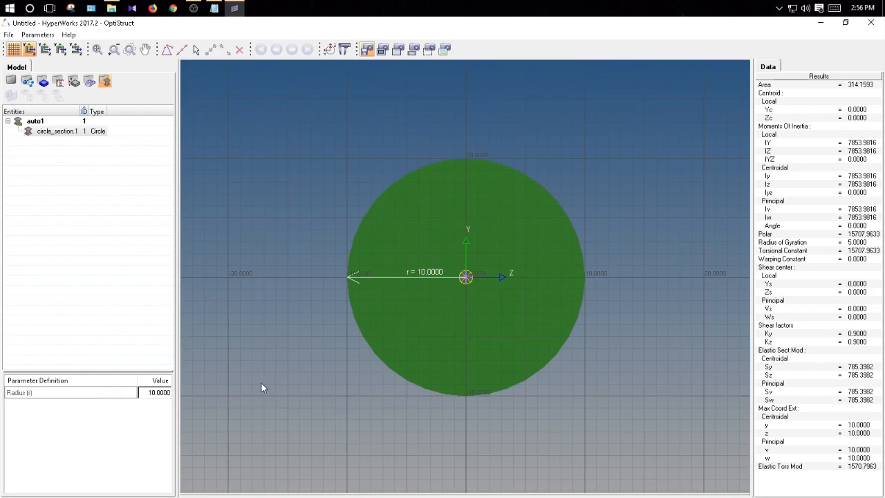
pyautogui.moveTo(230, 407)
pyautogui.write('25')
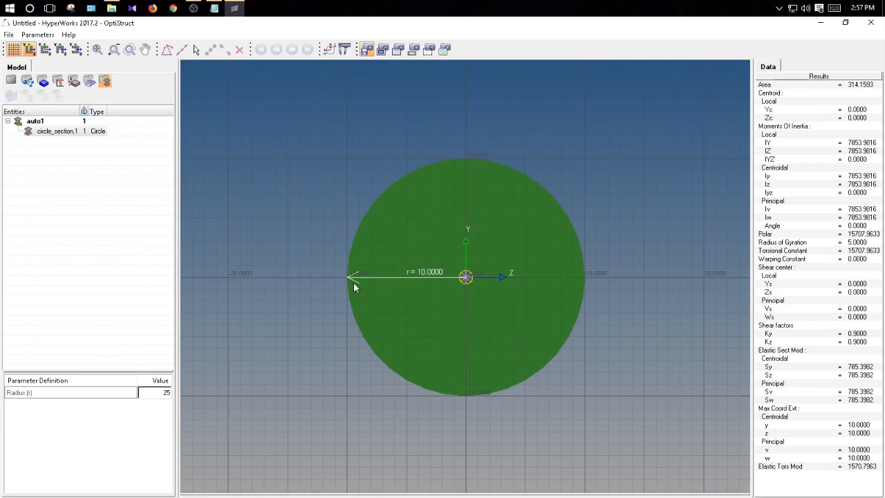
pyautogui.moveTo(255, 349)
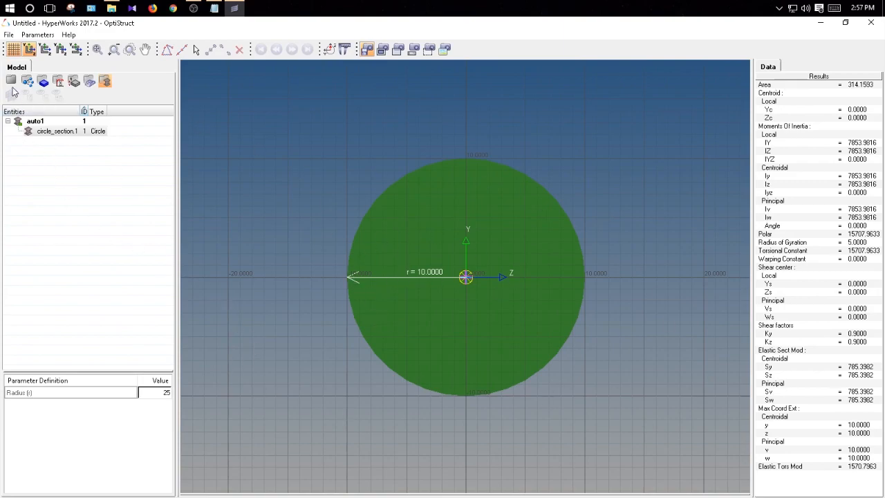
pyautogui.click(11, 80)
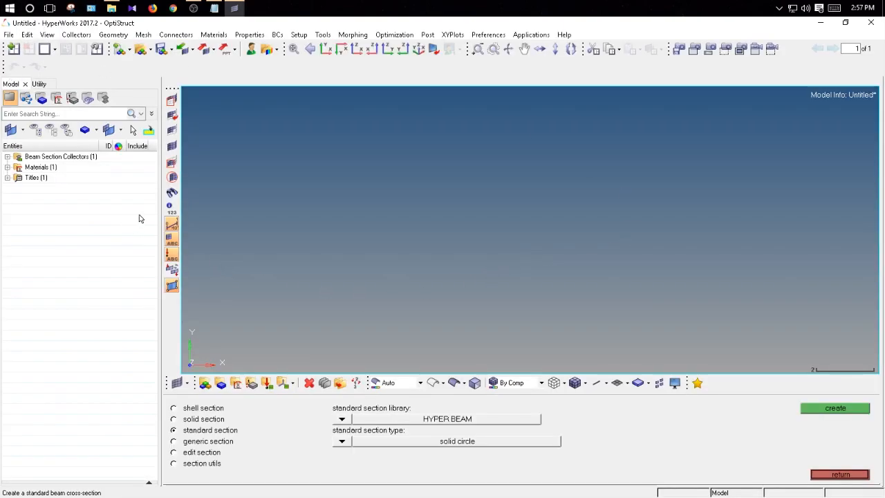
# Expand the model tree to show auto1 with circle_section.1 and Steel, then leave the section tool
pyautogui.click(835, 406)
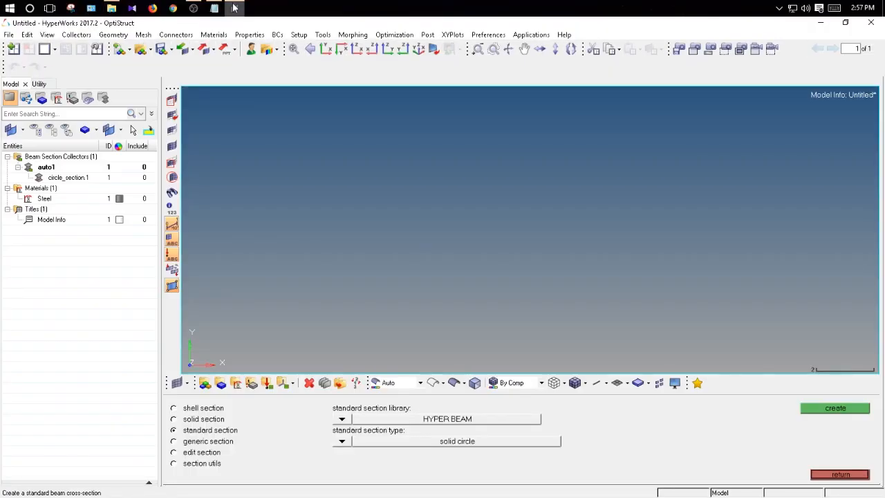
pyautogui.click(213, 8)
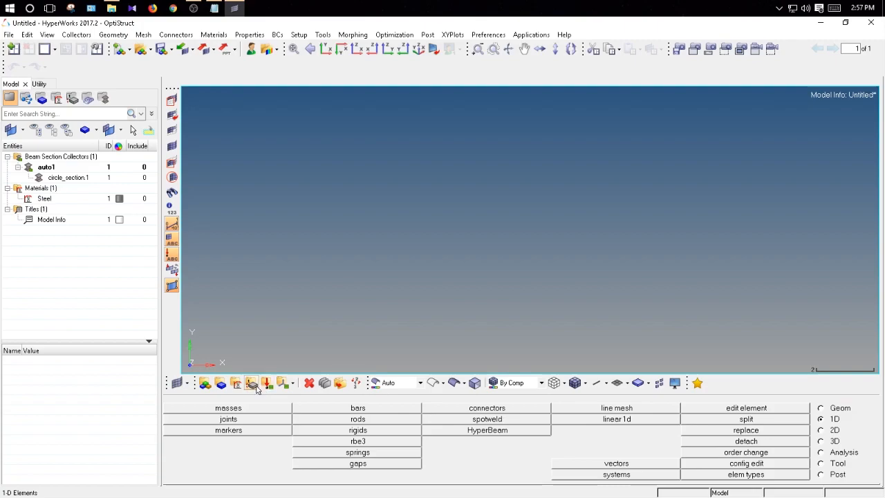
pyautogui.moveTo(252, 381)
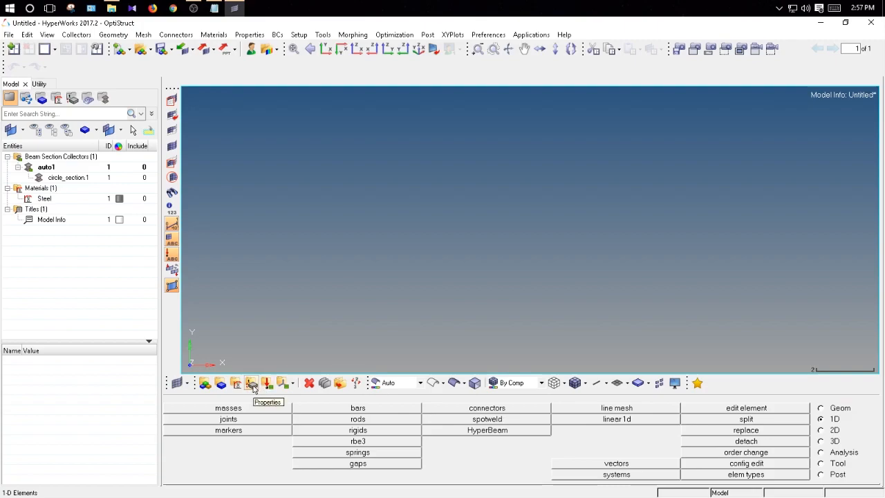
# Define 1D property Dummy_bar_prop with card image PROD, material Steel and beam section circle_section1
pyautogui.click(252, 382)
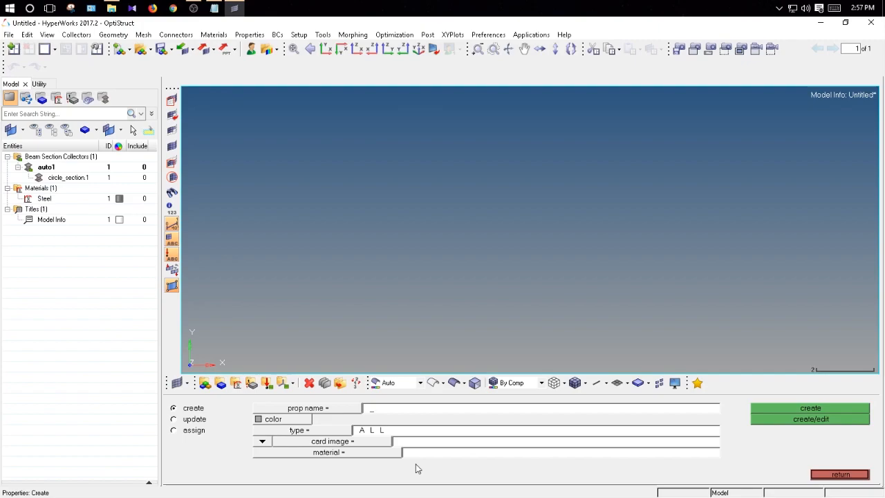
pyautogui.write('Dummy_')
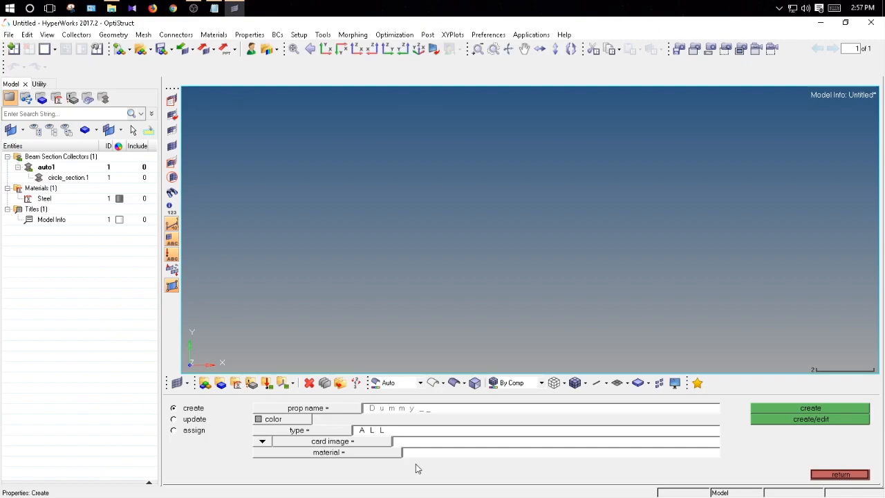
pyautogui.write('bar')
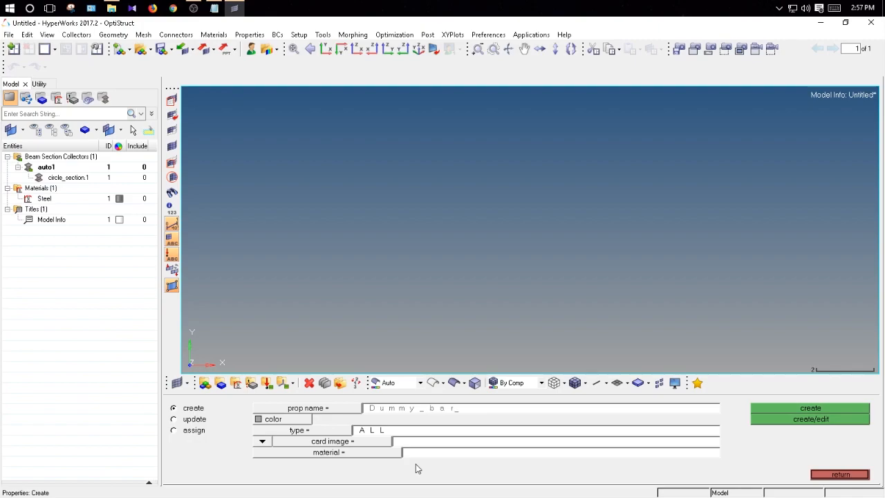
pyautogui.moveTo(511, 461)
pyautogui.write('prop')
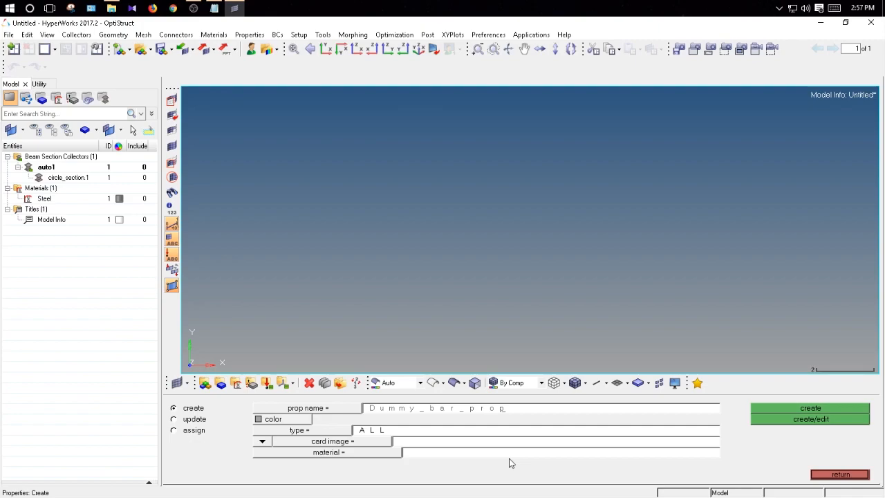
pyautogui.moveTo(280, 422)
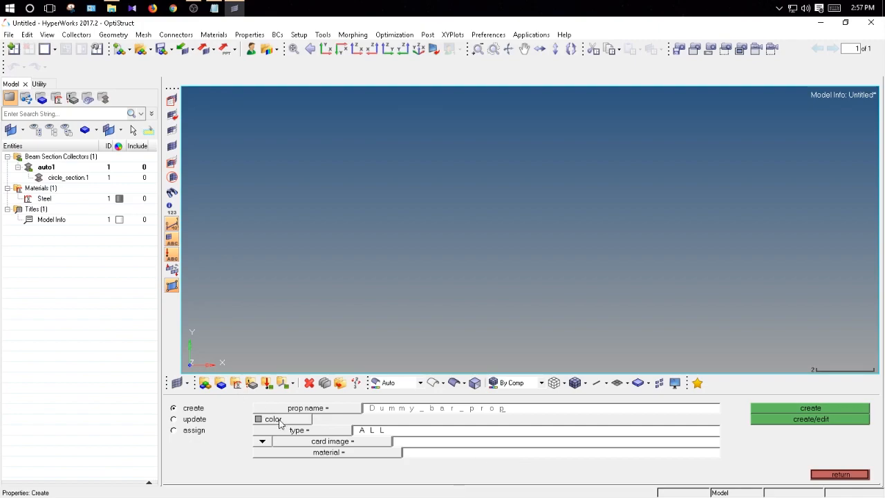
pyautogui.click(257, 419)
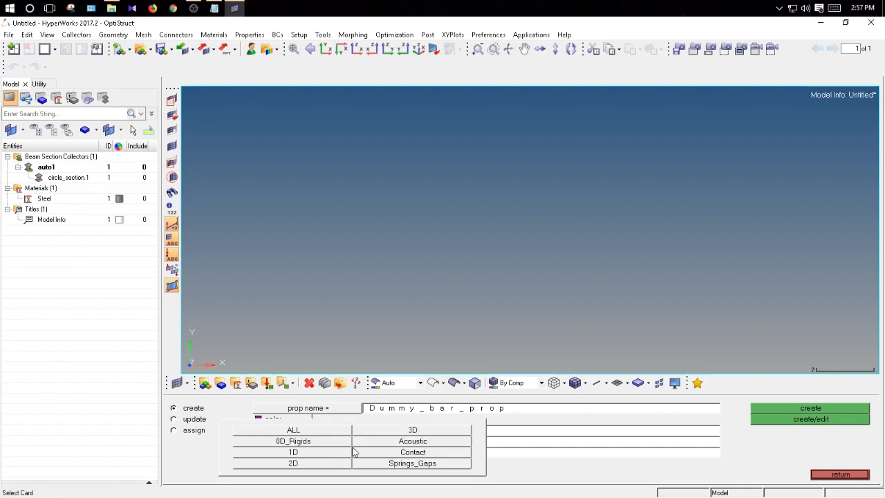
pyautogui.click(293, 451)
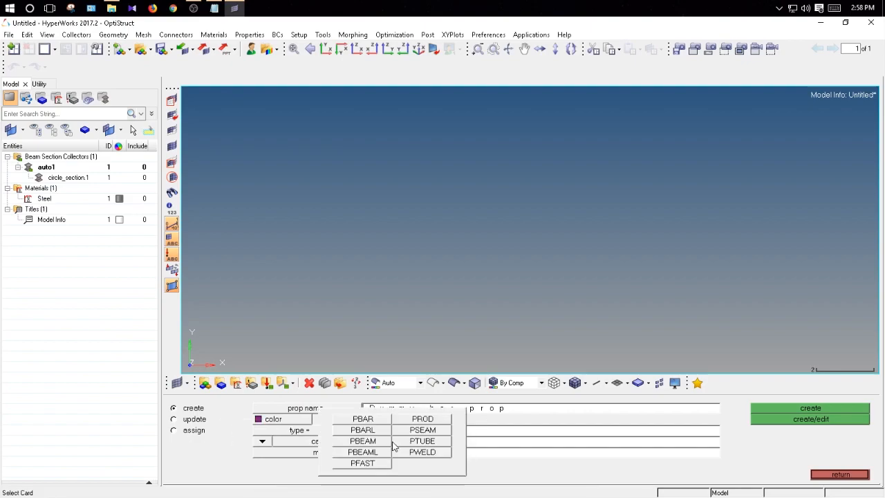
pyautogui.click(422, 417)
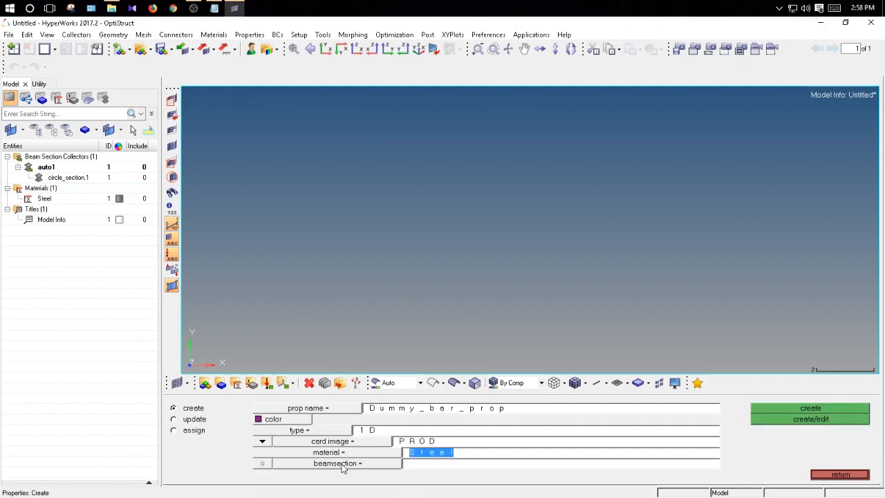
pyautogui.click(337, 463)
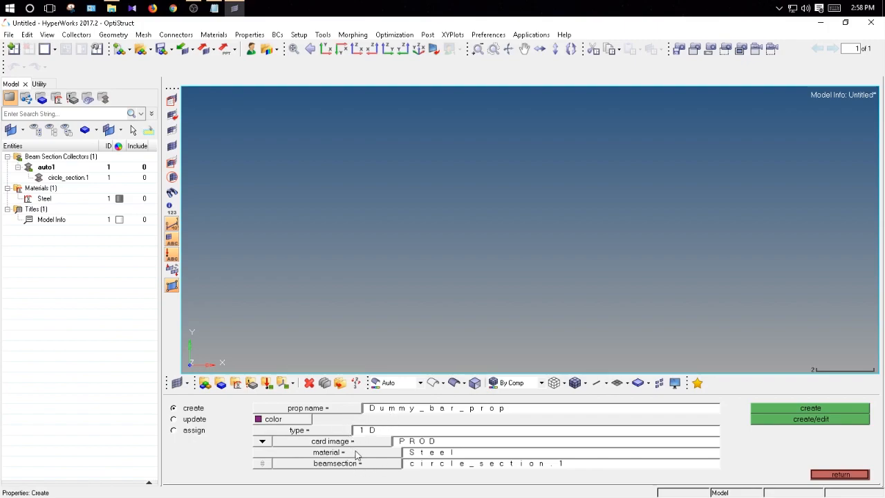
pyautogui.click(332, 440)
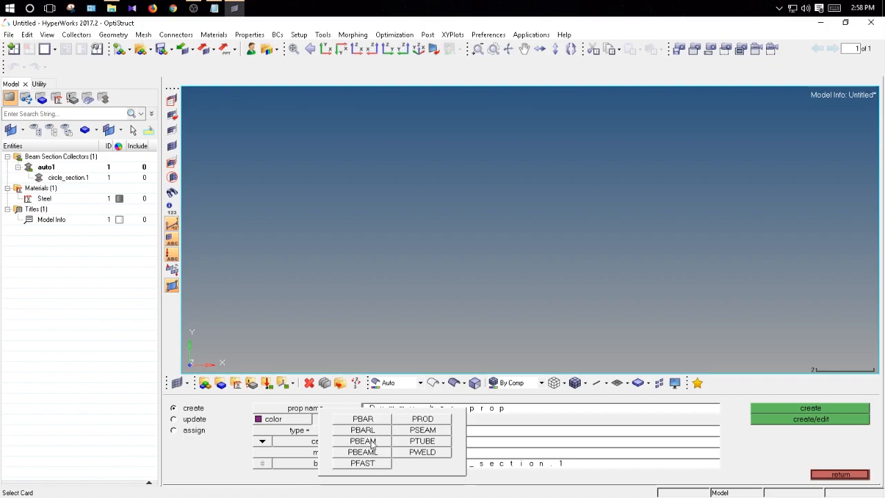
pyautogui.click(423, 418)
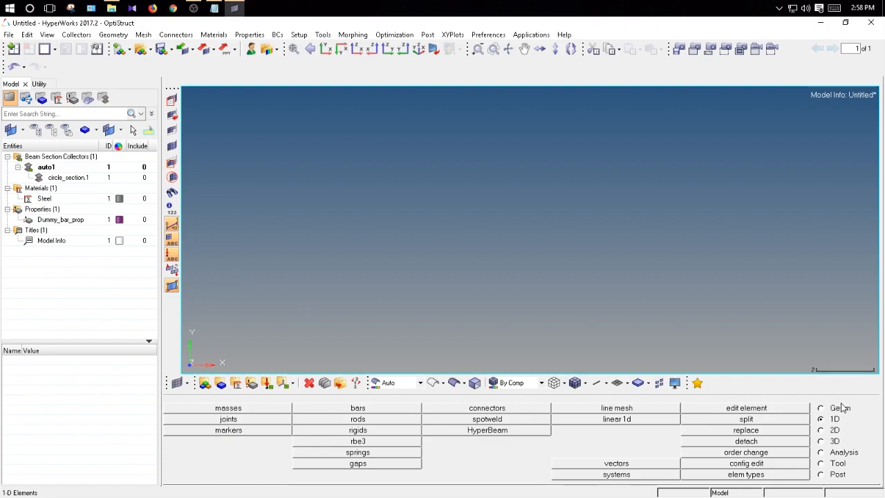
# Create nodes by typed coordinates at x = 0 and x = 5 in the Geom nodes panel
pyautogui.click(821, 408)
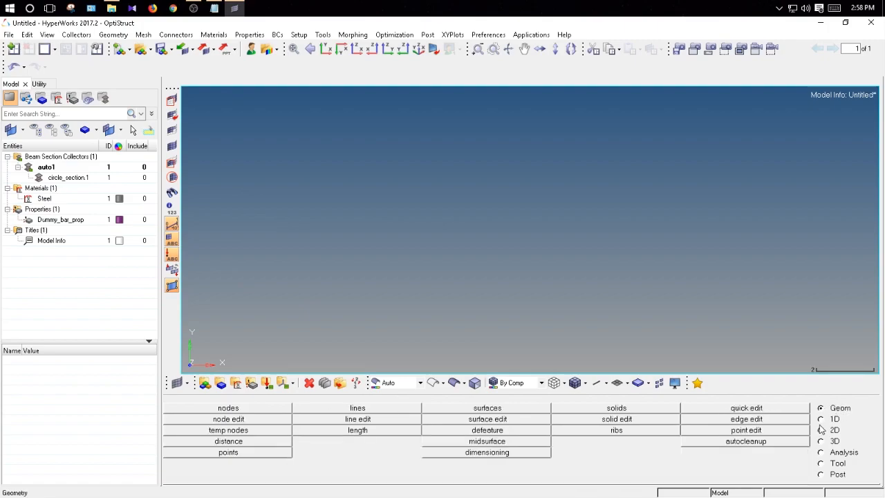
pyautogui.click(228, 407)
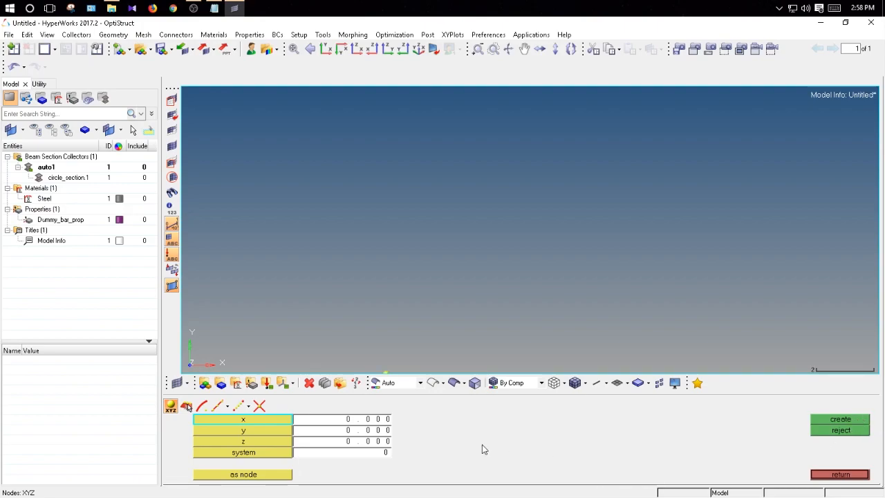
pyautogui.moveTo(329, 443)
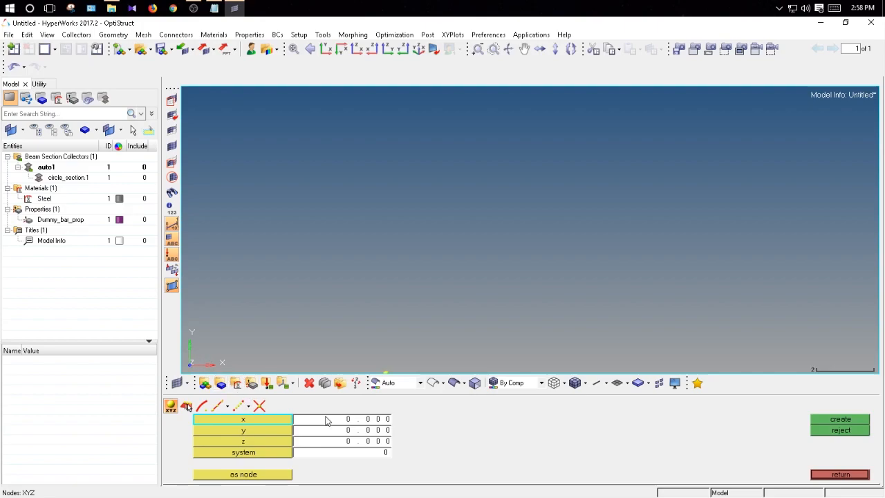
pyautogui.click(348, 420)
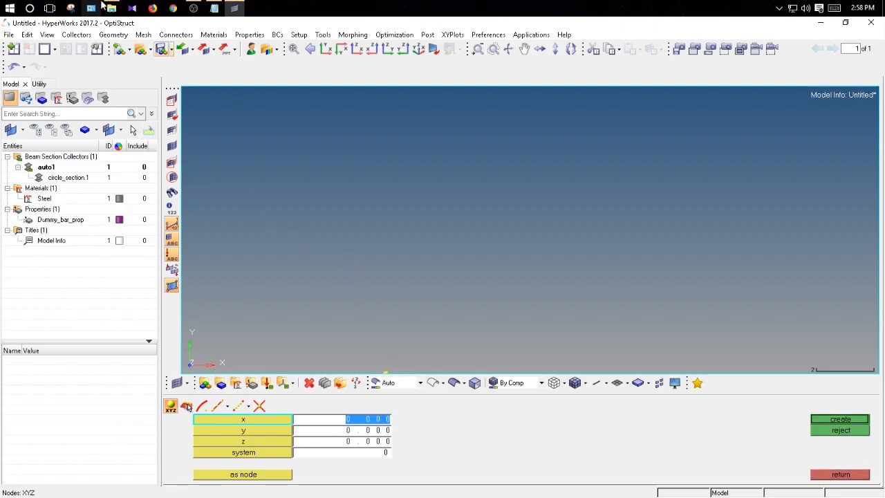
pyautogui.moveTo(528, 260)
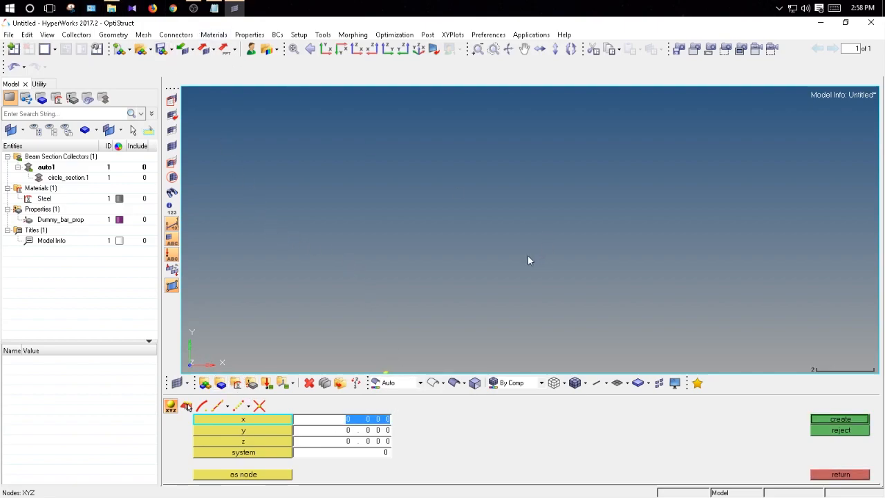
pyautogui.write('50')
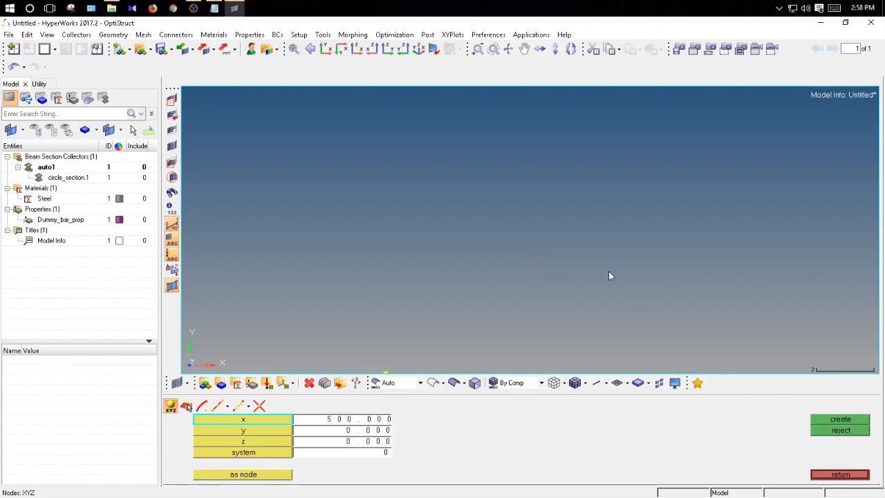
pyautogui.moveTo(275, 103)
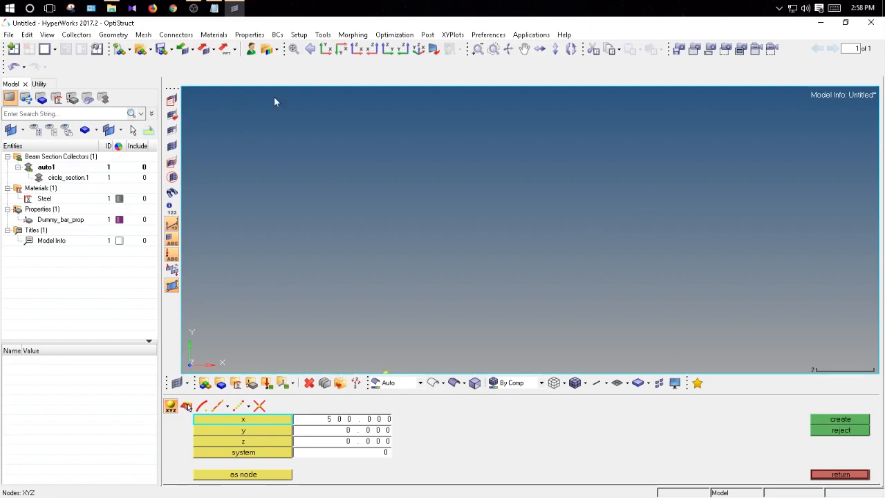
pyautogui.moveTo(475, 215)
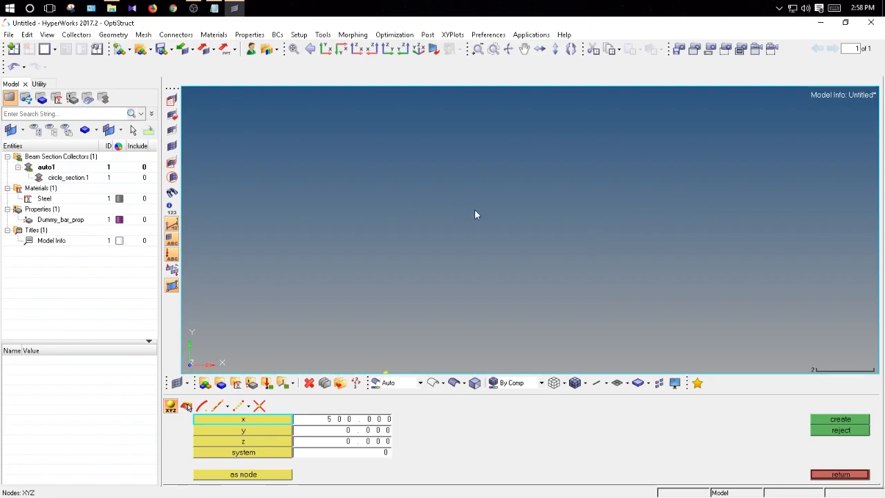
pyautogui.click(840, 419)
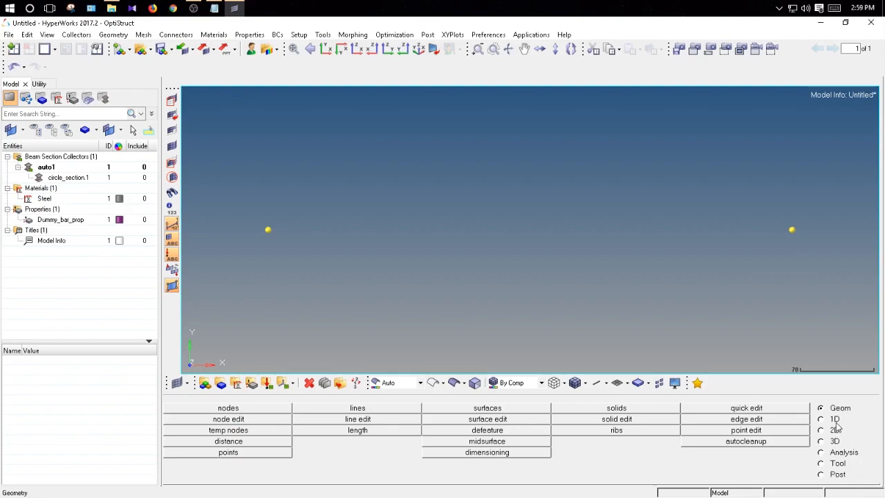
# Create a CROD rod element with property Dummy_bar_prop between the two nodes via 1D rods
pyautogui.click(835, 417)
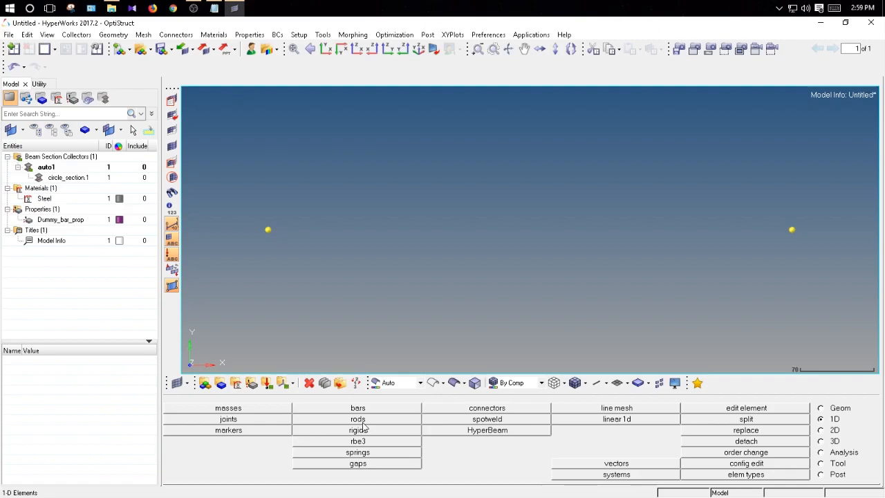
pyautogui.click(357, 418)
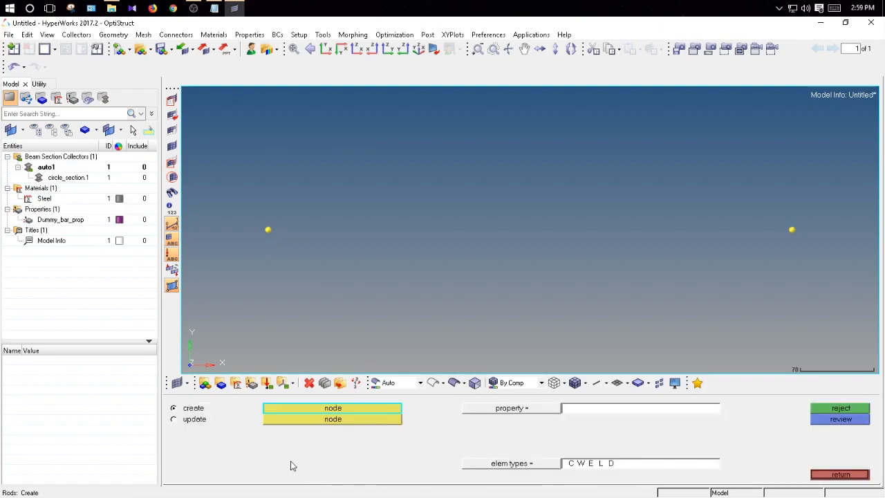
pyautogui.moveTo(274, 265)
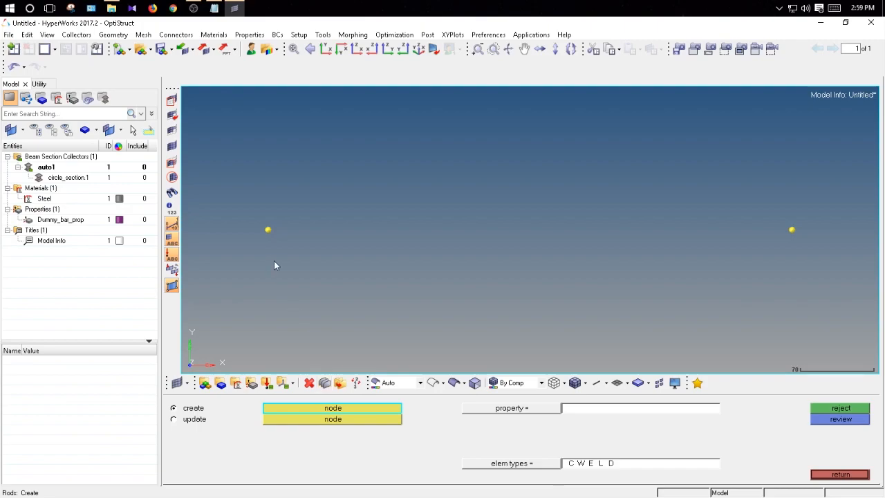
pyautogui.click(269, 230)
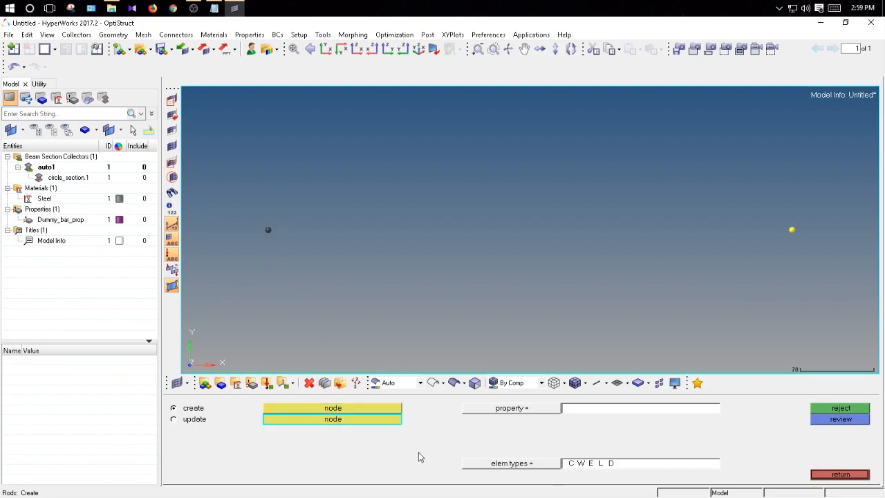
pyautogui.moveTo(786, 251)
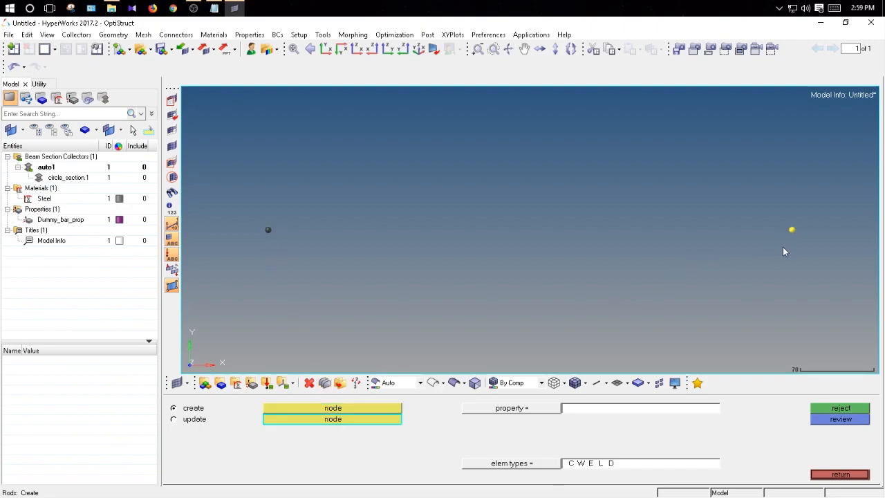
pyautogui.moveTo(597, 442)
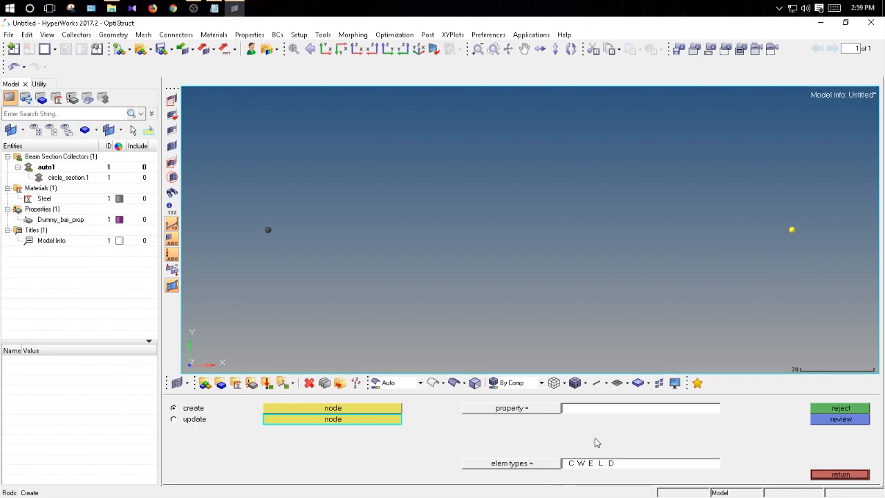
pyautogui.click(512, 462)
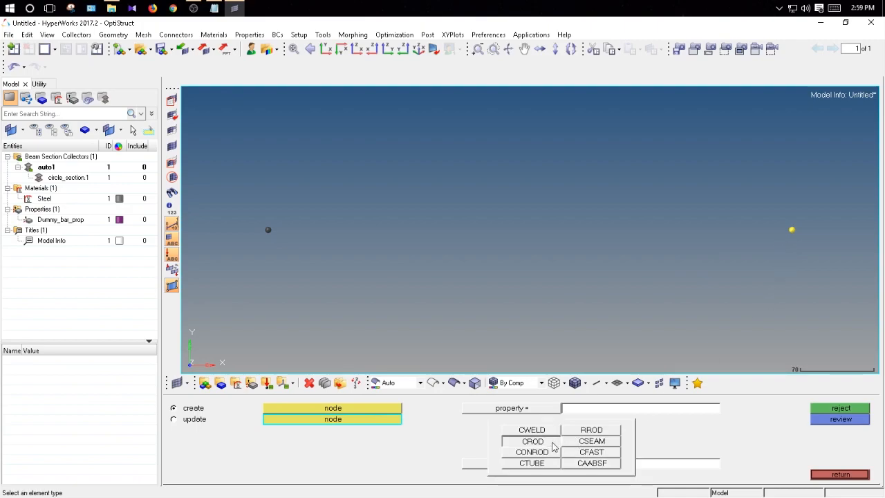
pyautogui.click(532, 441)
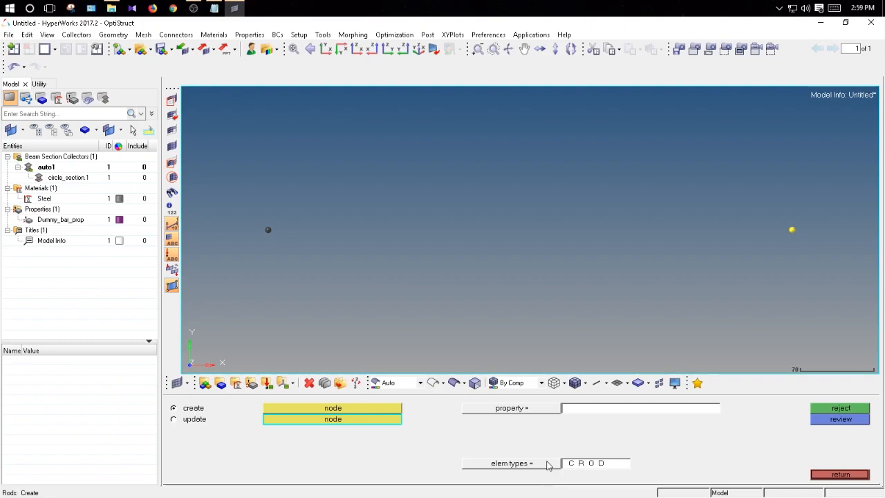
pyautogui.click(510, 408)
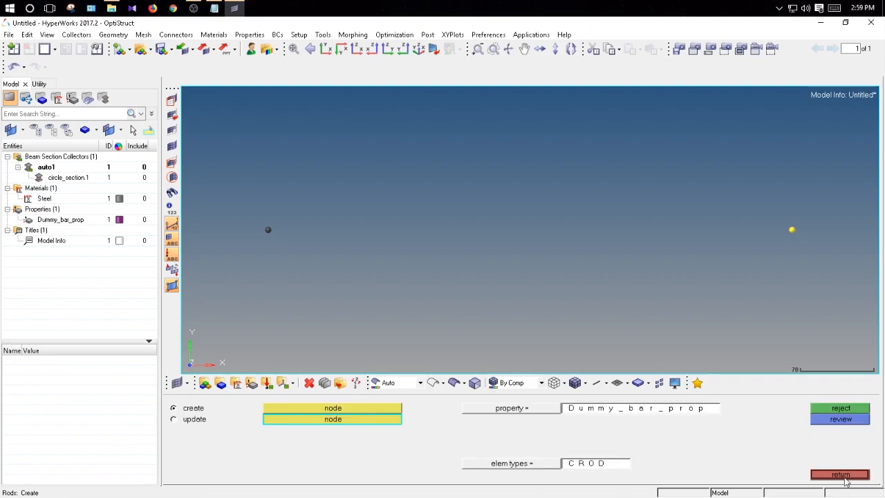
pyautogui.click(839, 474)
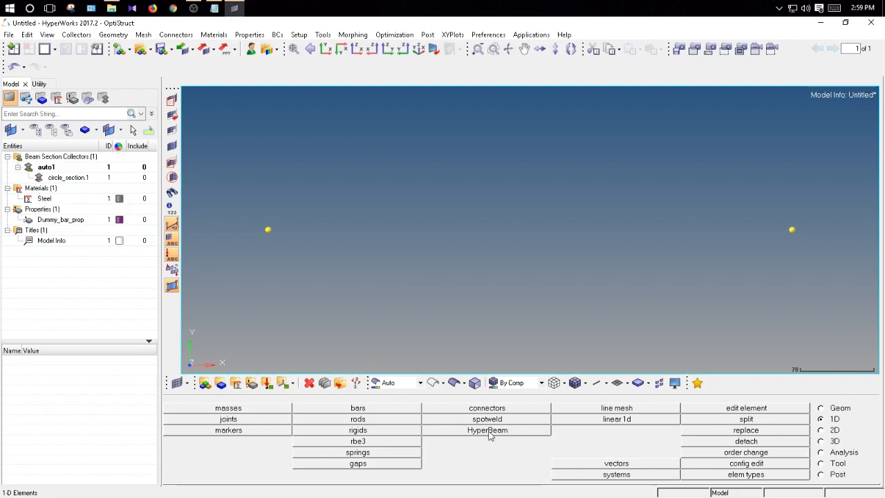
pyautogui.moveTo(408, 431)
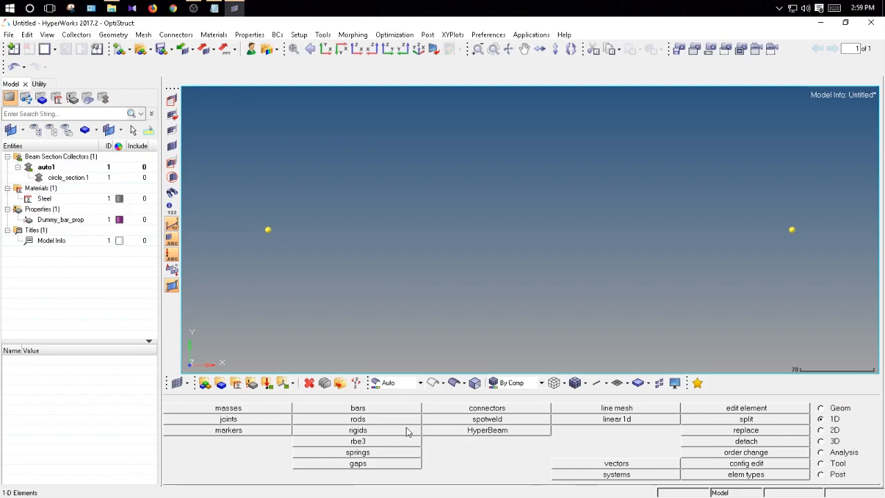
pyautogui.click(357, 429)
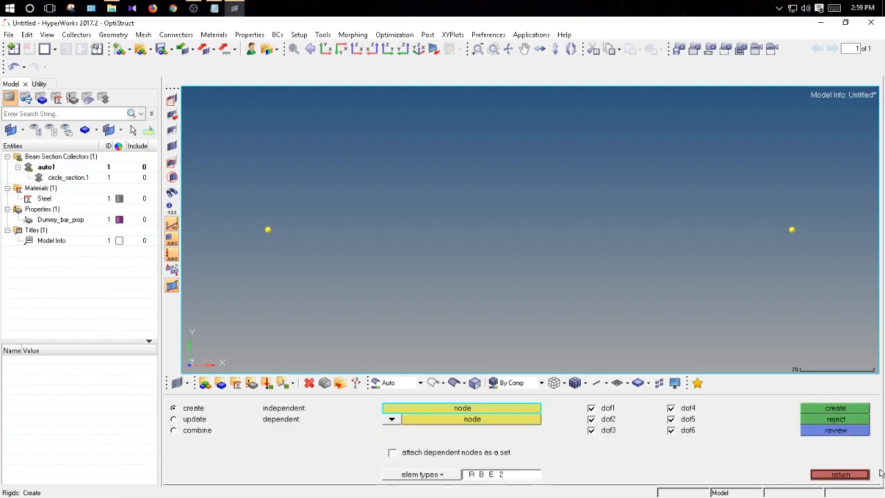
pyautogui.click(839, 474)
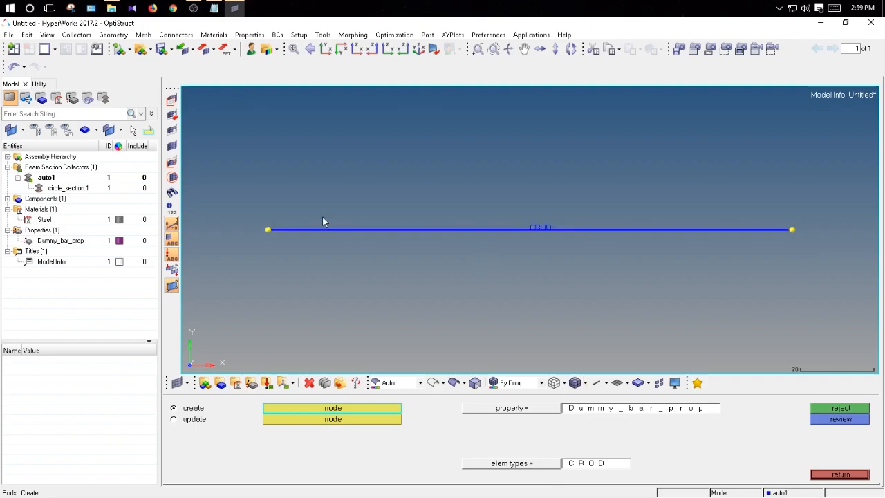
pyautogui.moveTo(534, 230)
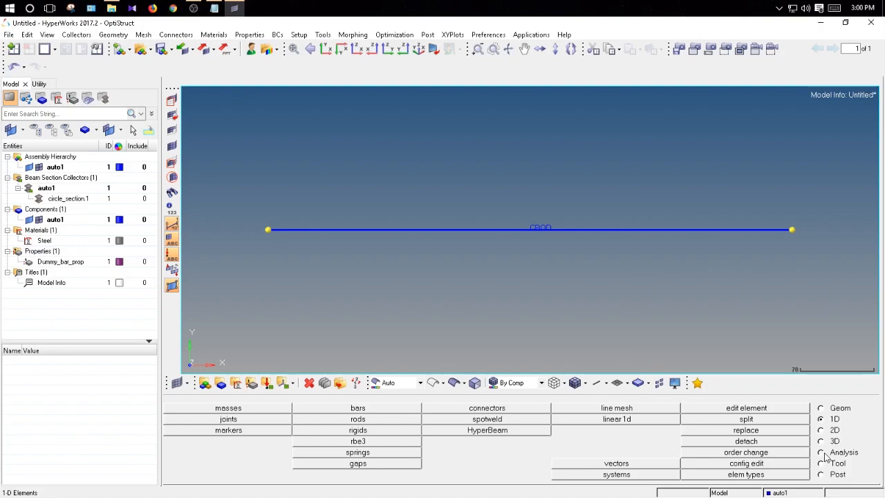
# Create a load collector named spc with its own colour in the Analysis panel
pyautogui.click(821, 451)
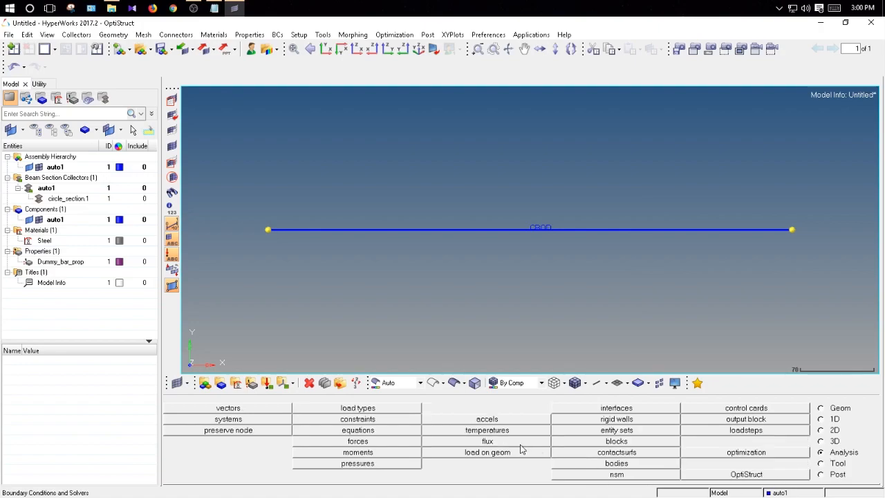
pyautogui.moveTo(326, 399)
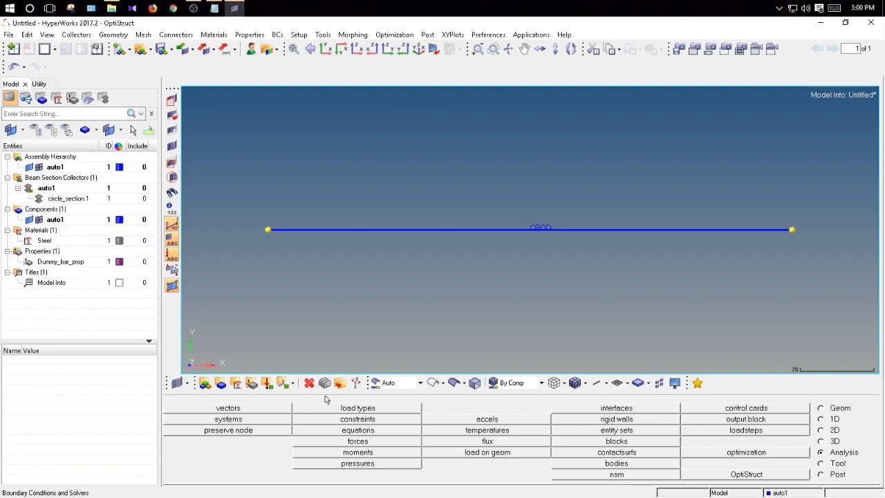
pyautogui.moveTo(265, 382)
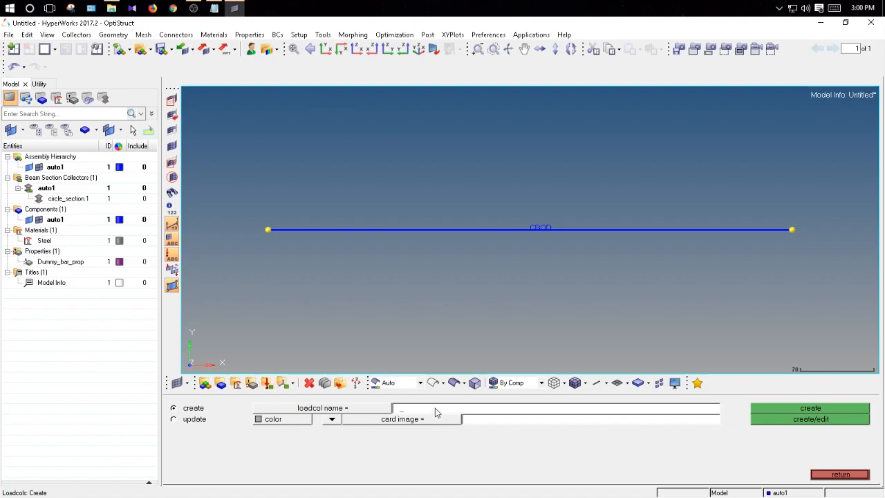
pyautogui.write('spc')
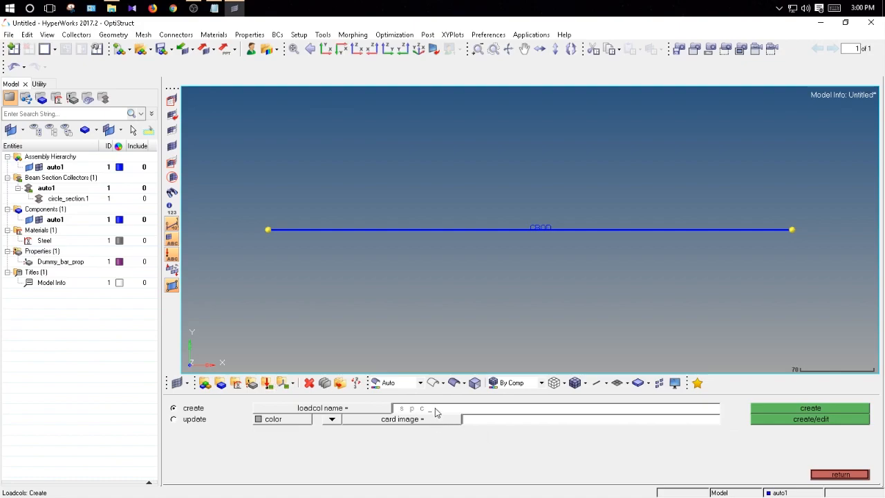
pyautogui.moveTo(490, 442)
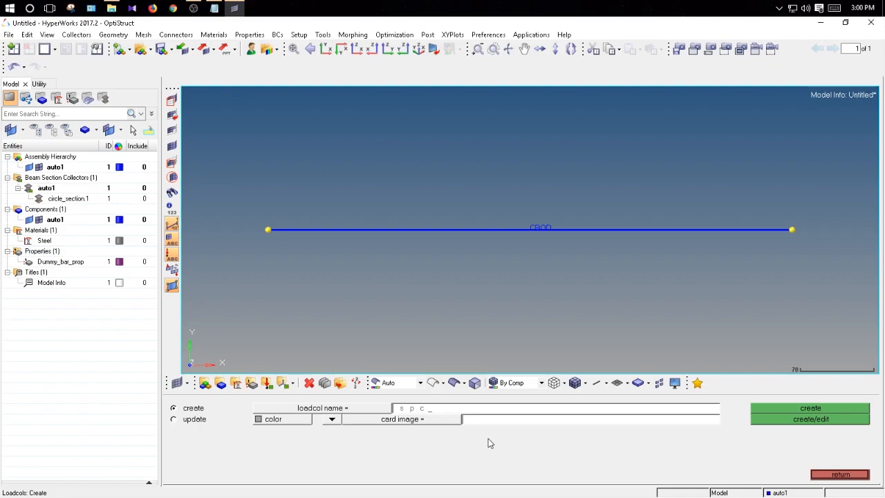
pyautogui.moveTo(332, 453)
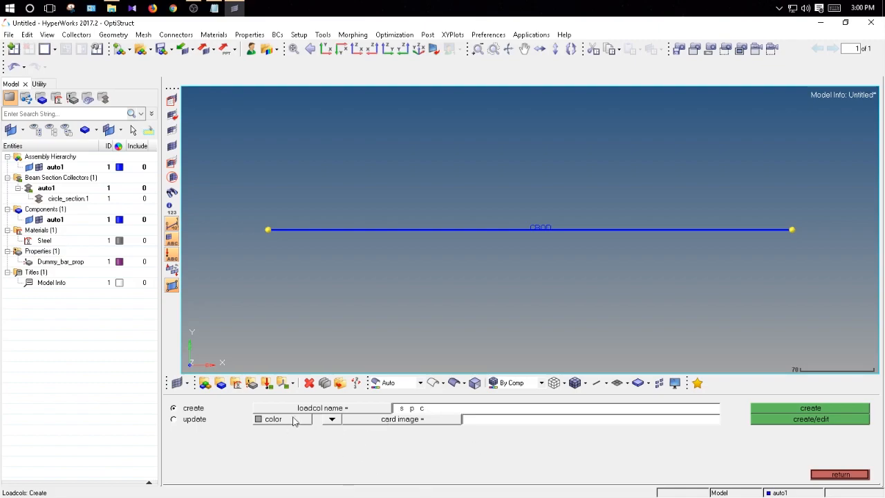
pyautogui.click(257, 419)
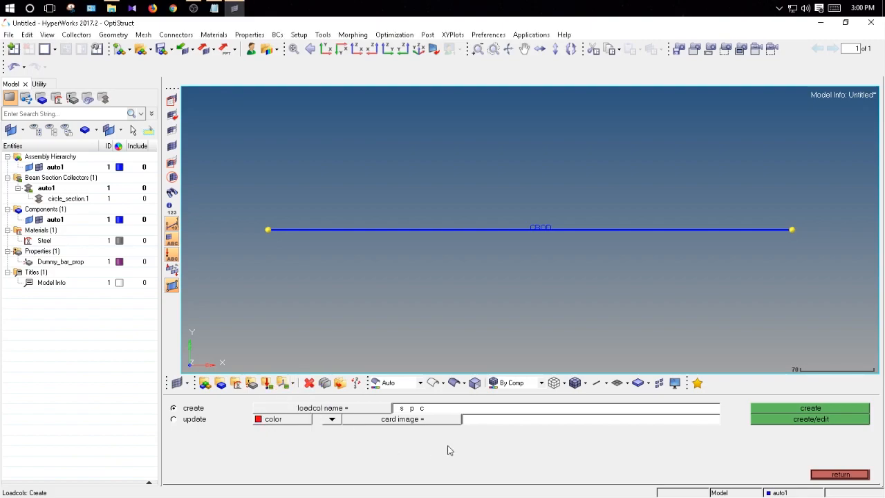
pyautogui.moveTo(749, 432)
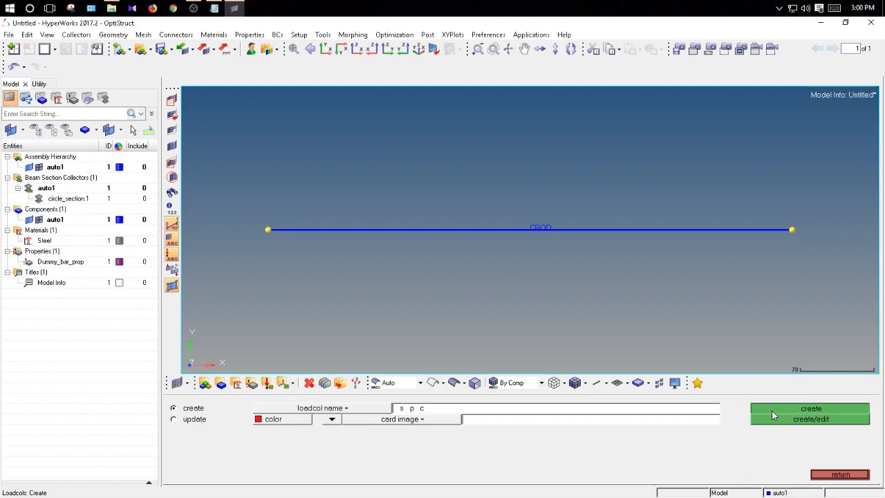
pyautogui.click(811, 407)
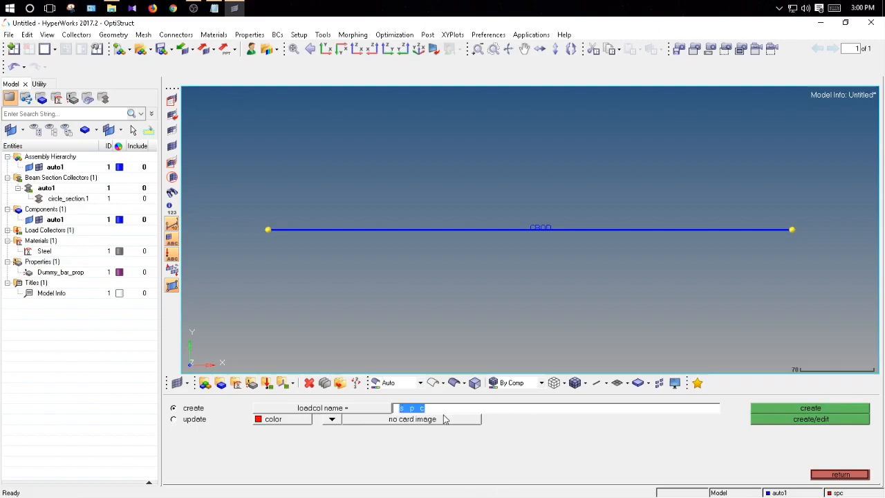
# Create a second load collector named force coloured blue
pyautogui.write('force')
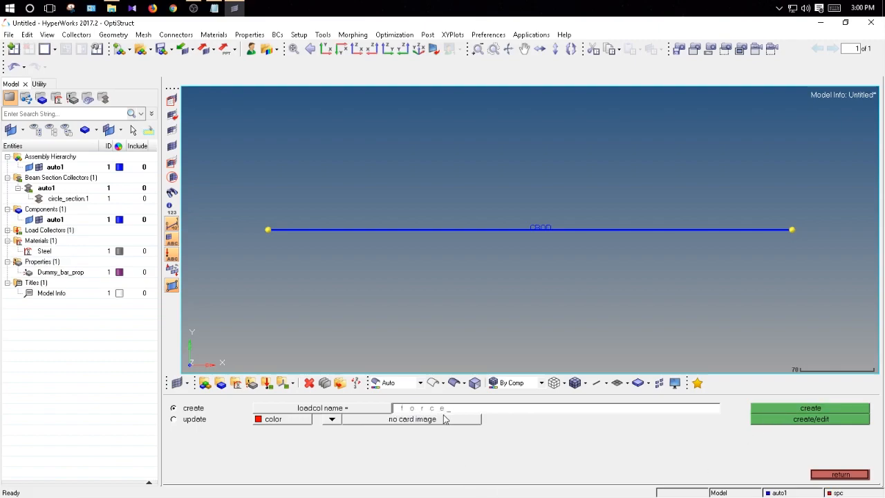
pyautogui.click(260, 419)
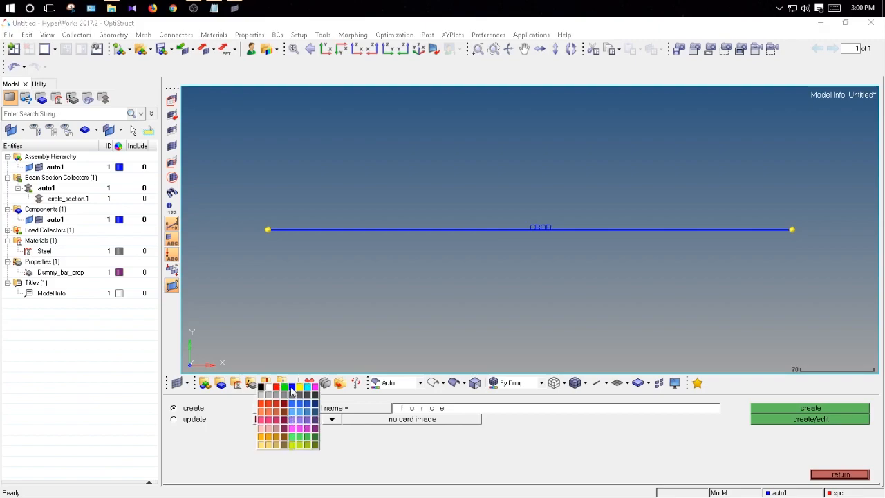
pyautogui.click(291, 393)
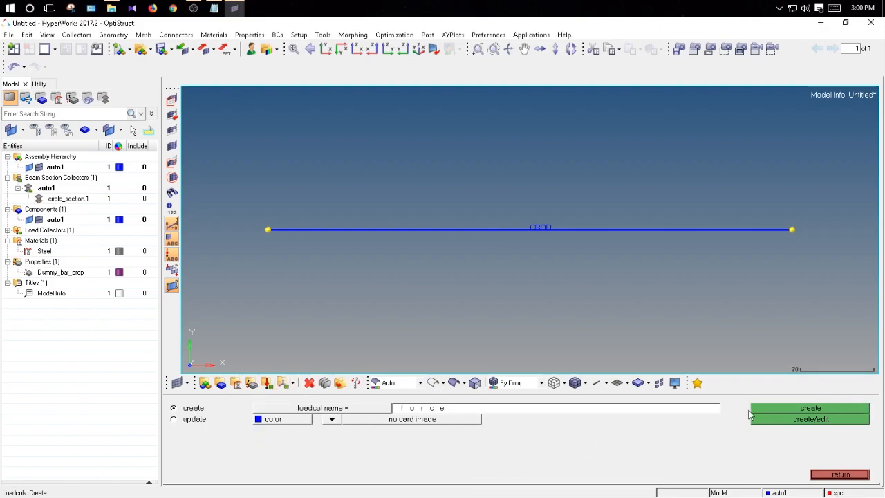
pyautogui.click(810, 407)
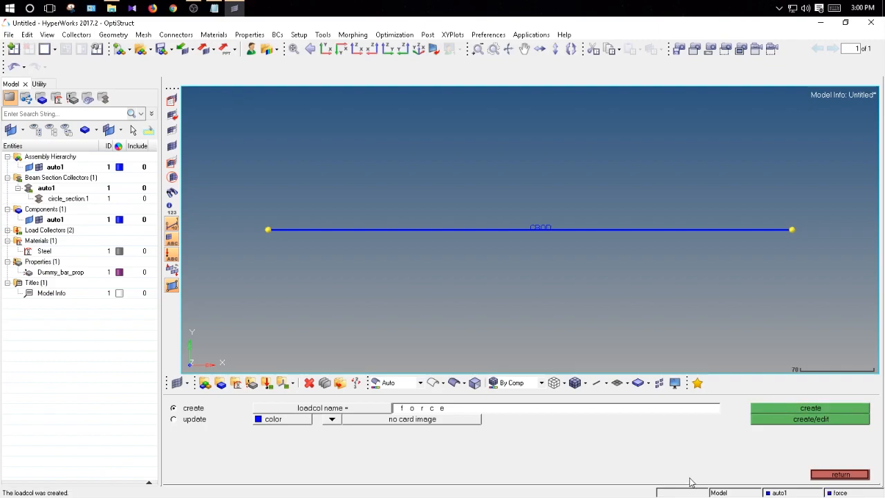
pyautogui.moveTo(833, 474)
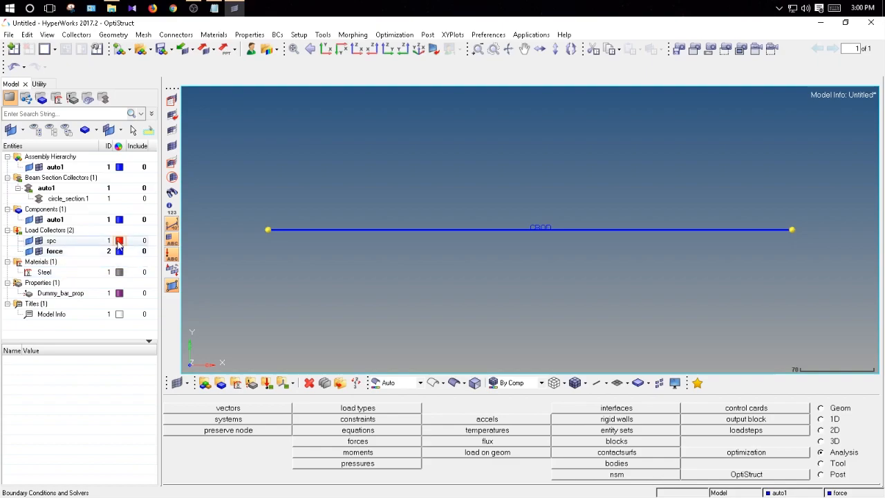
pyautogui.click(119, 241)
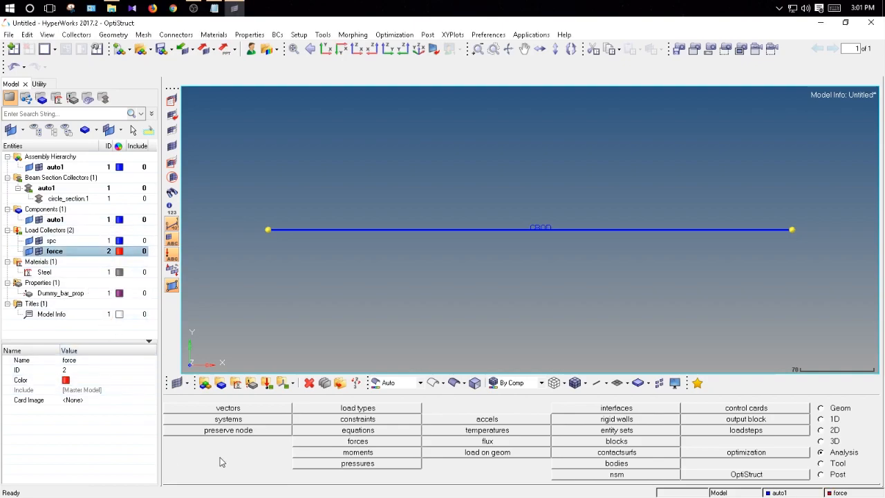
pyautogui.moveTo(501, 444)
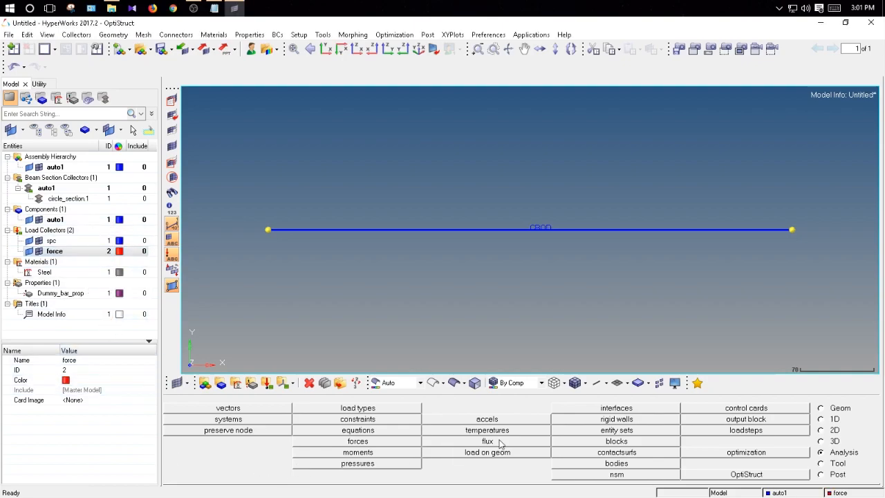
pyautogui.click(110, 8)
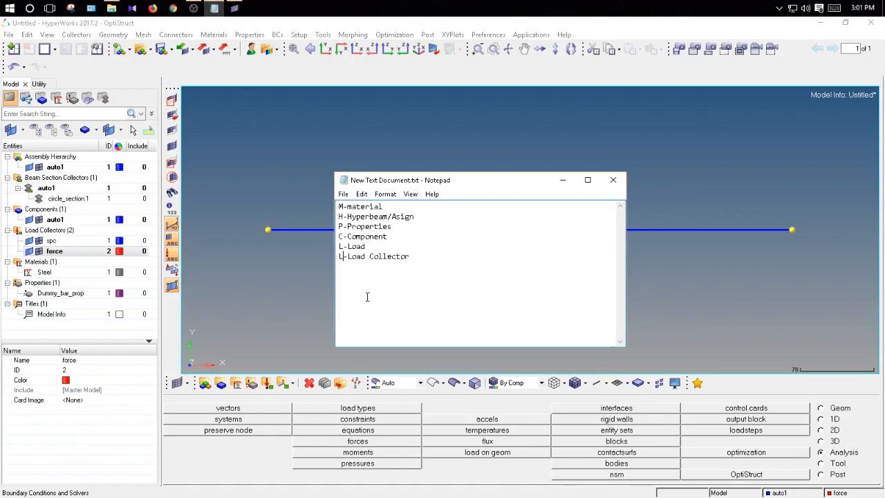
pyautogui.moveTo(369, 281)
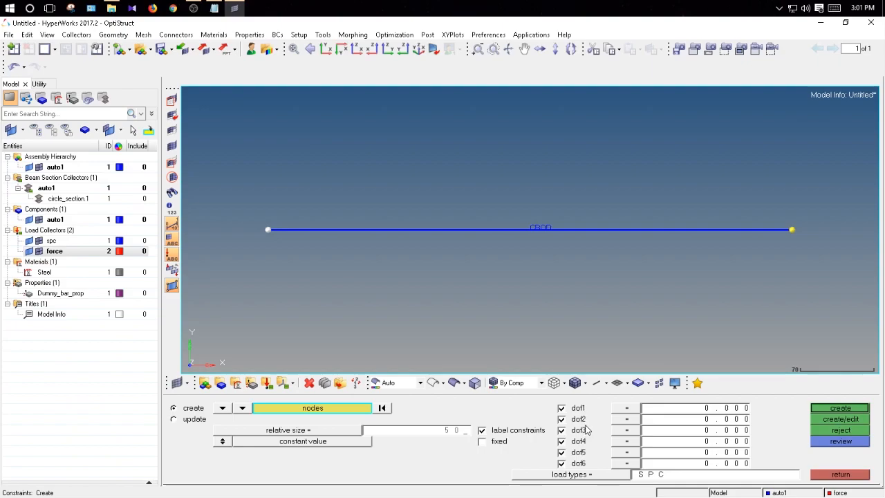
pyautogui.moveTo(587, 434)
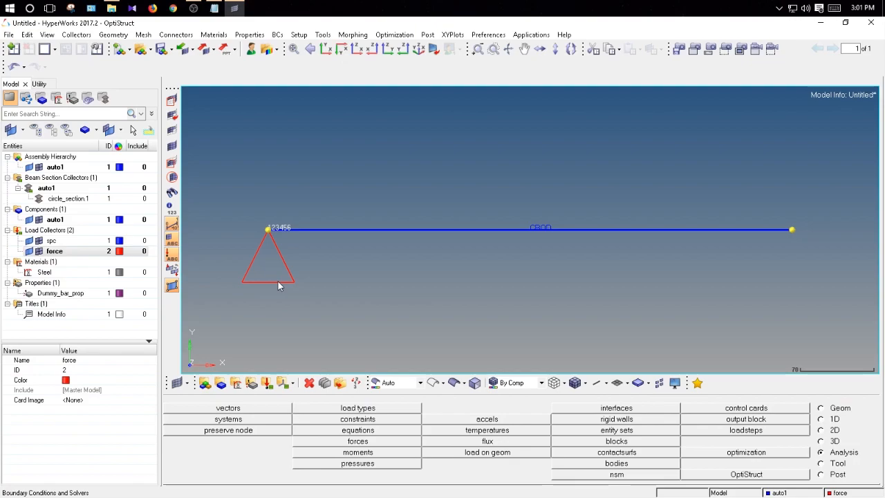
pyautogui.moveTo(262, 270)
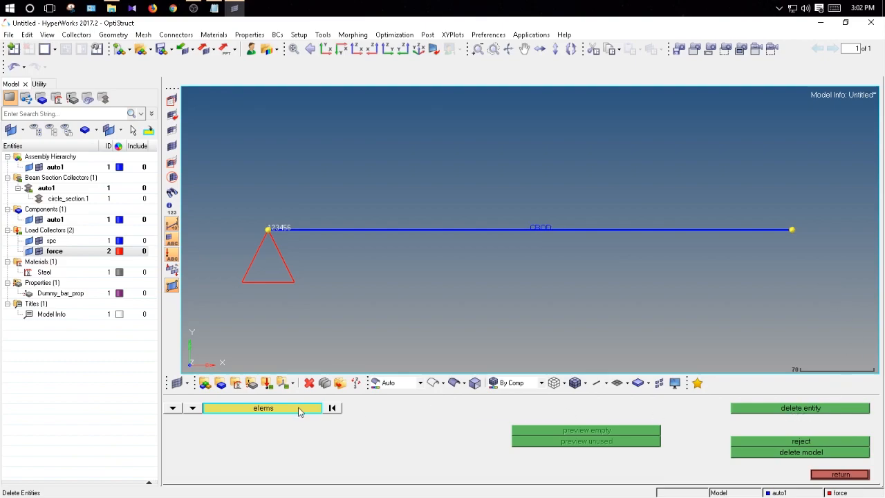
# Delete the constraint load at the beam's left end node via the Delete panel set to loads
pyautogui.click(263, 406)
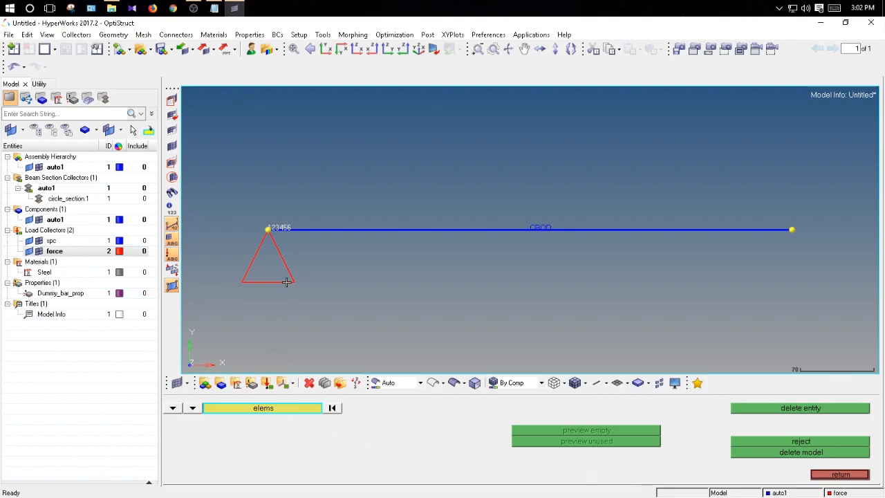
pyautogui.click(192, 407)
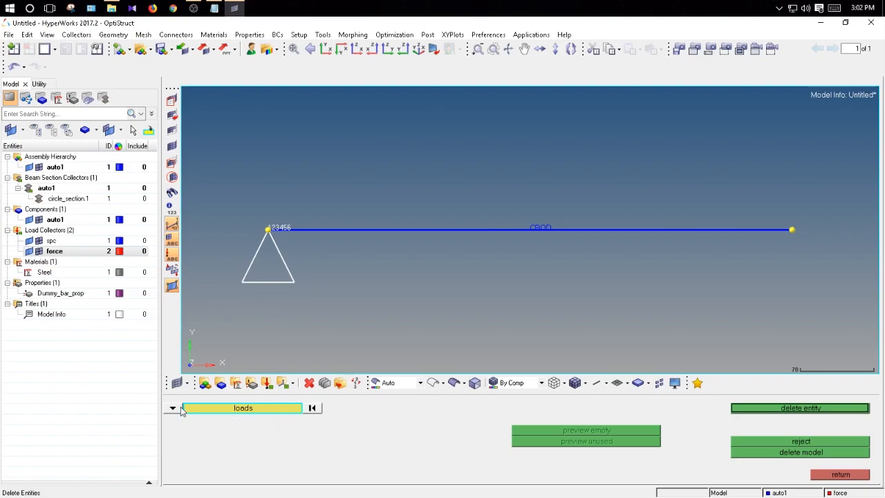
pyautogui.click(800, 406)
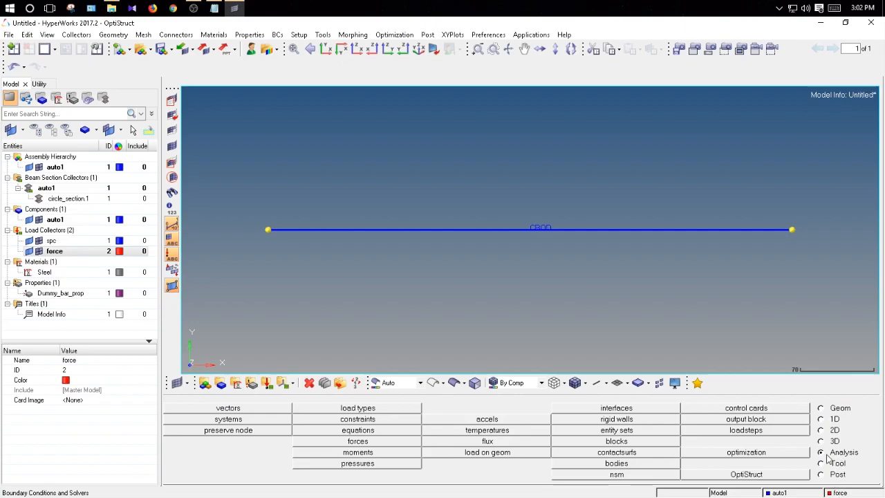
pyautogui.moveTo(830, 459)
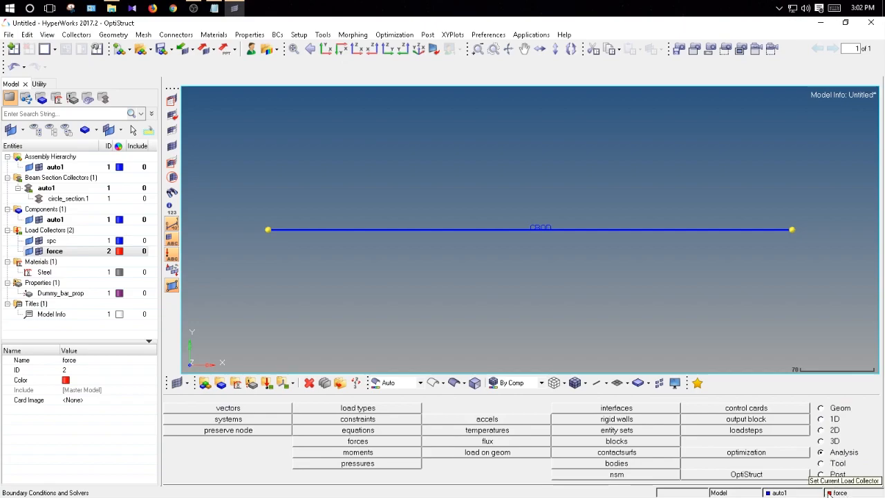
# Create a force of magnitude -1000 along the y-axis on the right end node
pyautogui.click(357, 440)
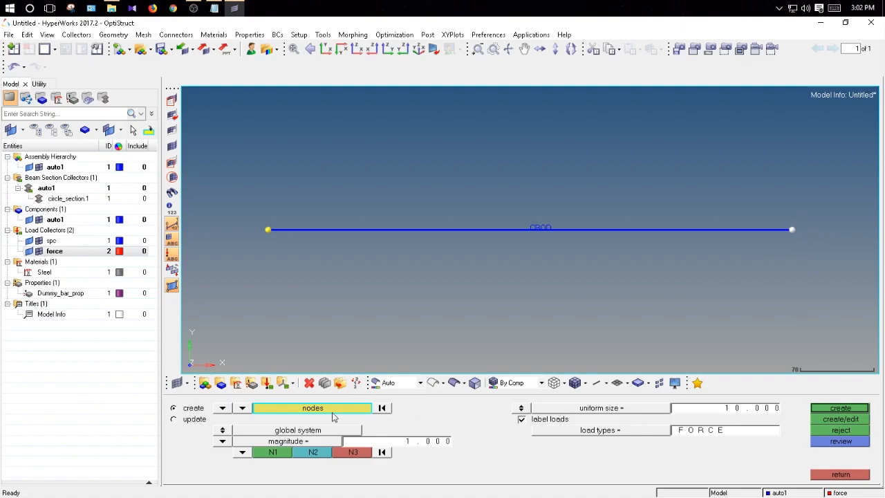
pyautogui.click(427, 440)
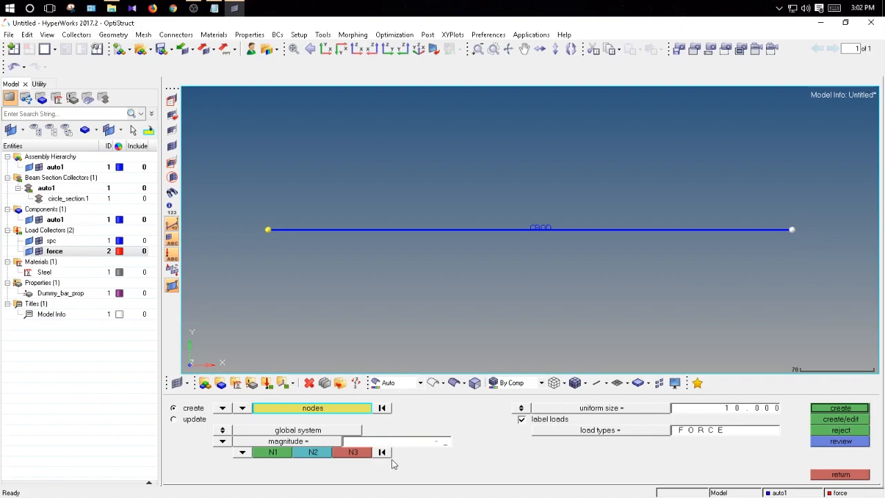
pyautogui.write('-1000')
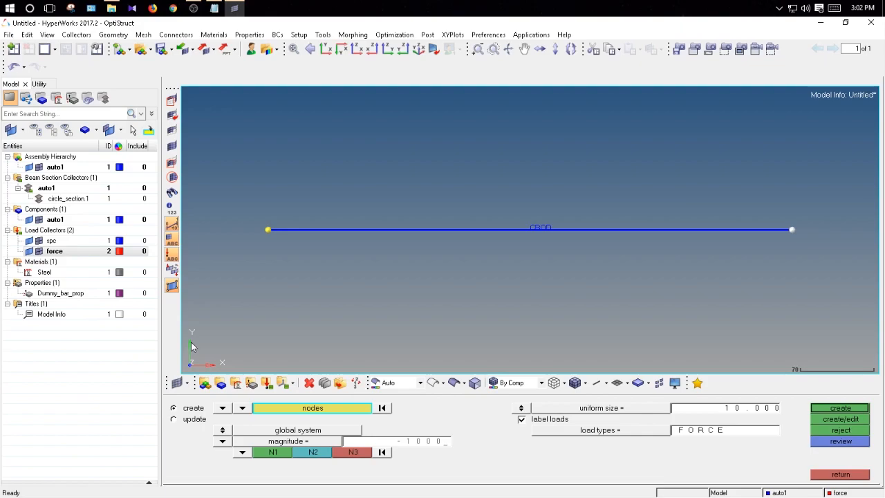
pyautogui.moveTo(191, 346)
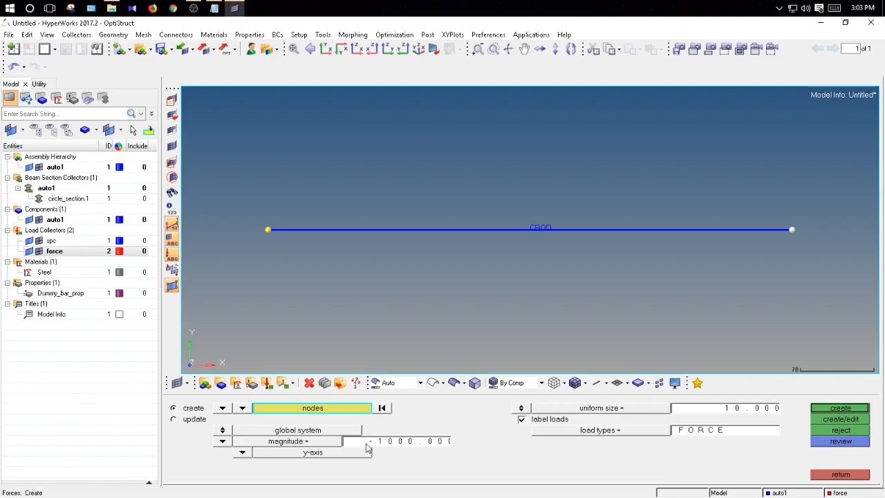
pyautogui.moveTo(730, 415)
pyautogui.write('50')
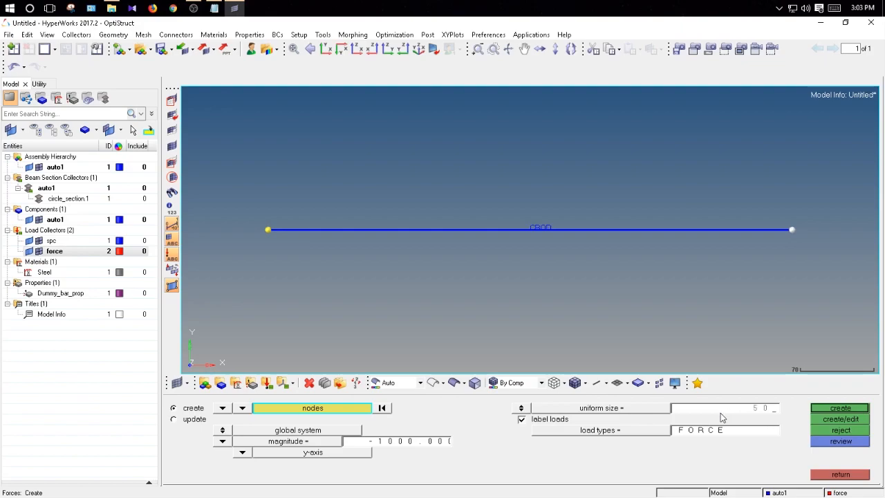
pyautogui.click(841, 408)
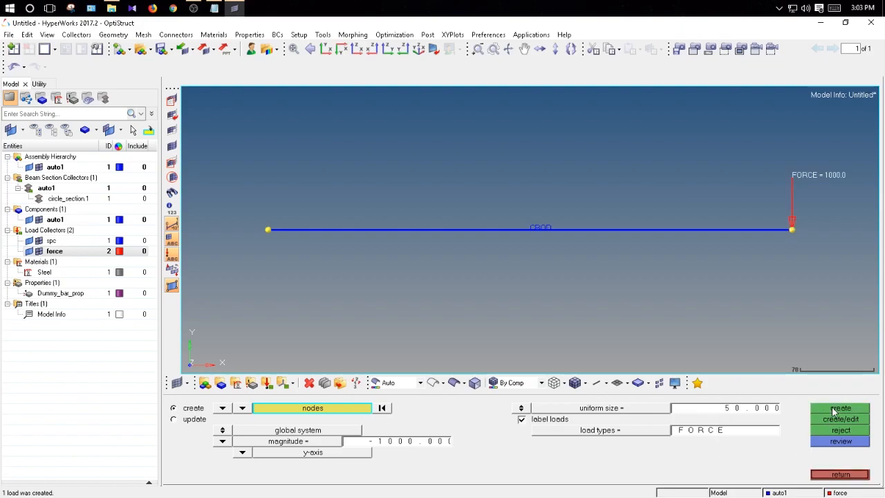
pyautogui.moveTo(845, 193)
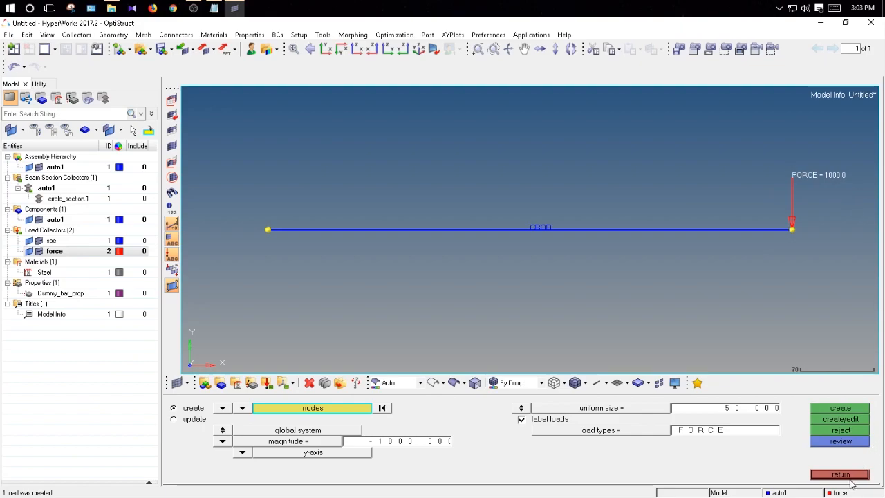
pyautogui.click(839, 475)
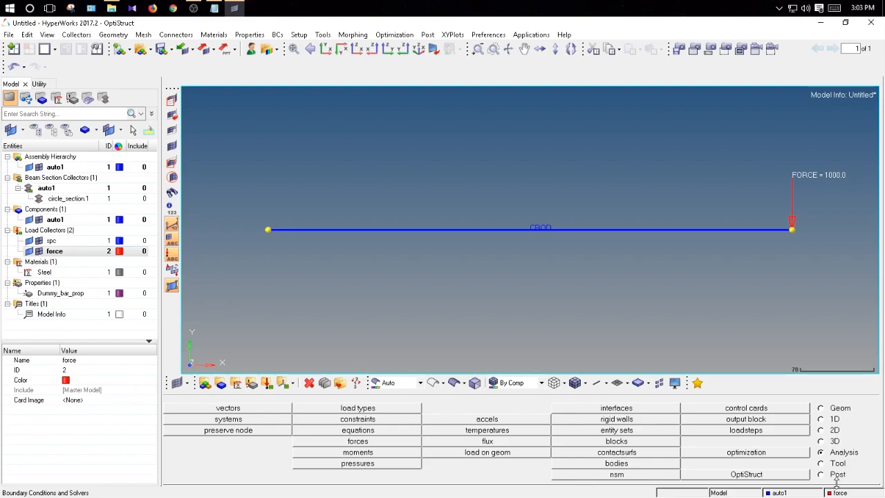
pyautogui.moveTo(837, 462)
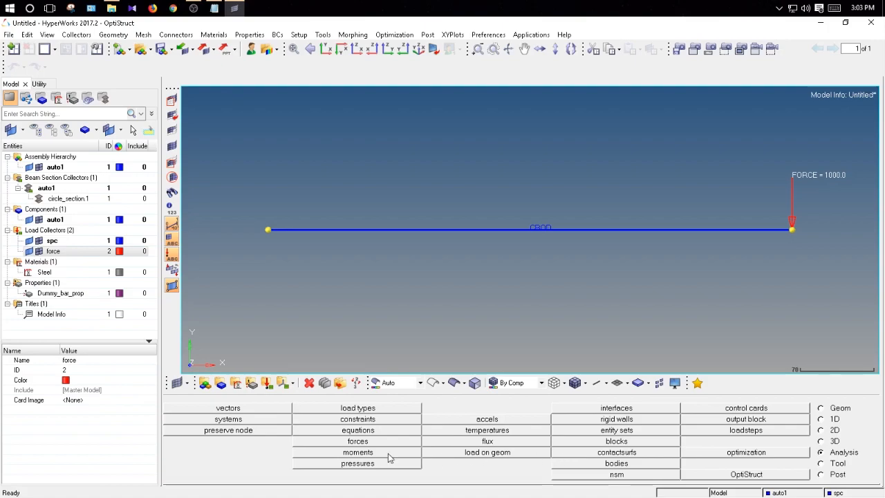
# Constrain dof1–dof6 at the left end node in the spc collector and bring the notes back
pyautogui.click(357, 418)
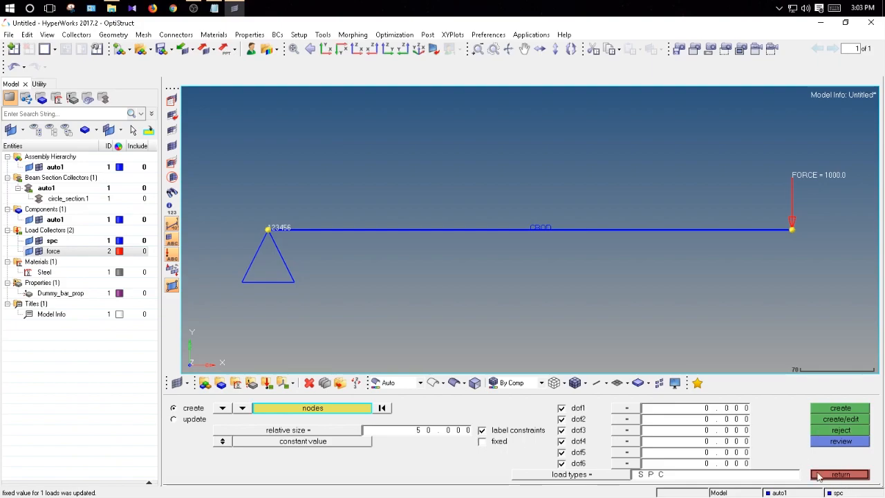
pyautogui.click(840, 475)
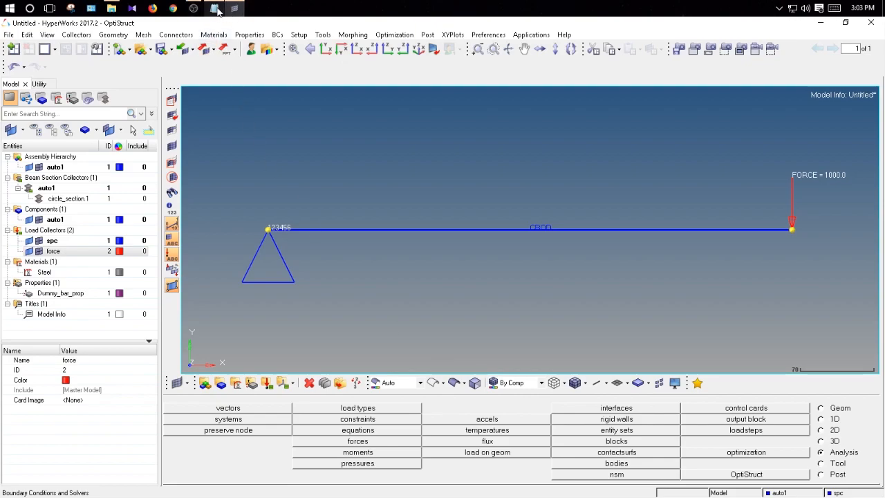
pyautogui.click(213, 9)
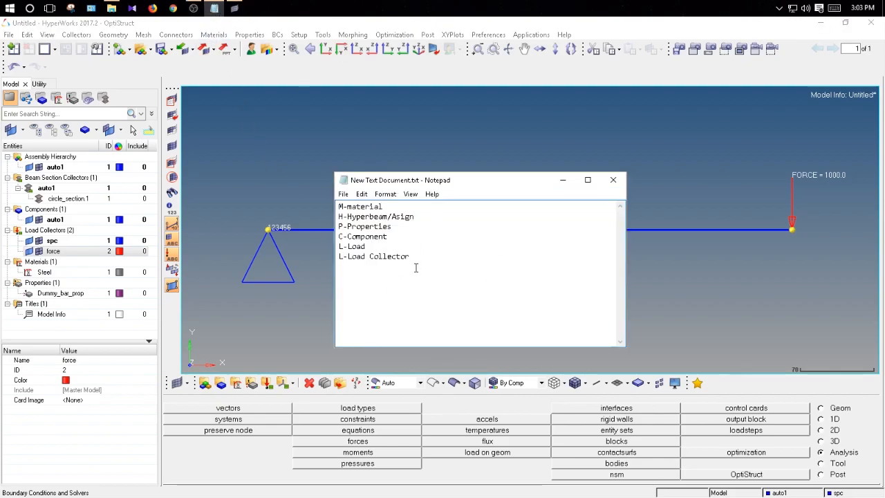
pyautogui.moveTo(477, 279)
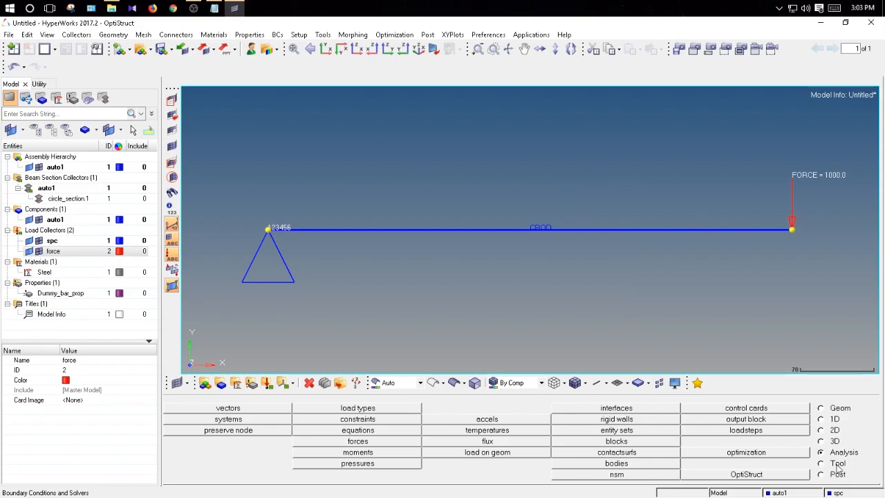
pyautogui.moveTo(783, 437)
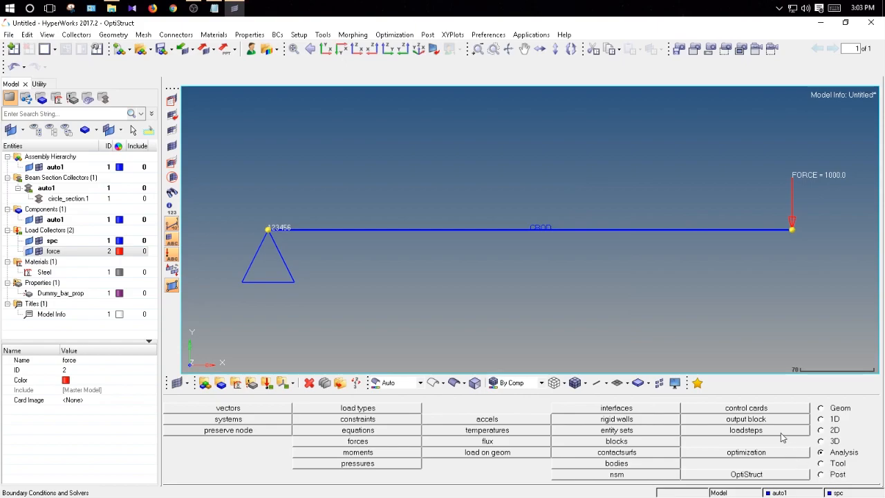
pyautogui.moveTo(844, 473)
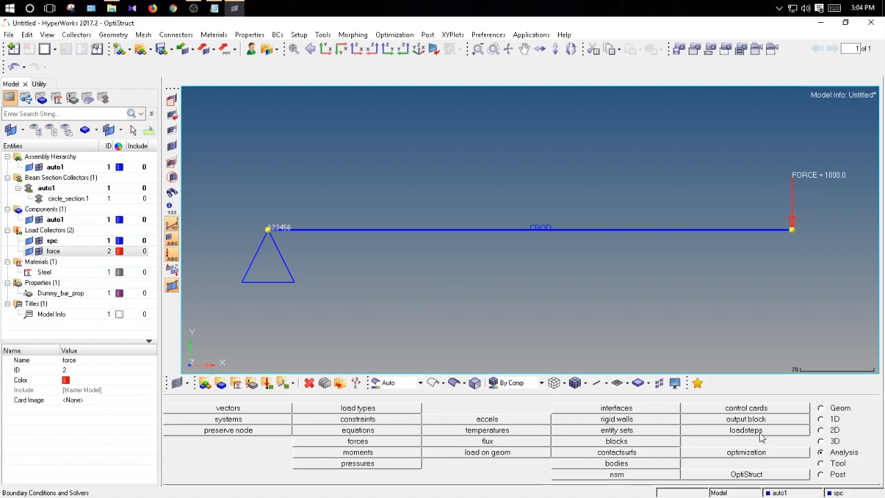
# Create linear static load step bar_exp with the spc constraints and force load included
pyautogui.click(745, 429)
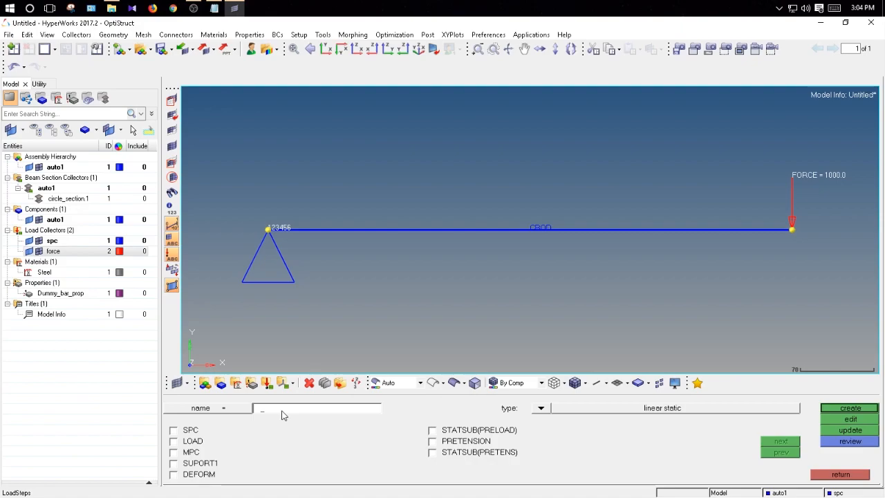
pyautogui.write('bar_exp')
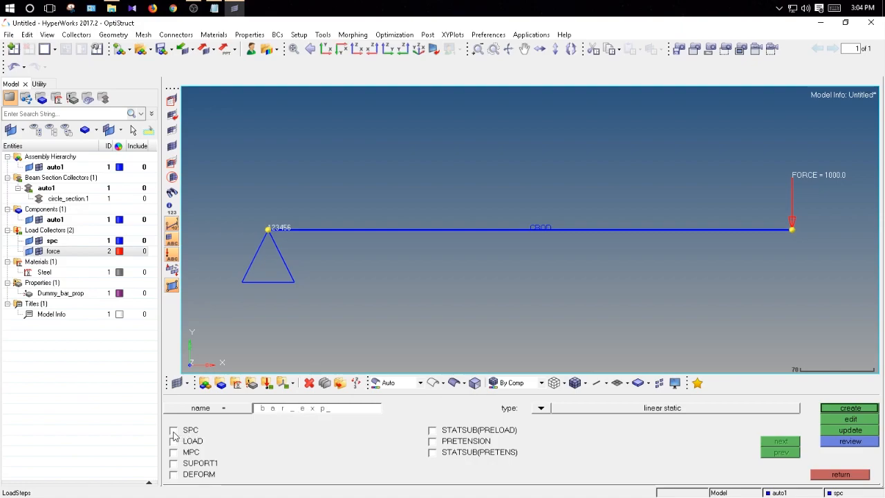
pyautogui.click(175, 441)
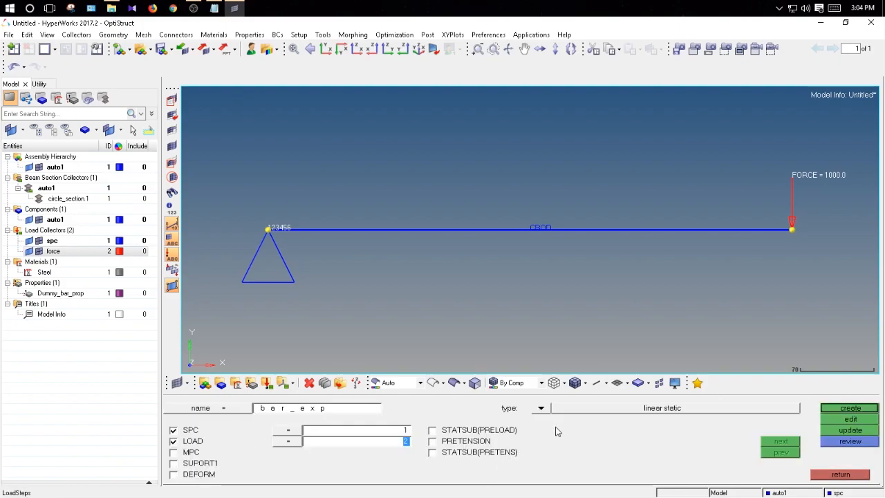
pyautogui.moveTo(656, 423)
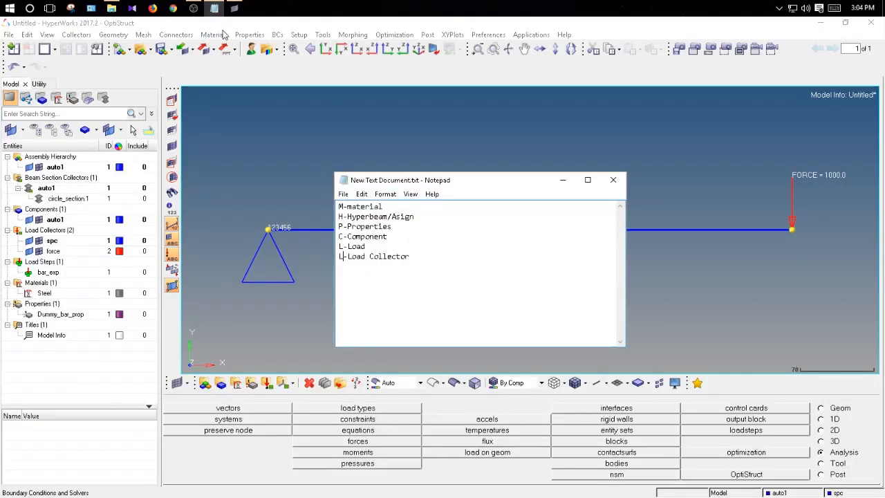
pyautogui.moveTo(399, 180); pyautogui.dragTo(257, 155)
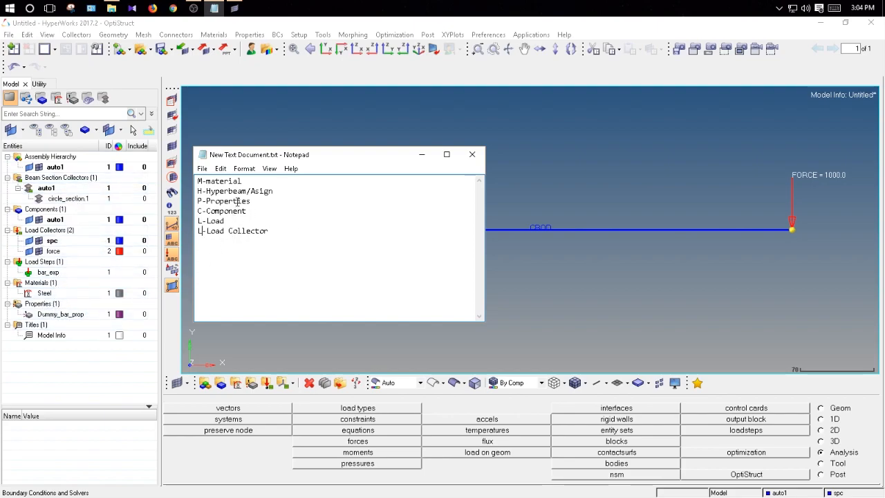
# Edit the last note lines to read 'Load collector' and 'Load step'
pyautogui.click(55, 218)
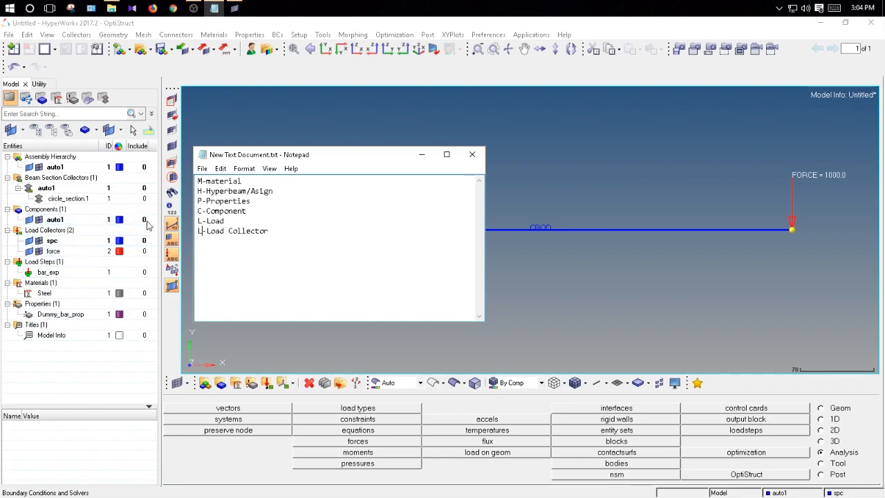
pyautogui.click(53, 250)
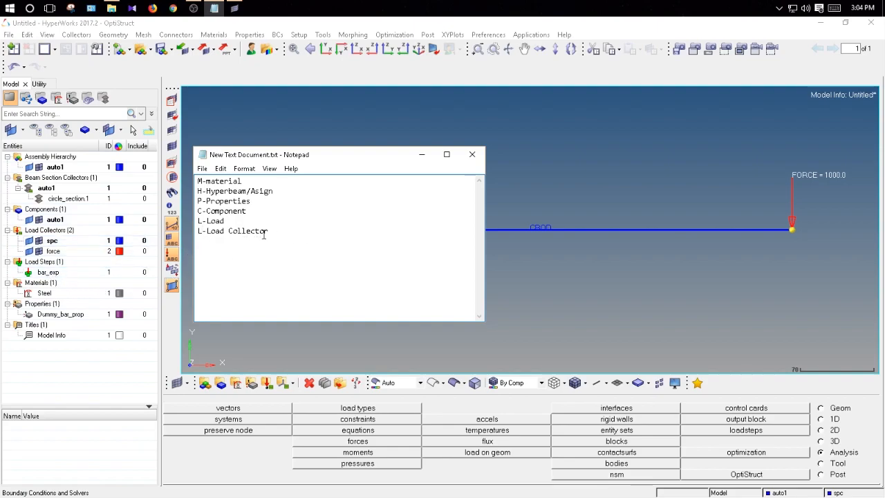
pyautogui.doubleClick(249, 231)
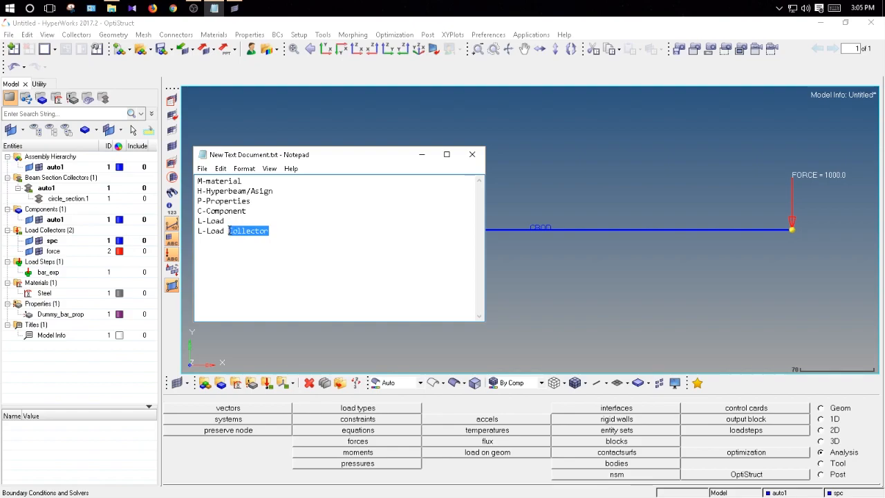
pyautogui.write('step')
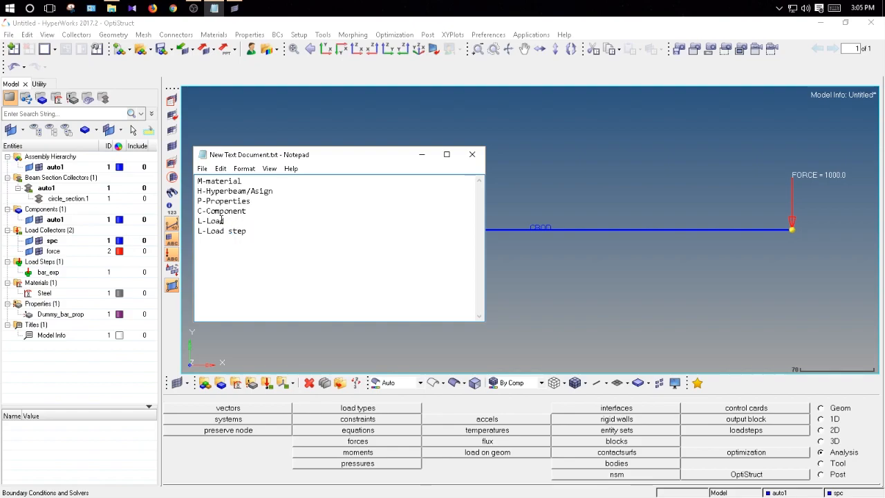
pyautogui.write('c')
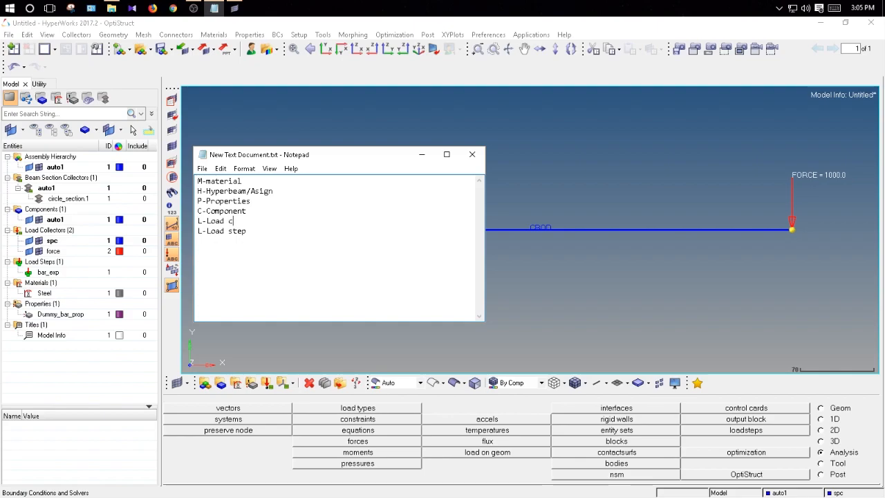
pyautogui.write('ollecto')
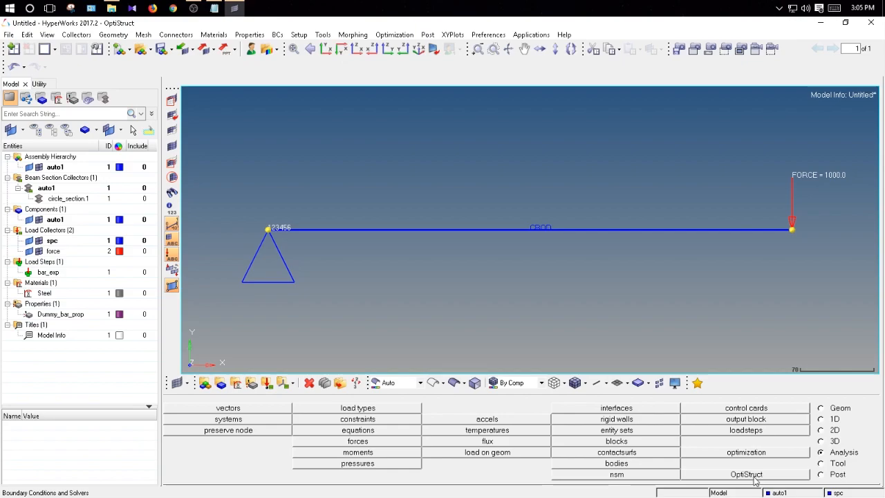
# Enter the OptiStruct job panel and choose the export option for model entities
pyautogui.click(745, 473)
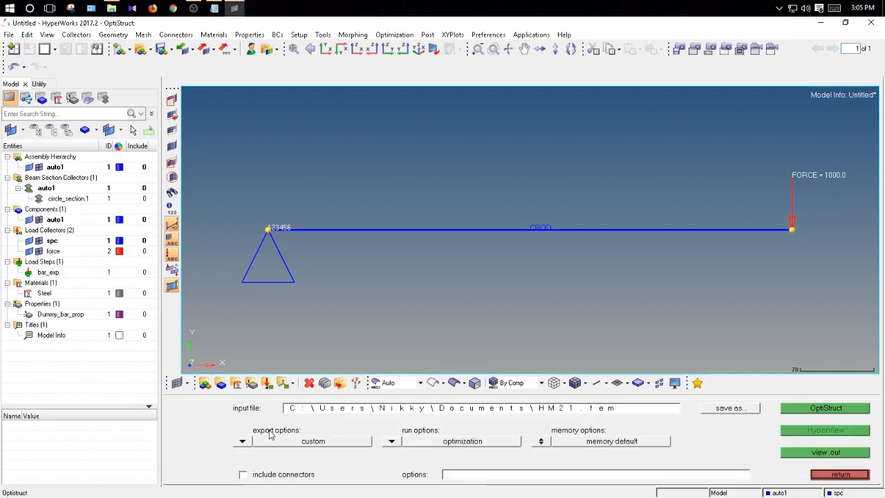
pyautogui.click(312, 441)
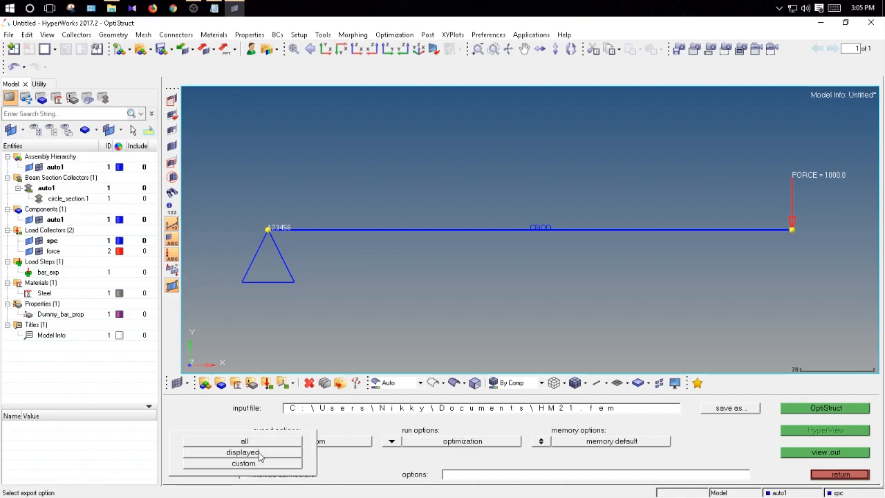
pyautogui.click(243, 439)
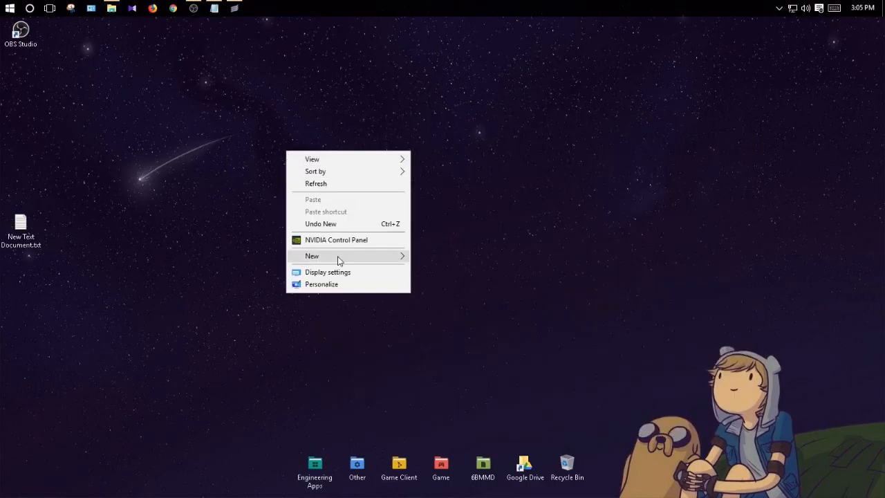
# Make a new desktop folder named 'tutorial 1' and open it
pyautogui.click(312, 256)
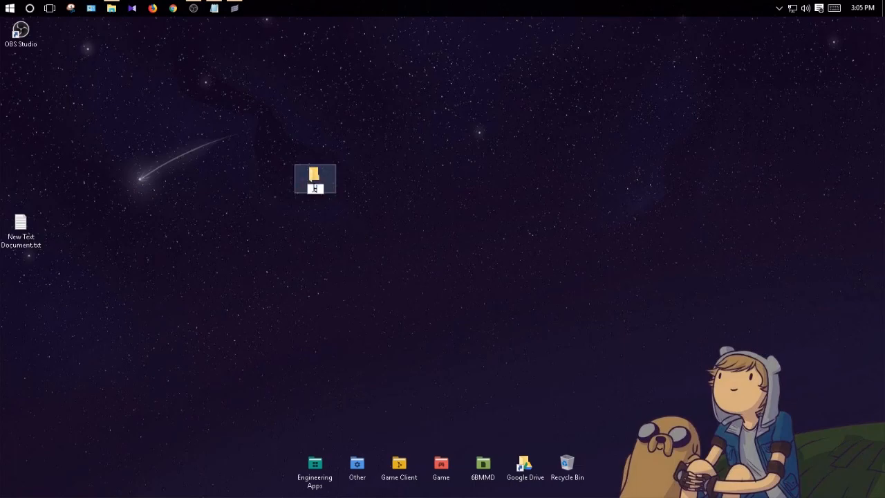
pyautogui.write('tutorial 1 c')
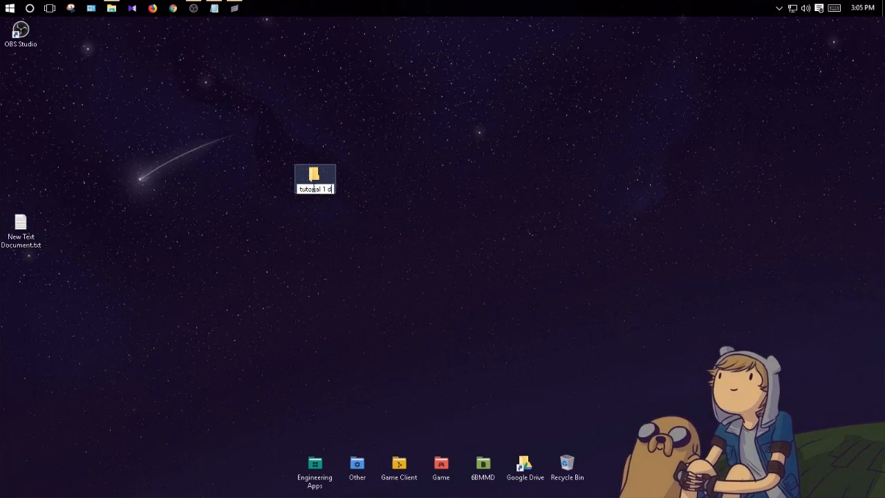
pyautogui.doubleClick(315, 174)
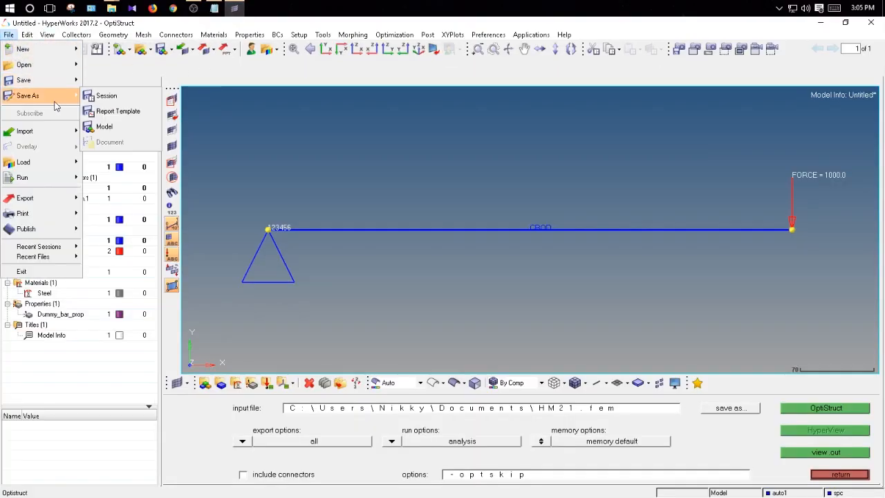
# Save the model as a new file in the tutorial 1 folder for the OptiStruct input path
pyautogui.click(104, 128)
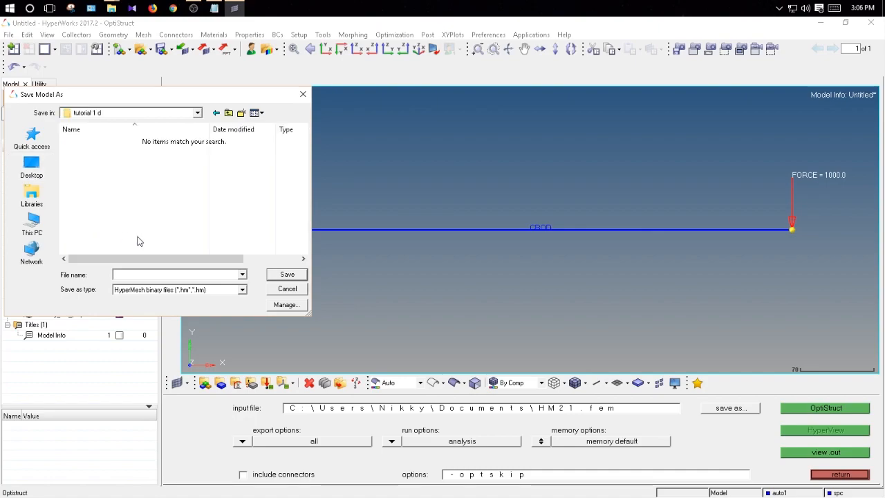
pyautogui.write('1')
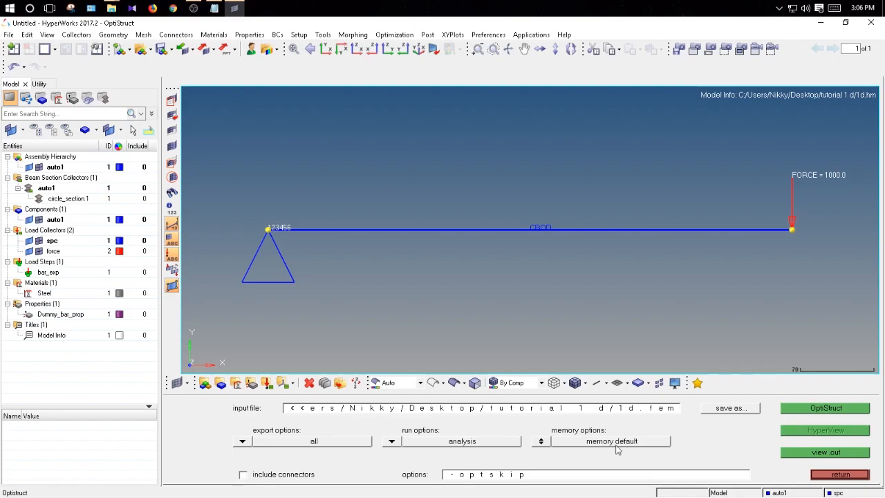
# Run the OptiStruct job until 'Job completed' appears, then close the Solver View
pyautogui.click(825, 406)
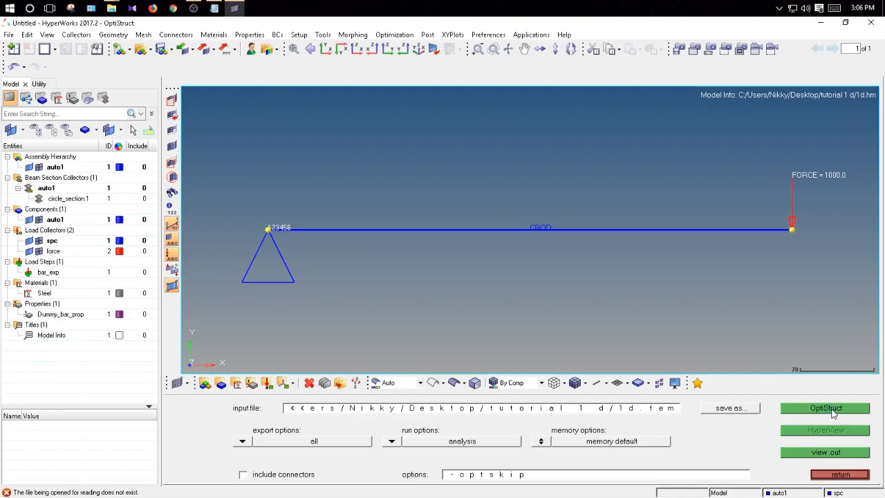
pyautogui.click(824, 406)
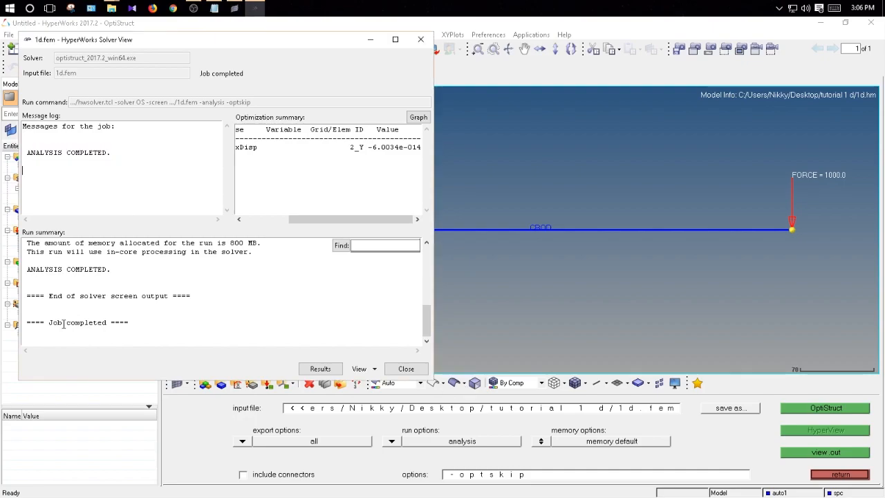
pyautogui.doubleClick(82, 323)
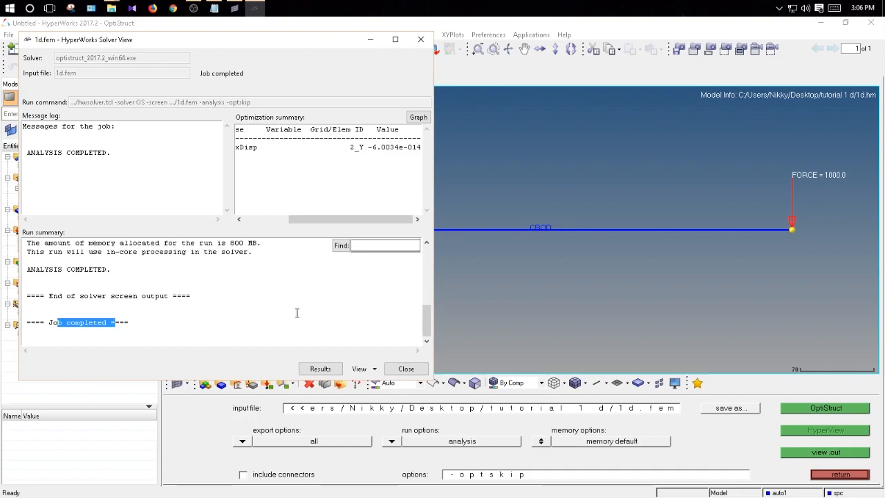
pyautogui.moveTo(359, 332)
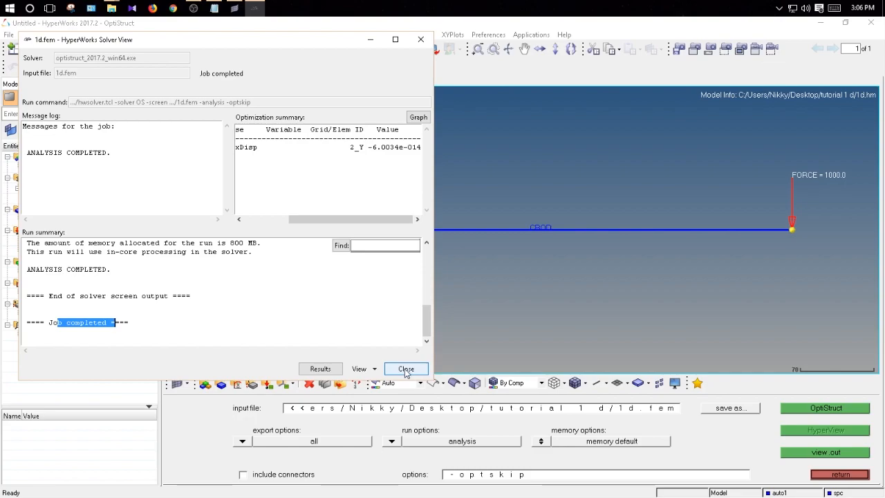
pyautogui.click(406, 368)
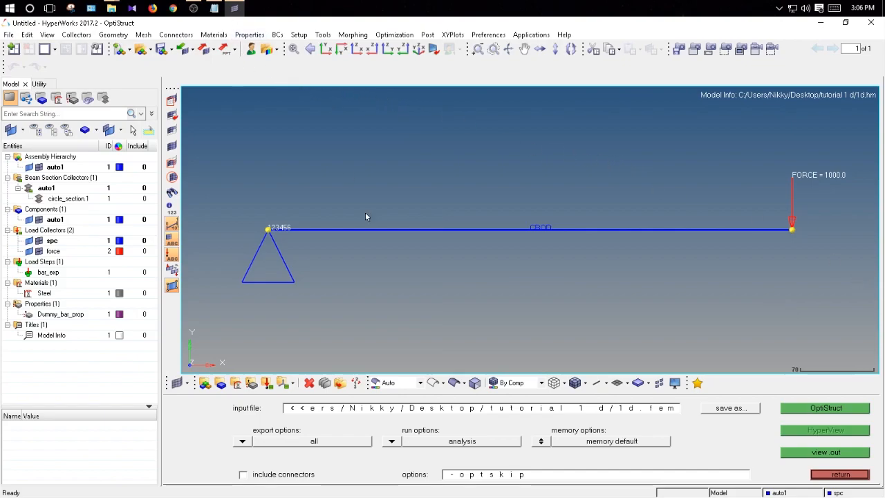
pyautogui.moveTo(368, 230)
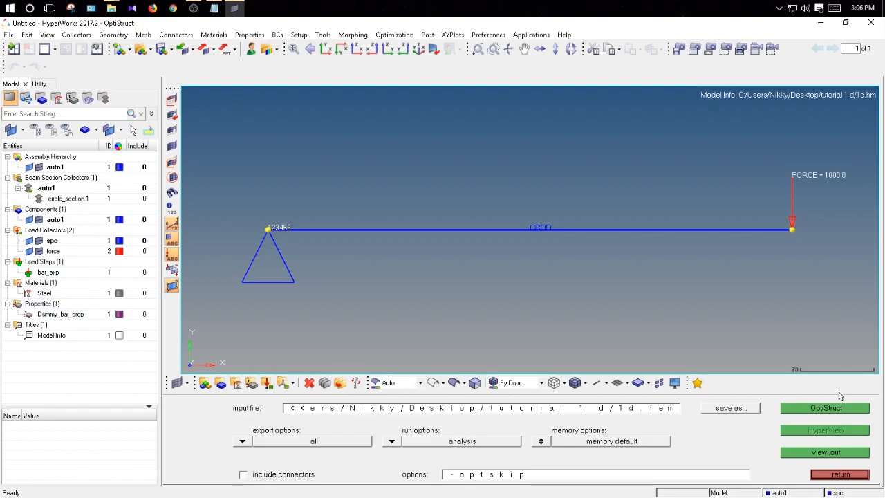
pyautogui.moveTo(171, 424)
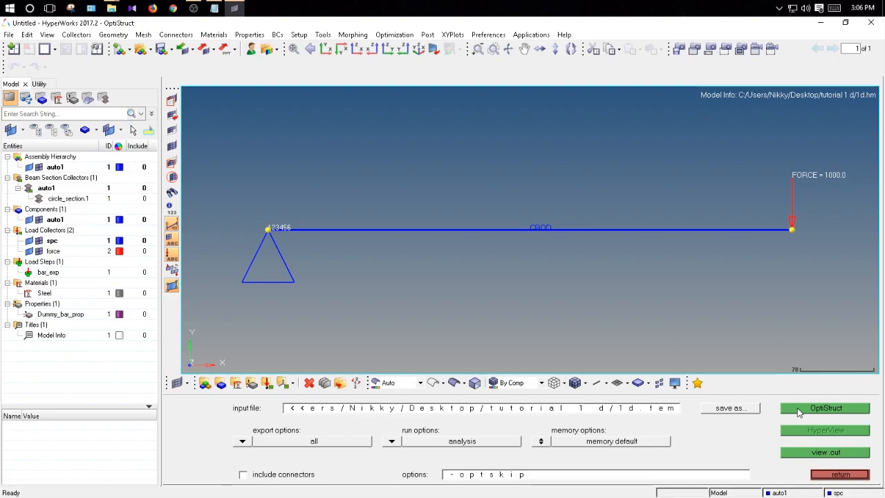
# Rerun OptiStruct overwriting the .fem file and load the results into HyperView
pyautogui.click(824, 406)
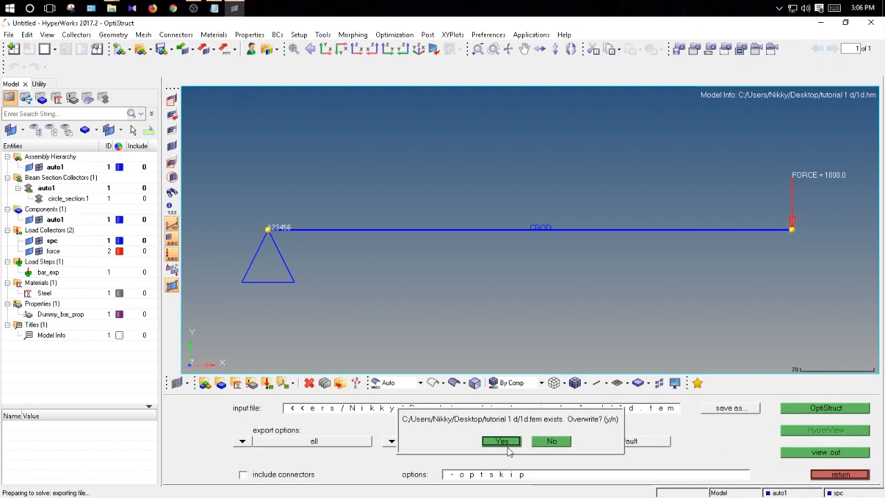
pyautogui.click(501, 441)
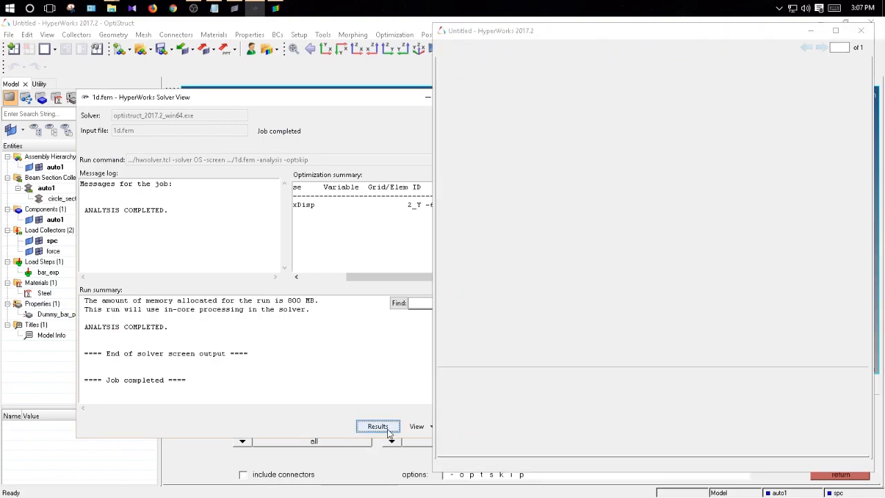
pyautogui.click(377, 426)
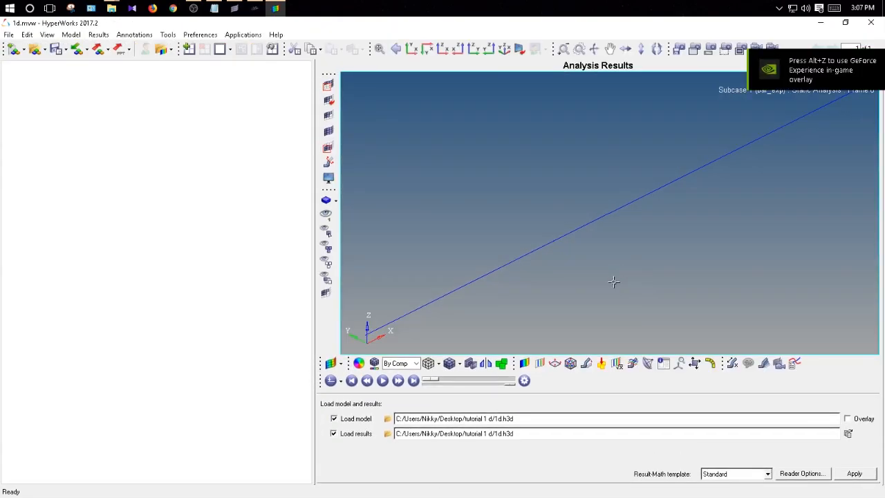
pyautogui.moveTo(622, 304)
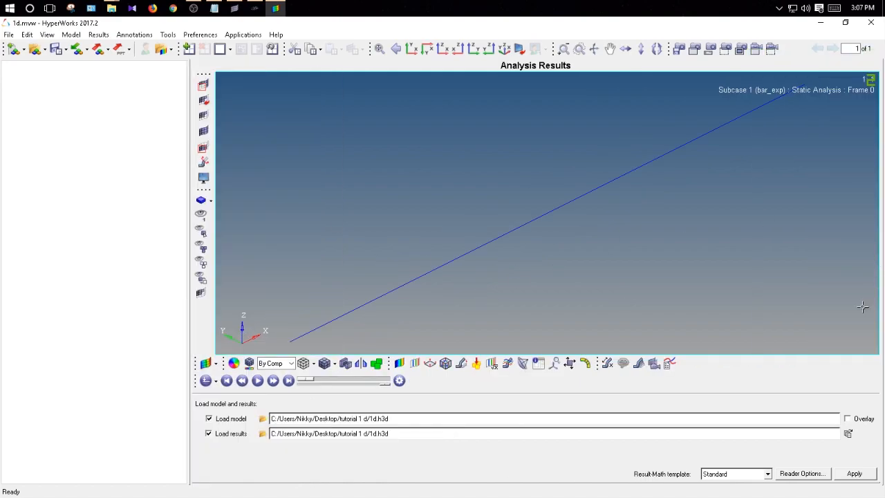
pyautogui.moveTo(455, 326)
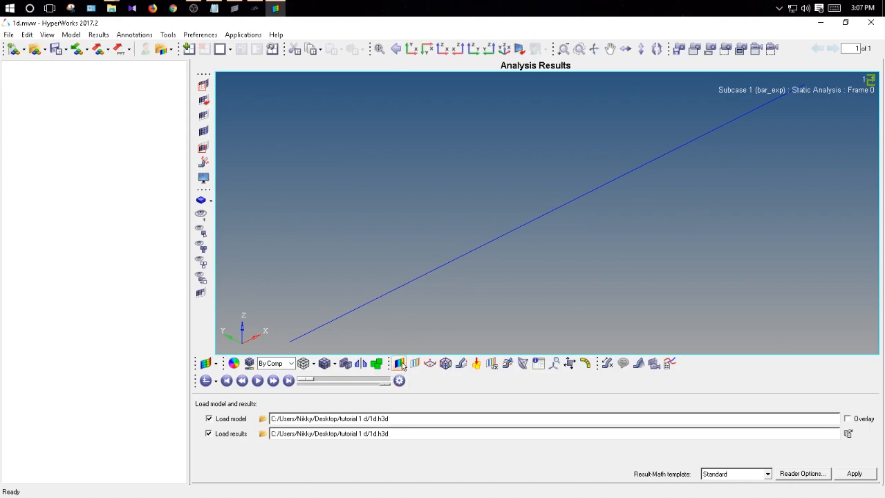
pyautogui.moveTo(400, 362)
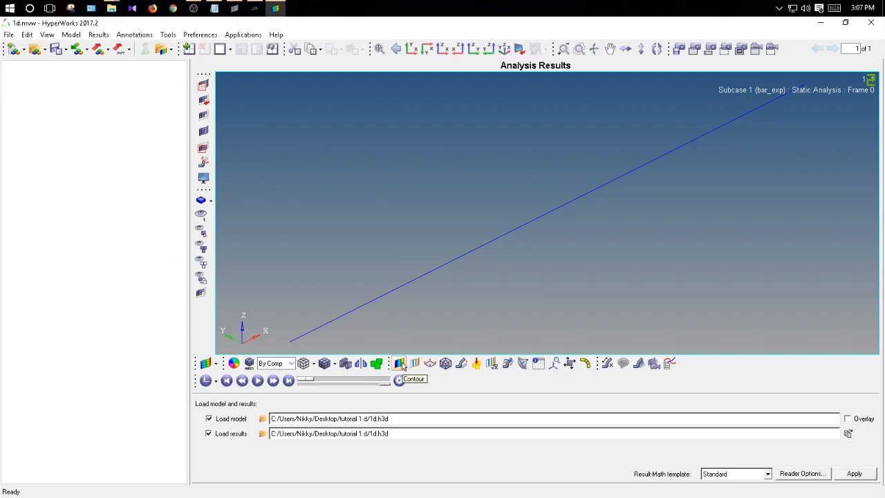
# Apply a Displacement (Mag) contour plot to the beam, colouring the rod with a legend from 0 to about 6e-14
pyautogui.click(398, 363)
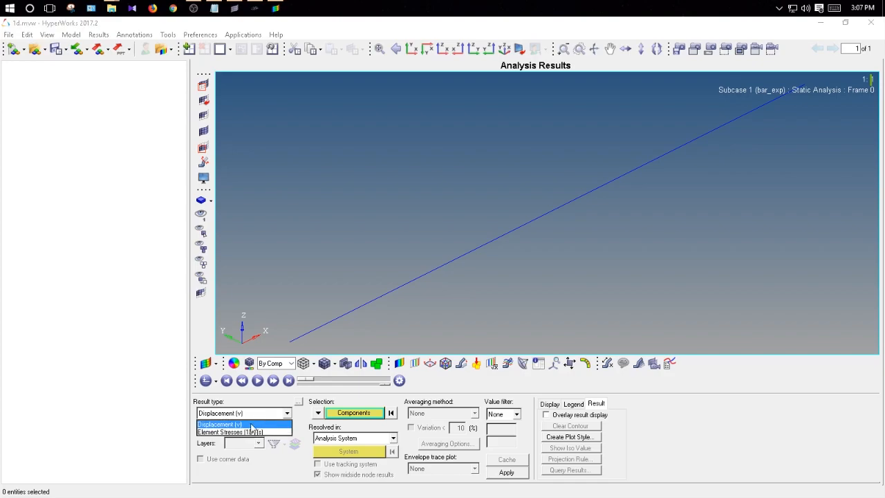
pyautogui.click(244, 423)
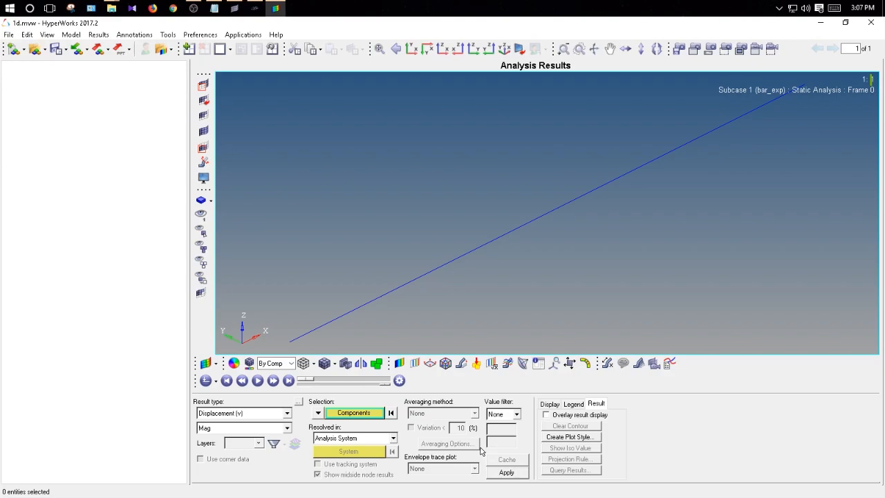
pyautogui.click(507, 473)
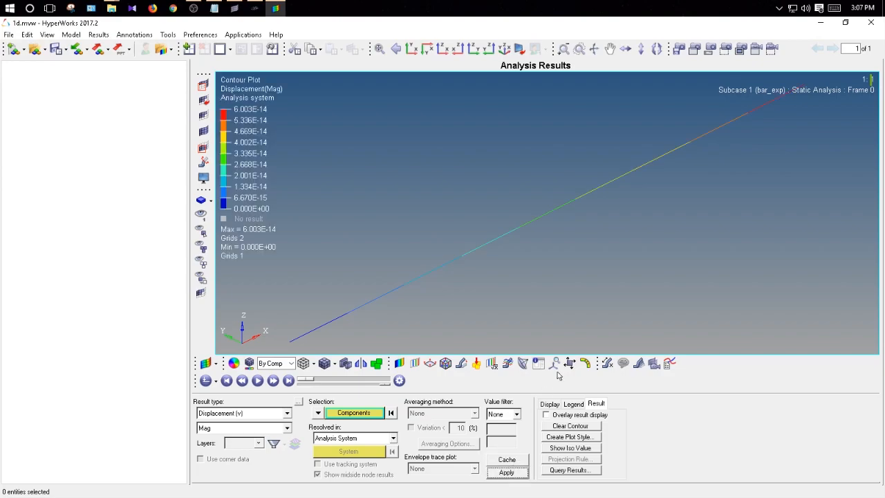
pyautogui.moveTo(793, 152)
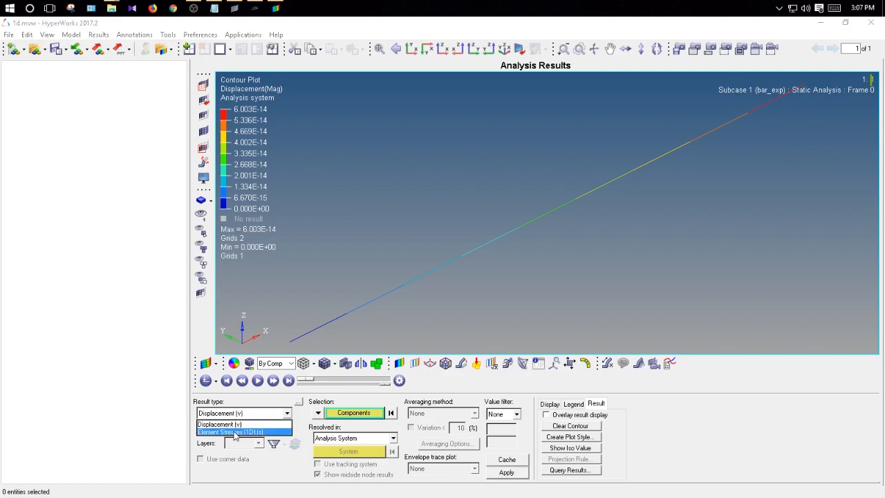
pyautogui.click(232, 431)
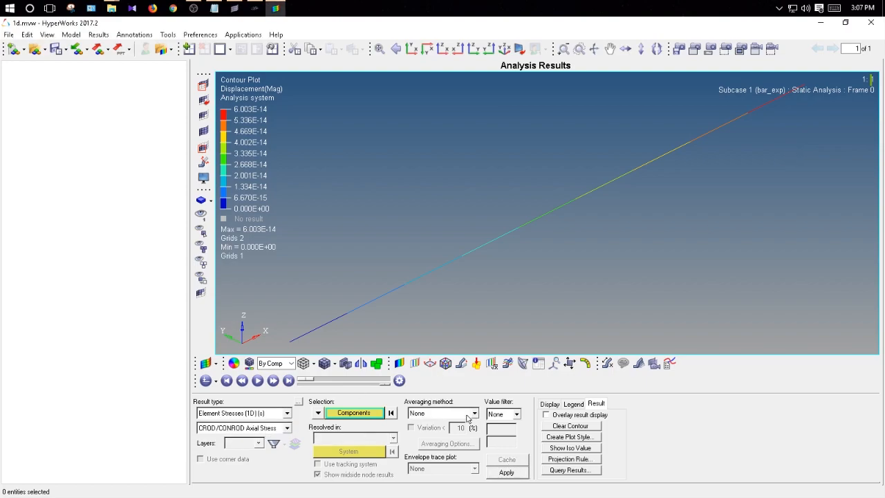
pyautogui.click(506, 473)
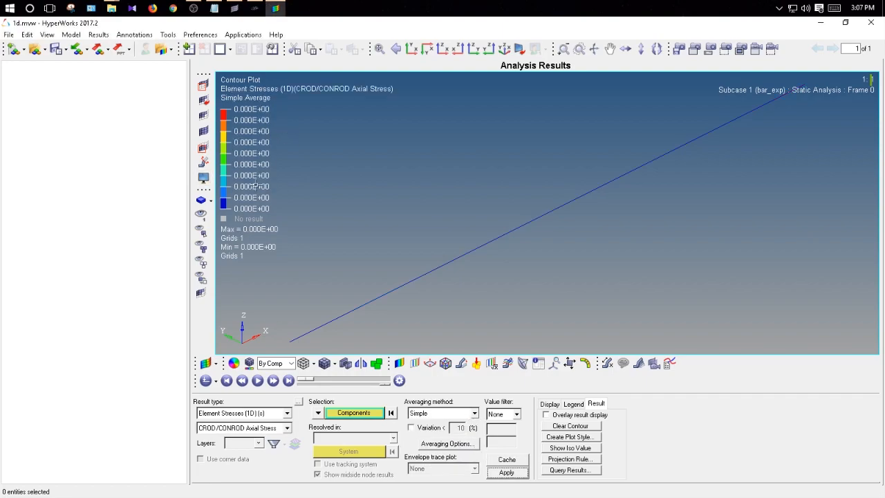
pyautogui.moveTo(309, 274)
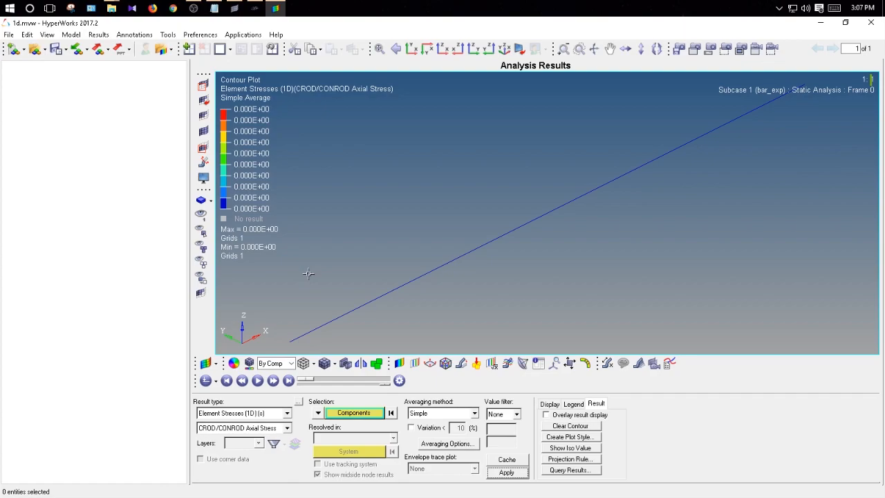
pyautogui.click(243, 412)
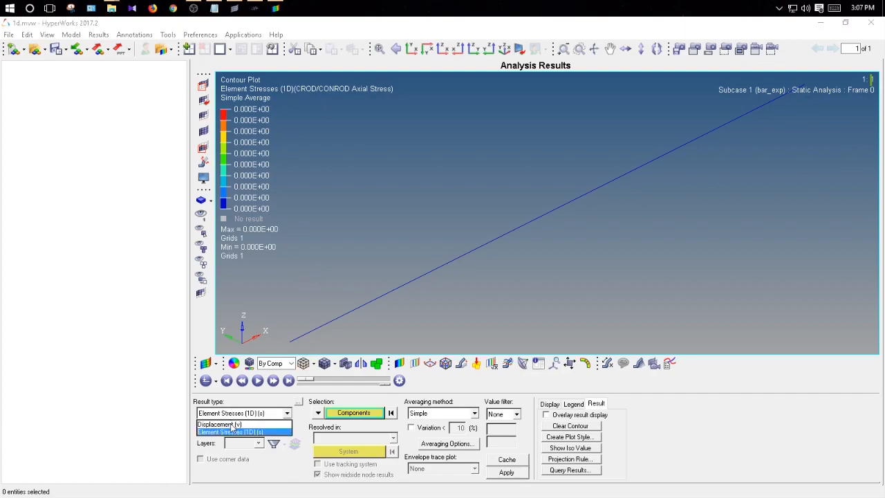
pyautogui.click(218, 423)
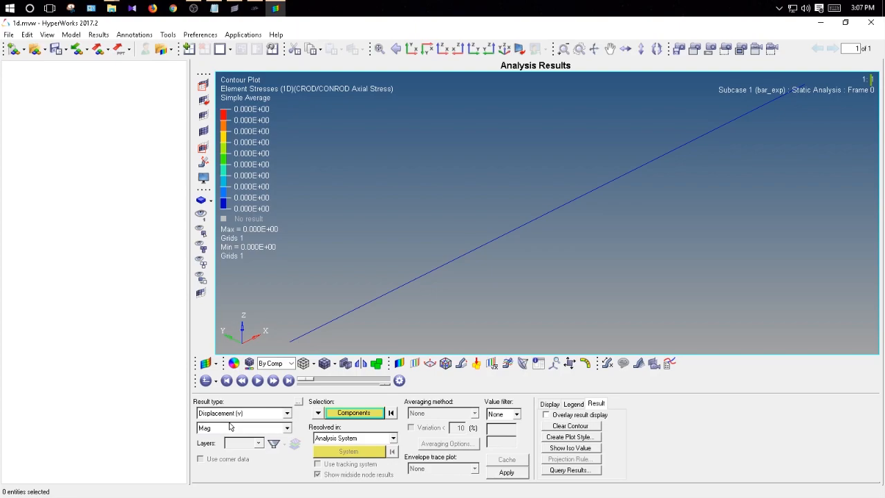
pyautogui.click(506, 473)
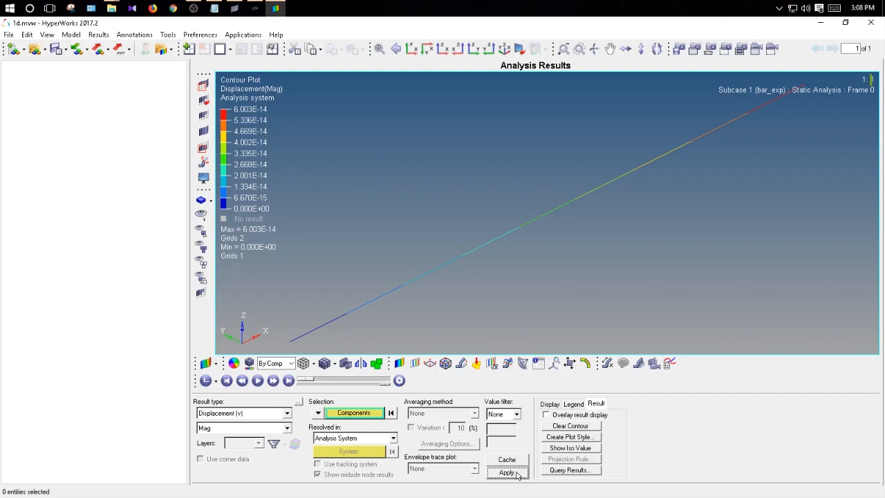
pyautogui.moveTo(536, 448)
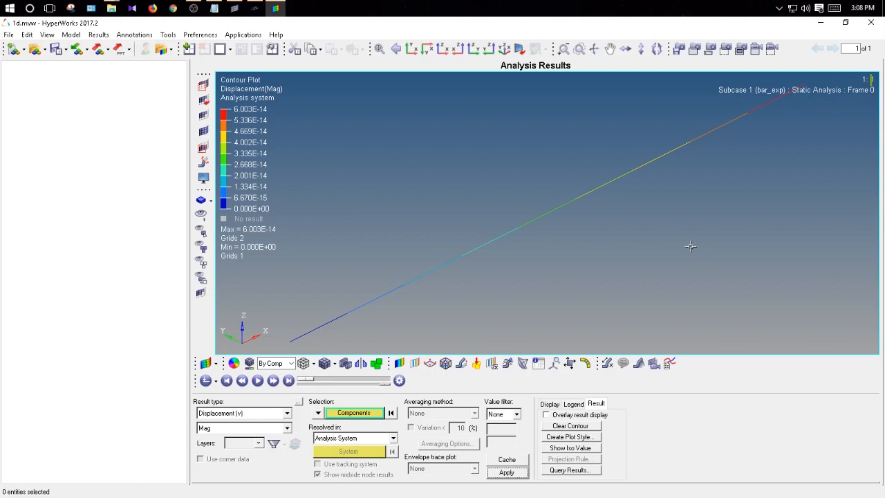
pyautogui.moveTo(670, 243)
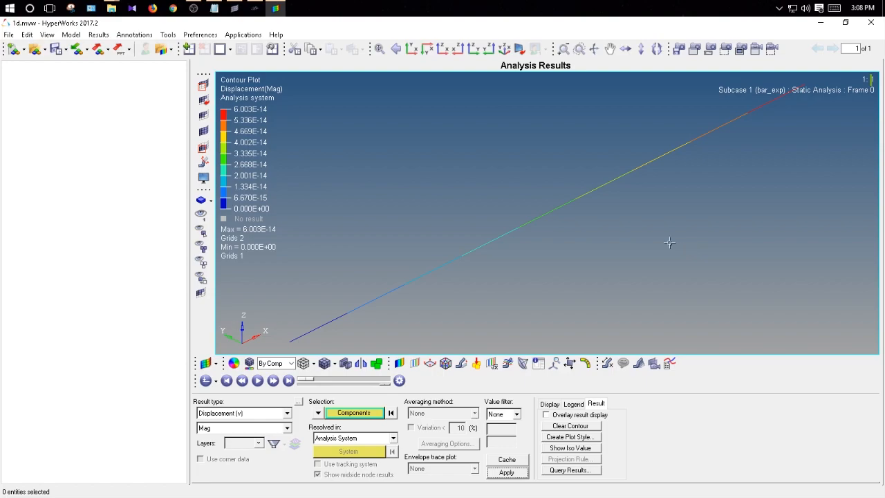
pyautogui.moveTo(650, 251)
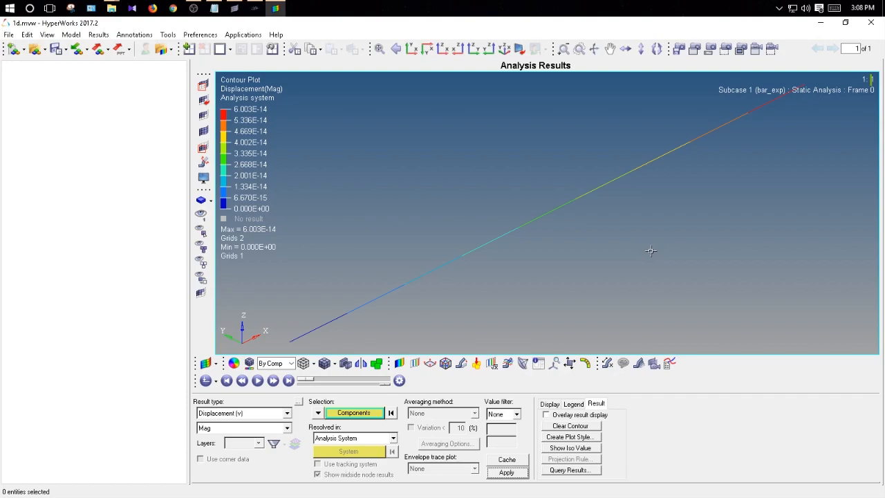